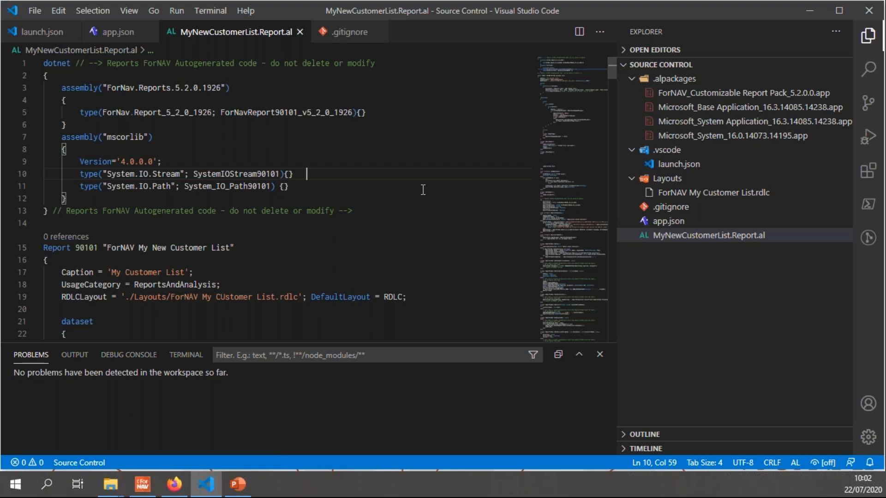
{"action": "mouse_move", "coordinate": [490, 186]}
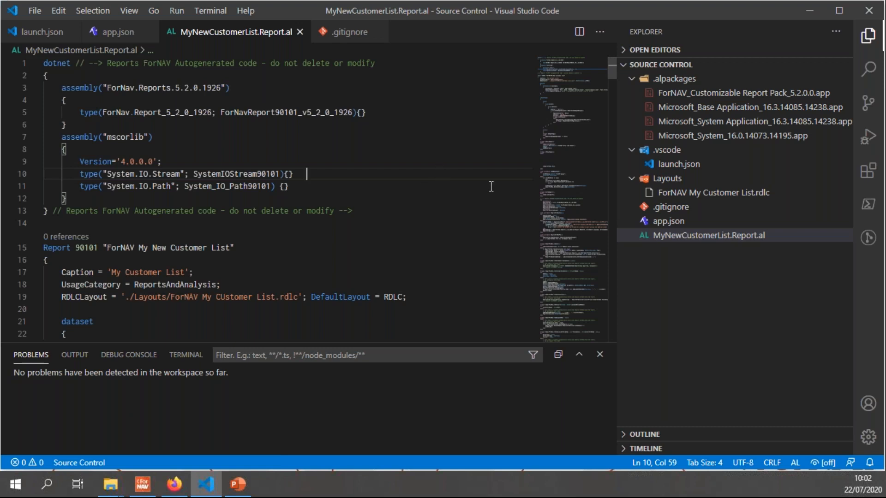
{"action": "mouse_move", "coordinate": [515, 85]}
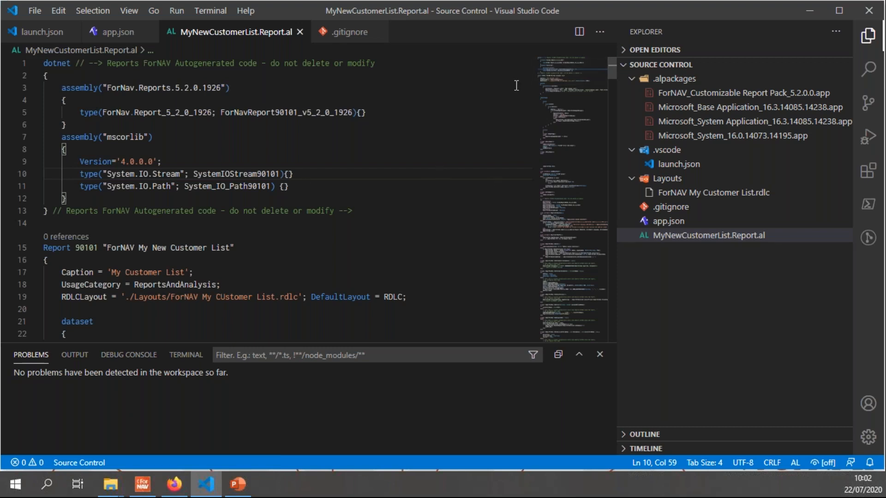
{"action": "mouse_move", "coordinate": [708, 235]}
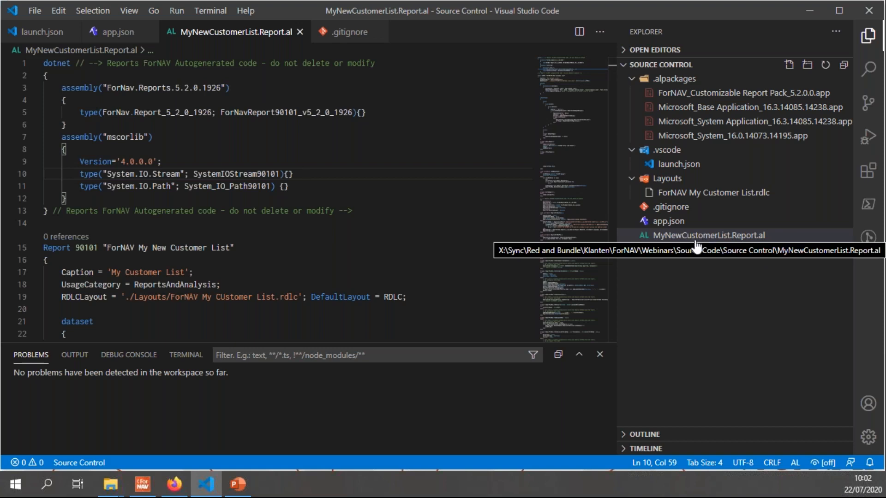
{"action": "mouse_move", "coordinate": [708, 230]}
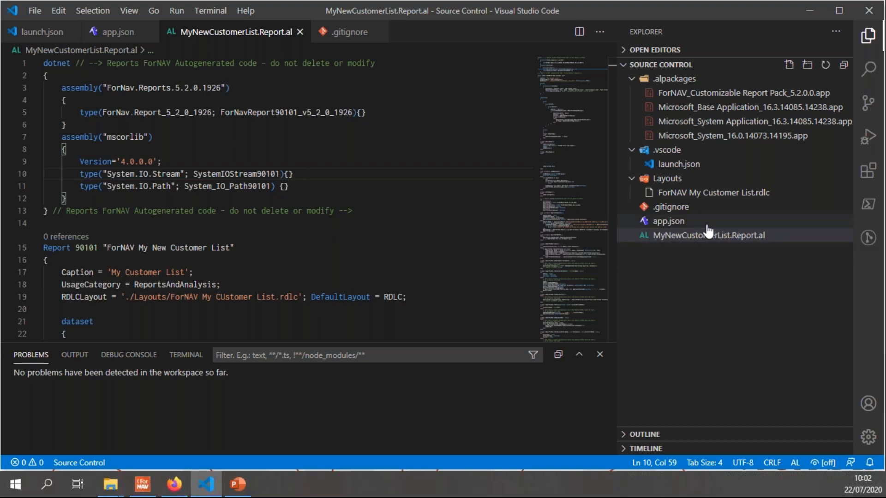
{"action": "mouse_move", "coordinate": [738, 193]}
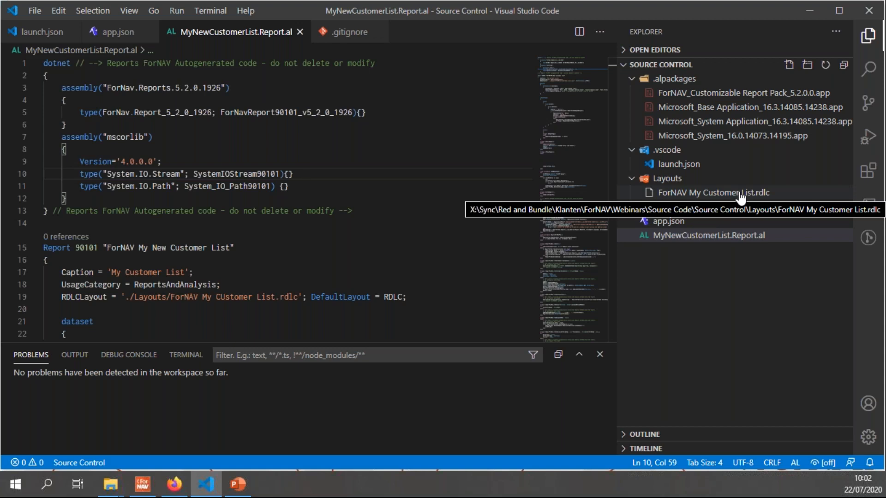
Review the .gitignore rules excluding .vscode, .alpackages and .app files.
{"action": "left_click", "coordinate": [305, 175]}
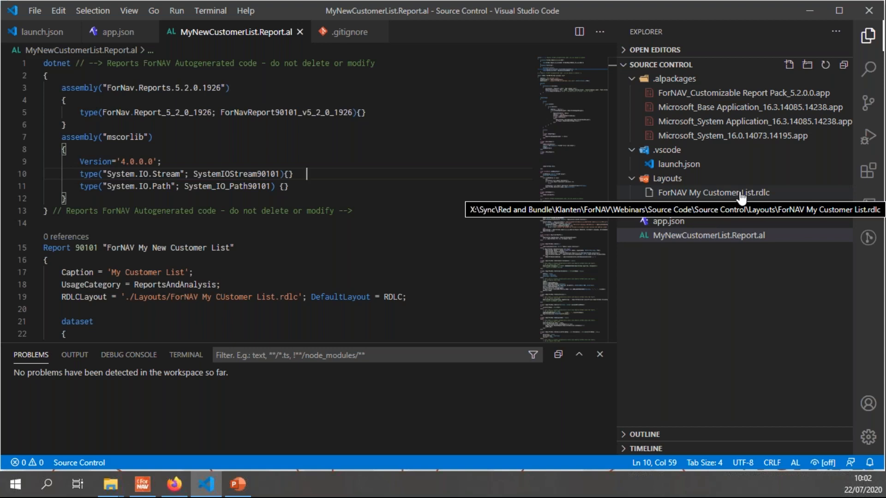
{"action": "mouse_move", "coordinate": [673, 207]}
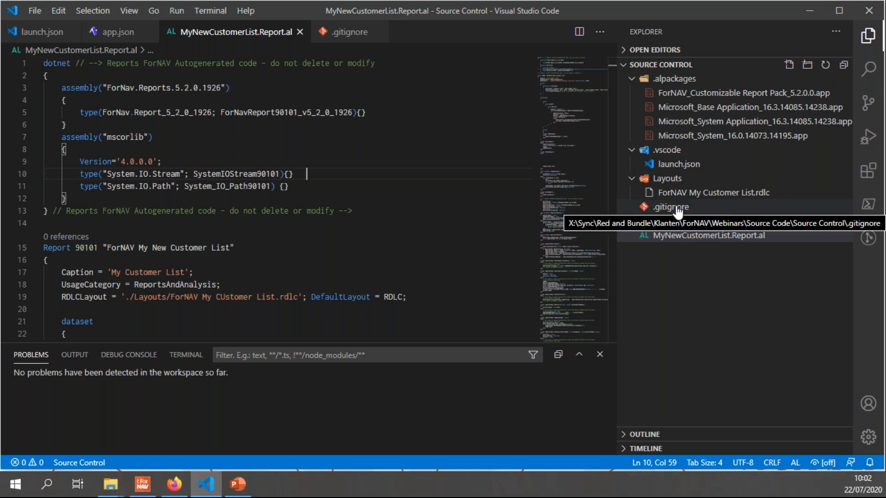
{"action": "left_click", "coordinate": [671, 207]}
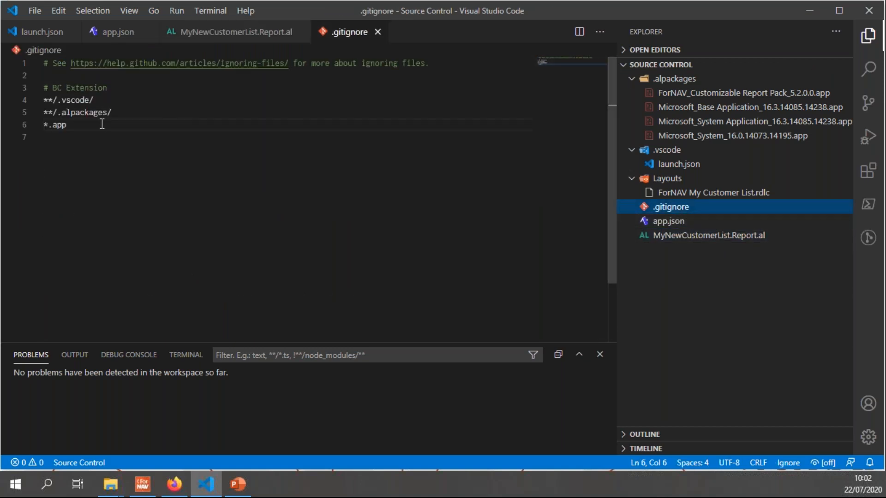
{"action": "mouse_move", "coordinate": [124, 92]}
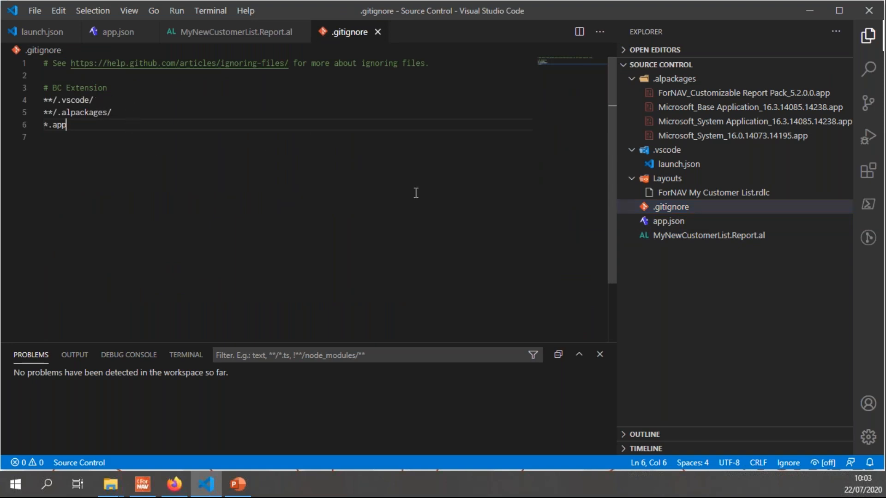
{"action": "mouse_move", "coordinate": [387, 96]}
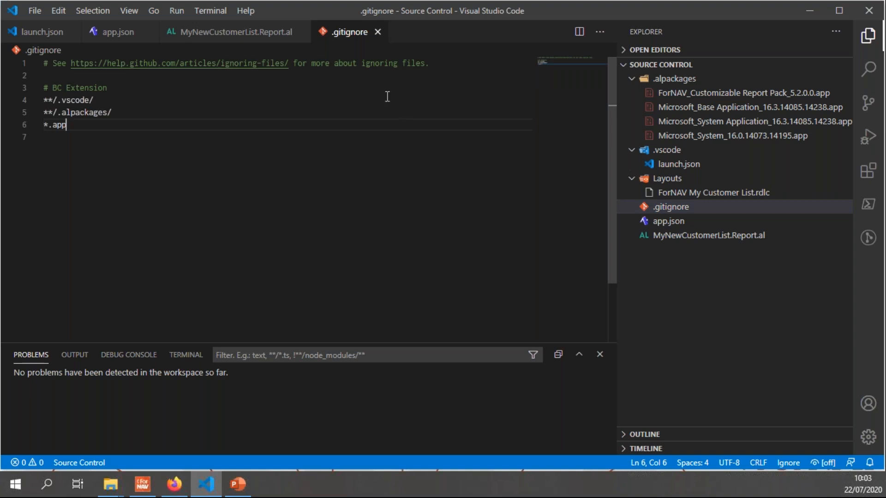
{"action": "mouse_move", "coordinate": [378, 32]}
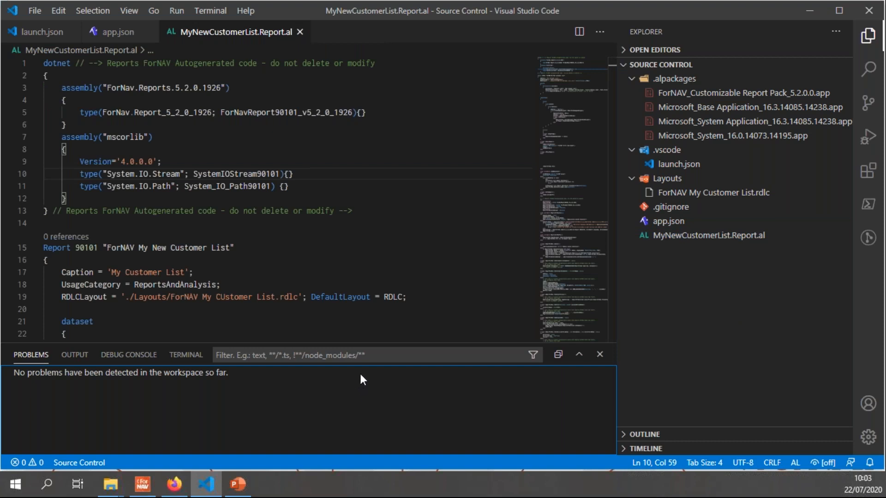
Run git init in the terminal to create an empty repository in the project folder.
{"action": "left_click", "coordinate": [185, 354]}
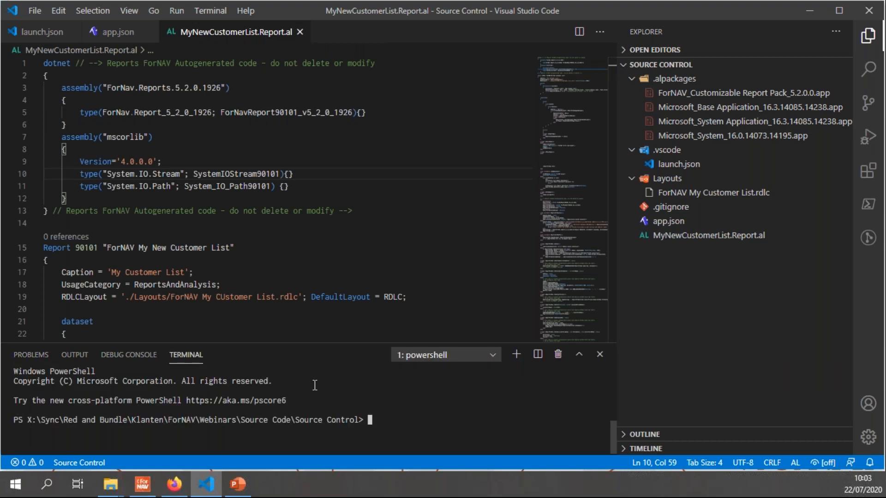
{"action": "mouse_move", "coordinate": [413, 421]}
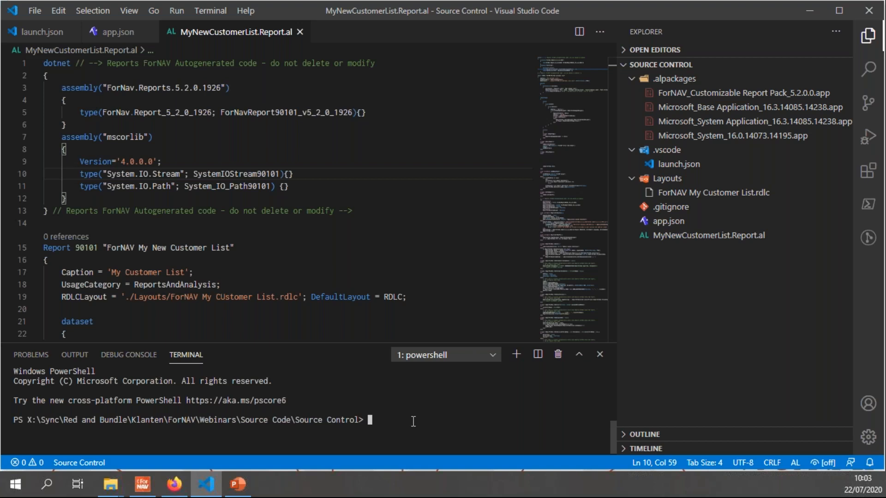
{"action": "type", "text": "git in"}
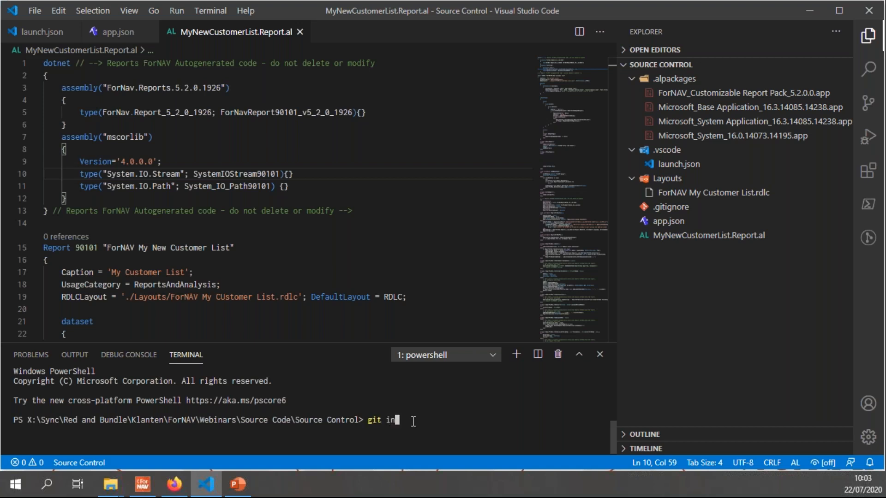
{"action": "key", "text": "Return"}
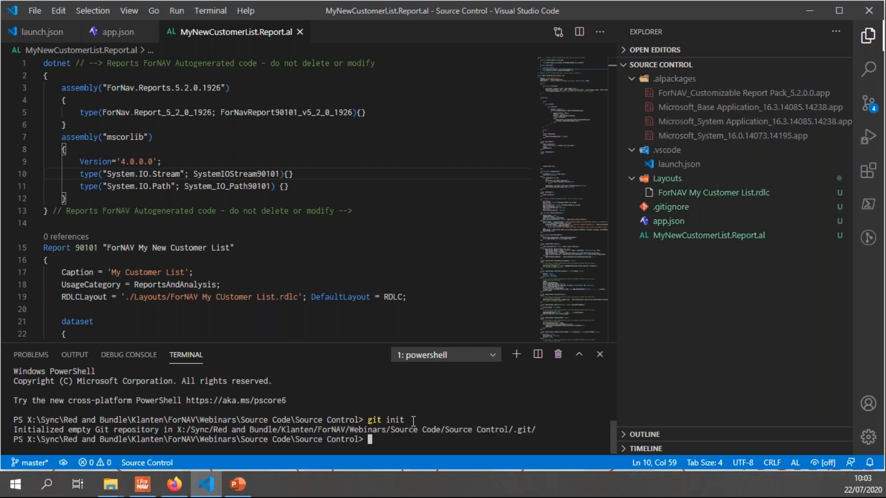
{"action": "mouse_move", "coordinate": [477, 396]}
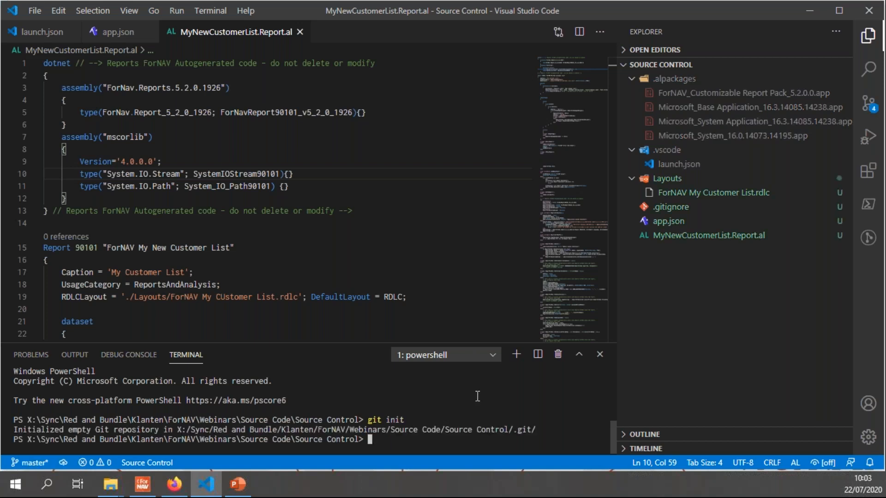
{"action": "mouse_move", "coordinate": [733, 178]}
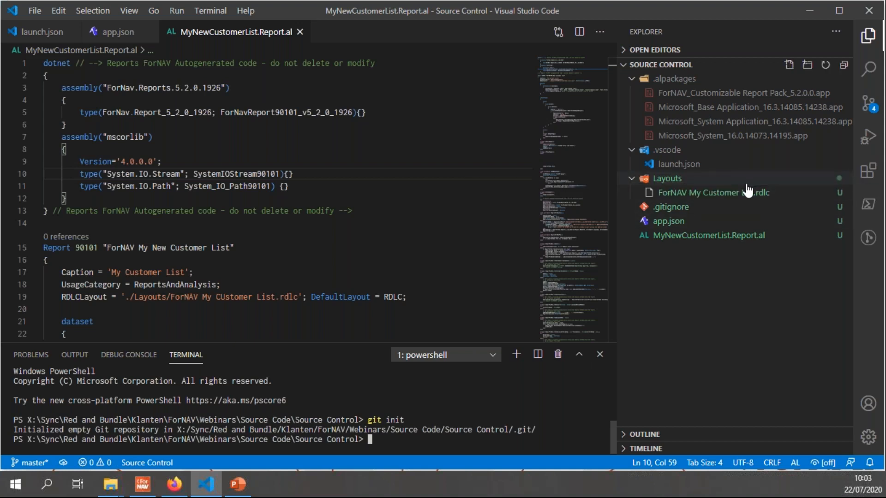
{"action": "mouse_move", "coordinate": [666, 178]}
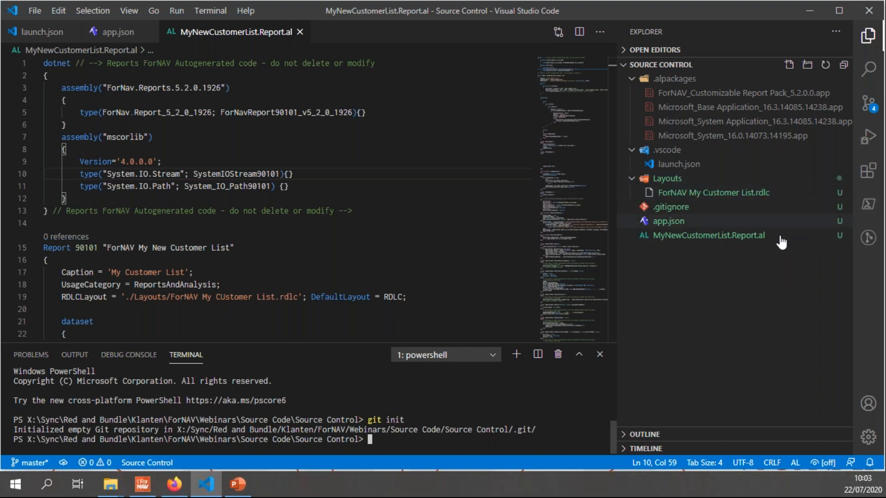
{"action": "mouse_move", "coordinate": [421, 444]}
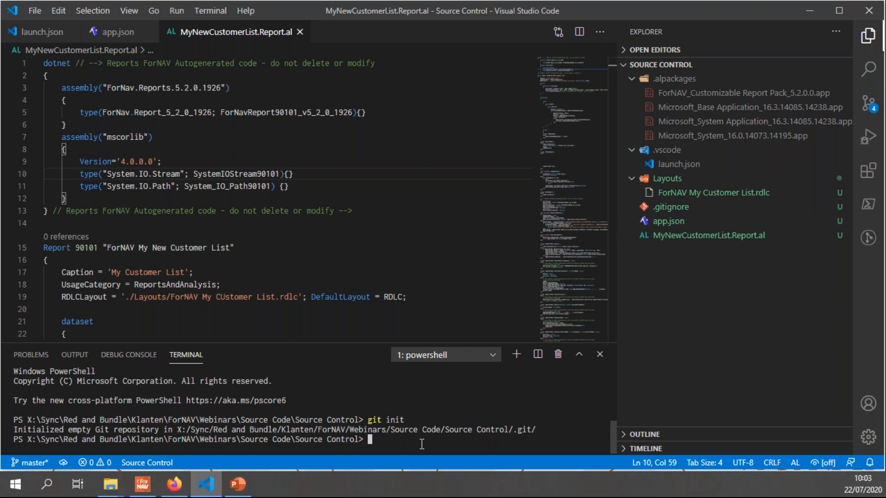
Stage all files with git add . and commit them as 'Initial commit'.
{"action": "type", "text": "git"}
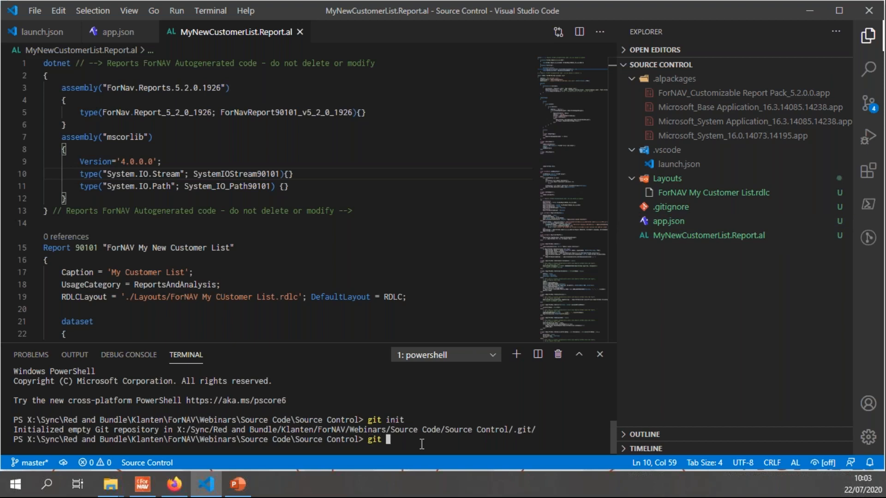
{"action": "type", "text": "add ."}
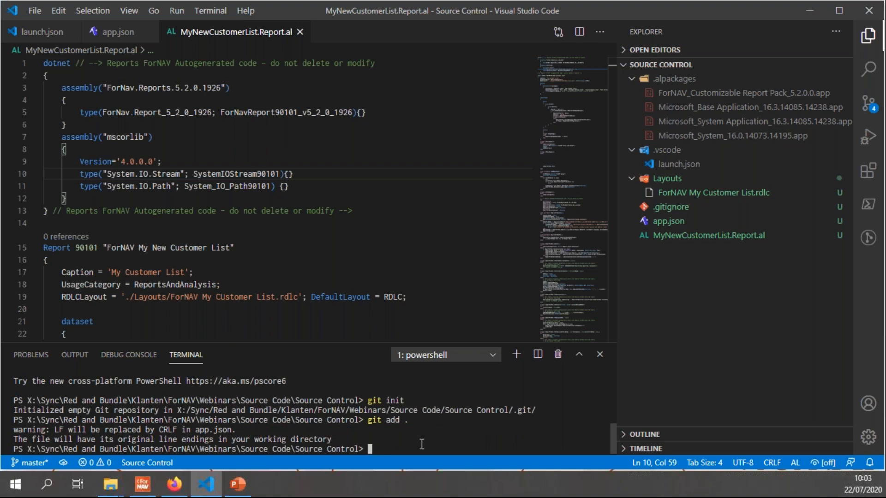
{"action": "type", "text": "git"}
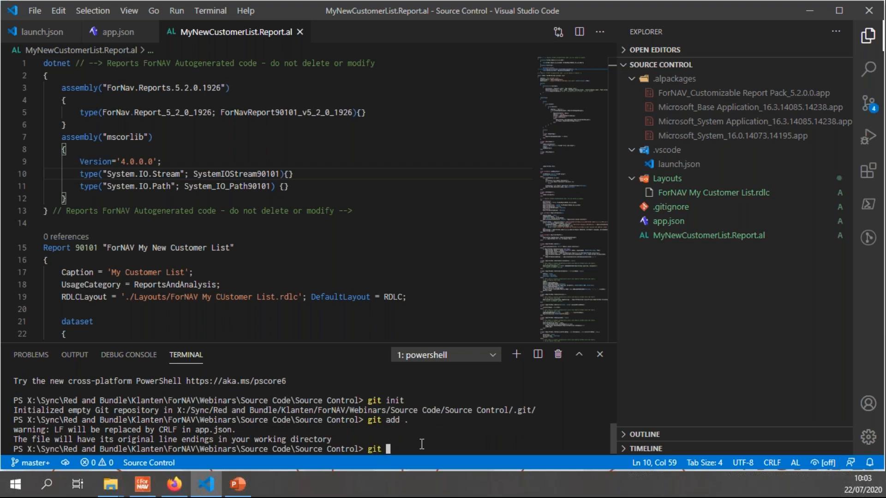
{"action": "type", "text": "comm"}
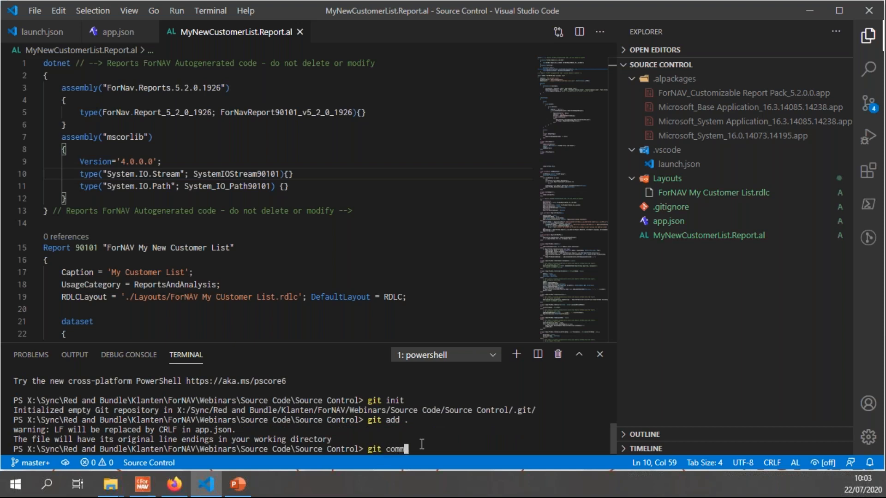
{"action": "type", "text": "it -"}
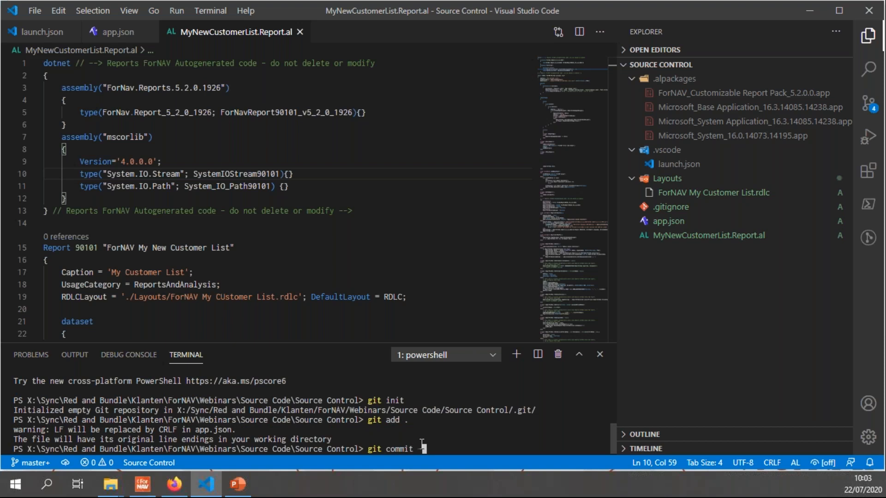
{"action": "type", "text": "'"}
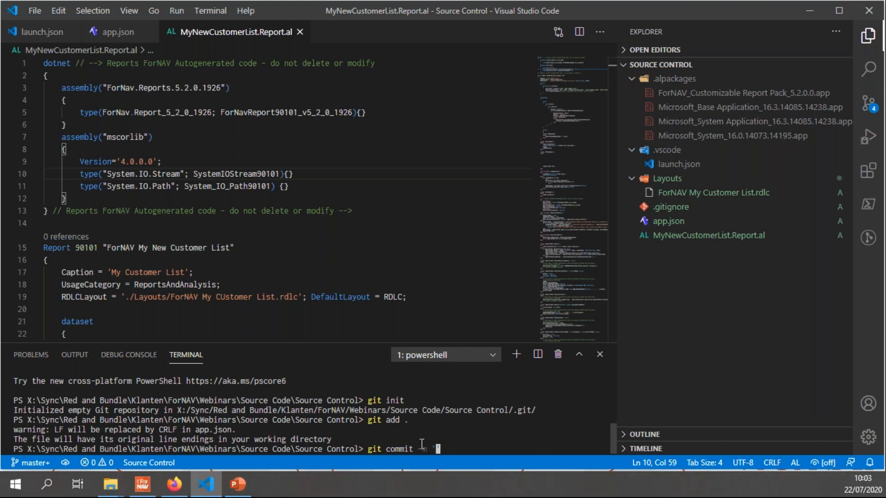
{"action": "type", "text": "'Initial comm"}
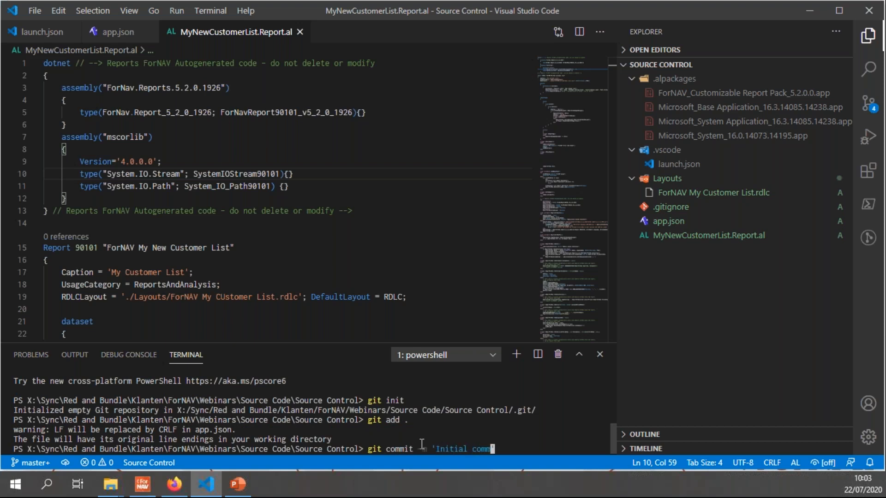
{"action": "key", "text": "Return"}
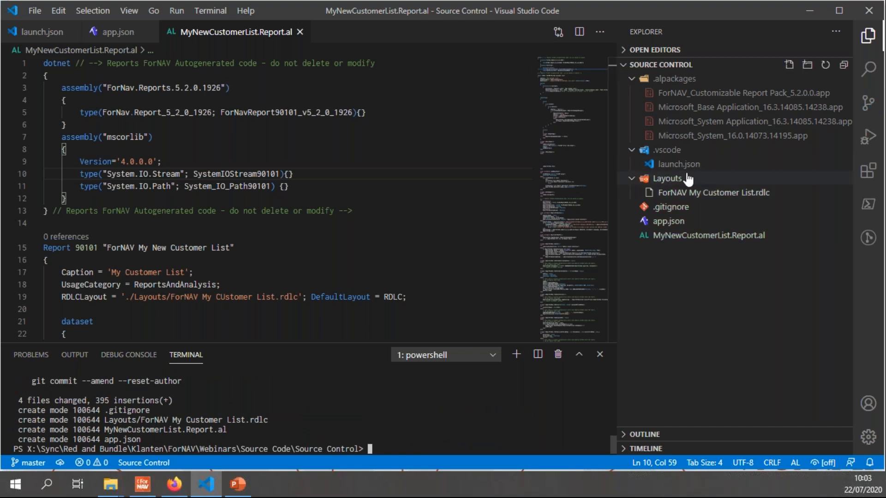
{"action": "mouse_move", "coordinate": [714, 253]}
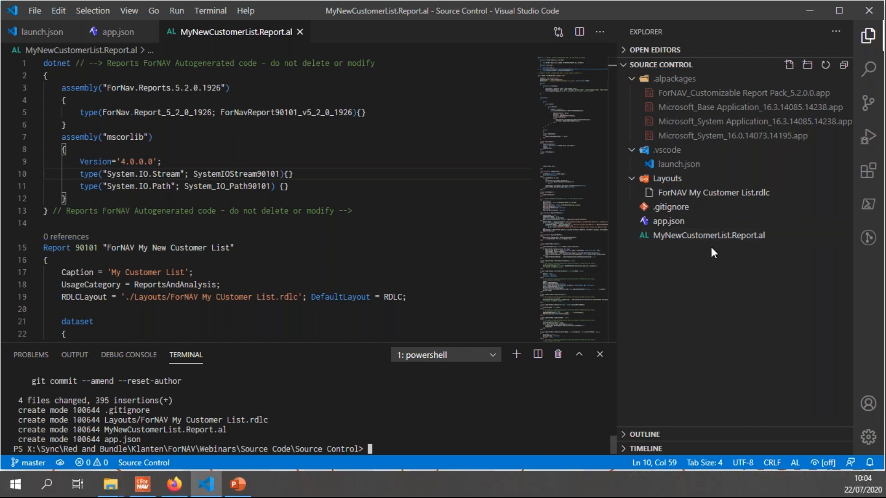
{"action": "mouse_move", "coordinate": [714, 193]}
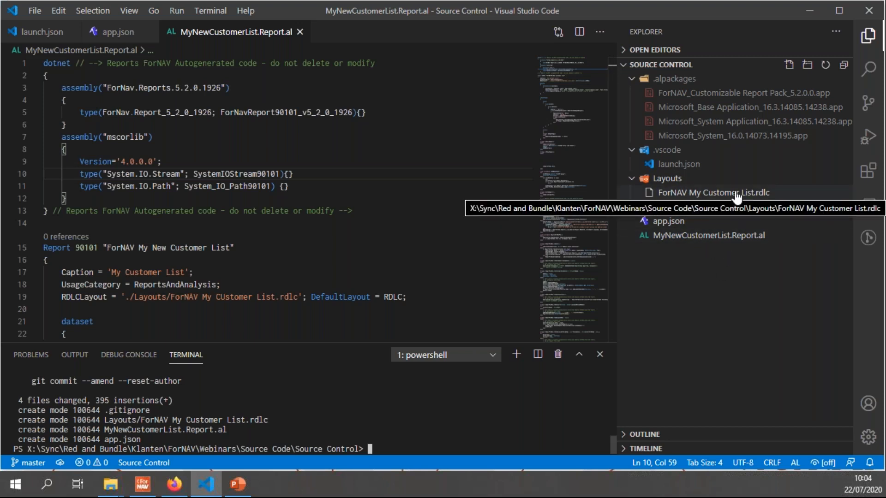
{"action": "mouse_move", "coordinate": [756, 208]}
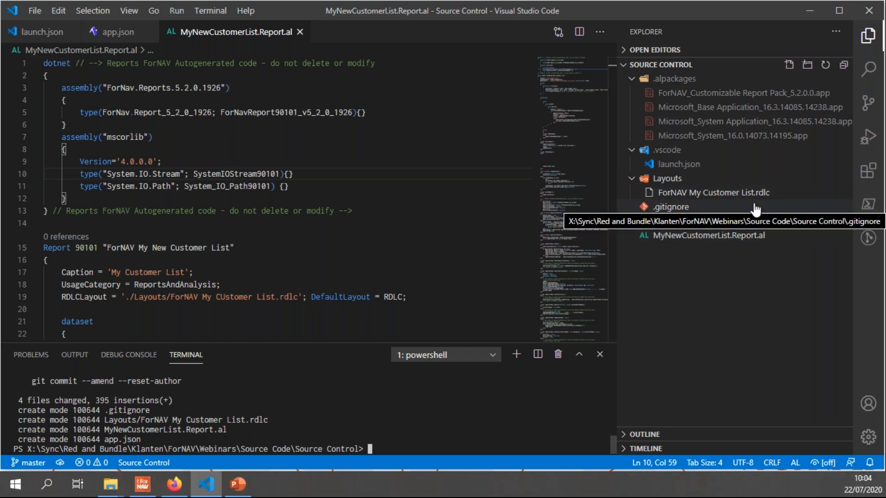
{"action": "mouse_move", "coordinate": [752, 306]}
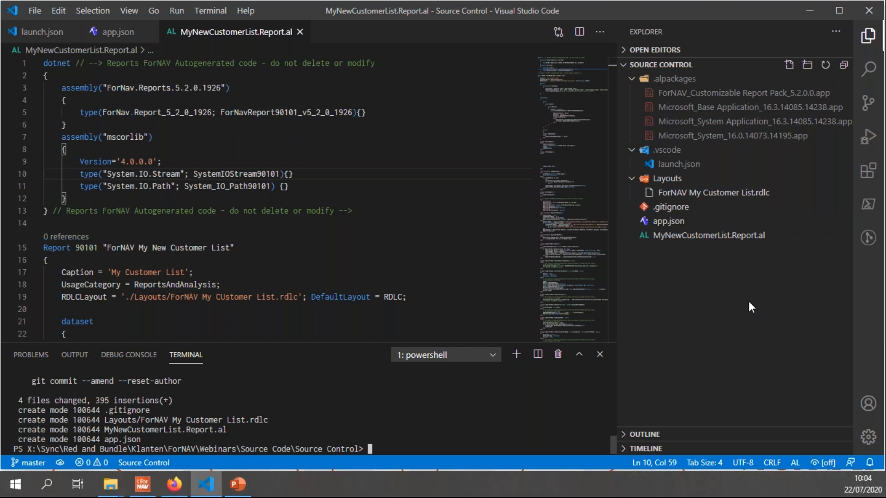
{"action": "mouse_move", "coordinate": [752, 298]}
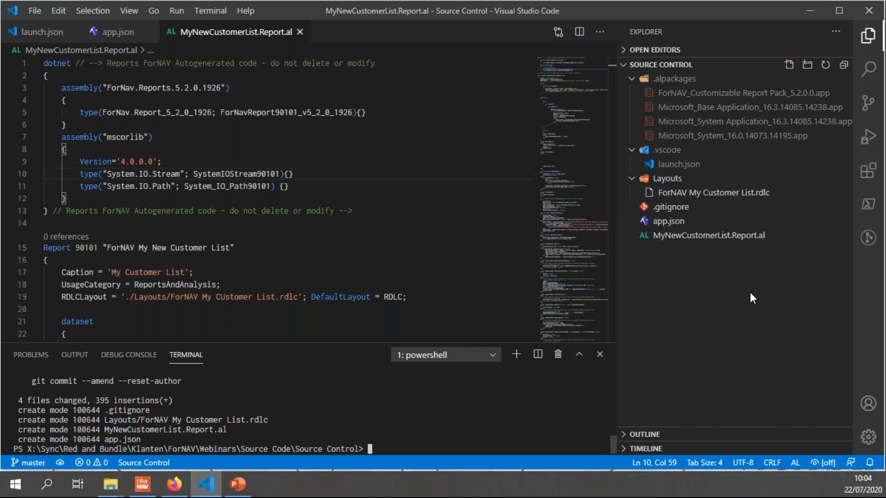
{"action": "mouse_move", "coordinate": [724, 207]}
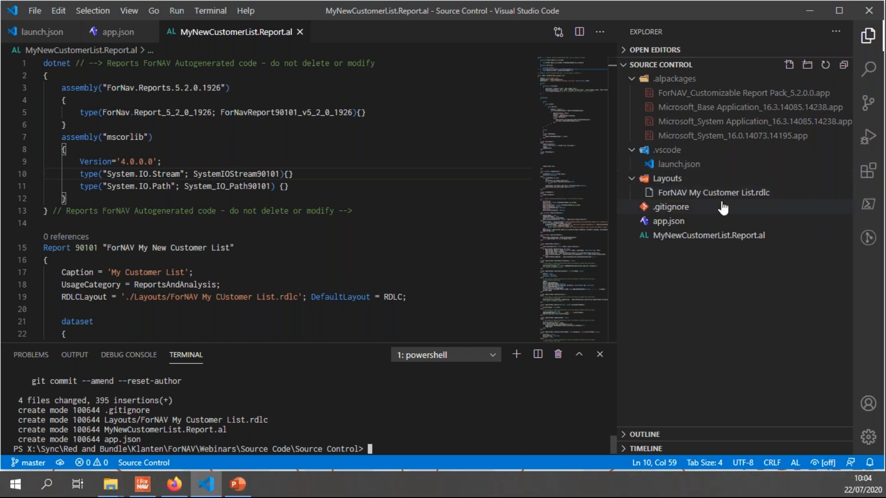
{"action": "mouse_move", "coordinate": [757, 229]}
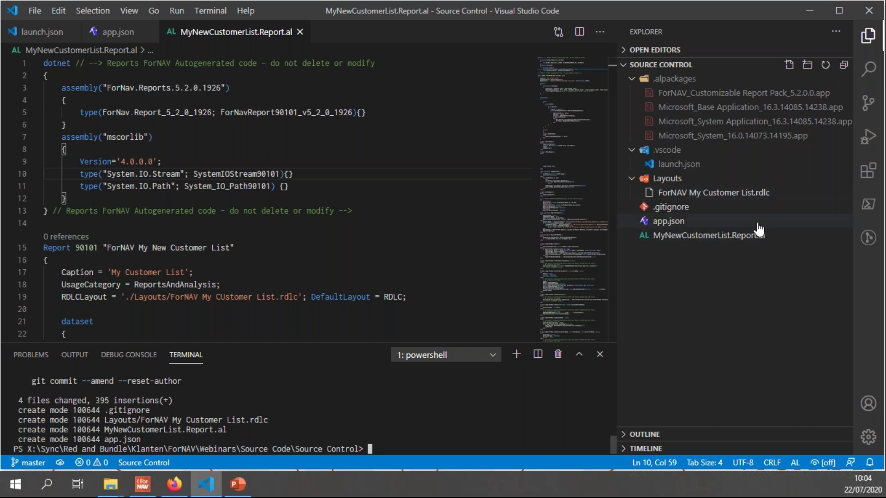
{"action": "mouse_move", "coordinate": [725, 302]}
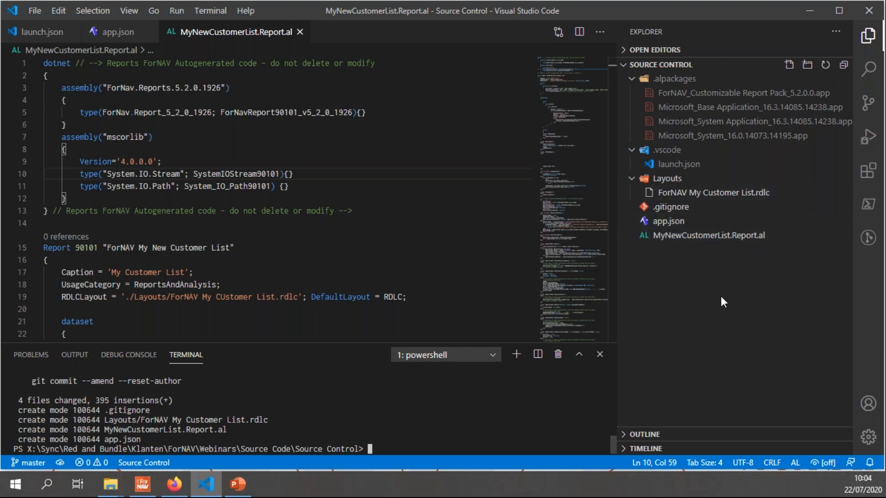
{"action": "mouse_move", "coordinate": [708, 319]}
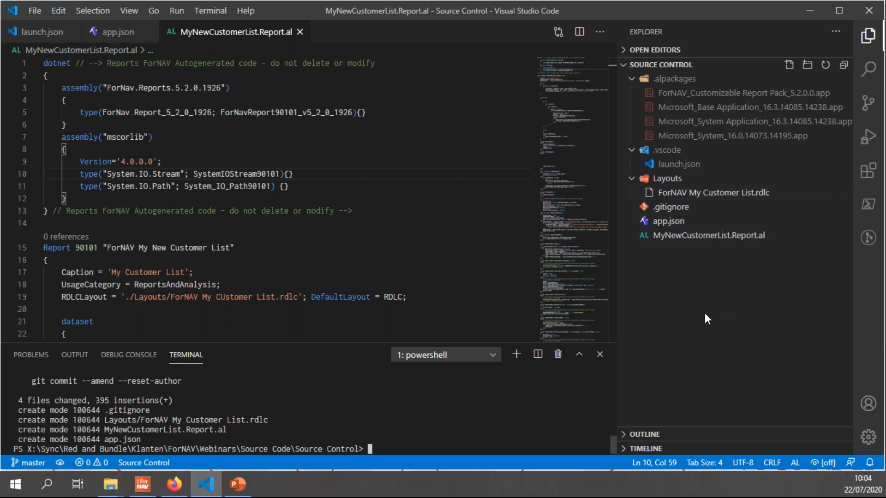
{"action": "mouse_move", "coordinate": [142, 484]}
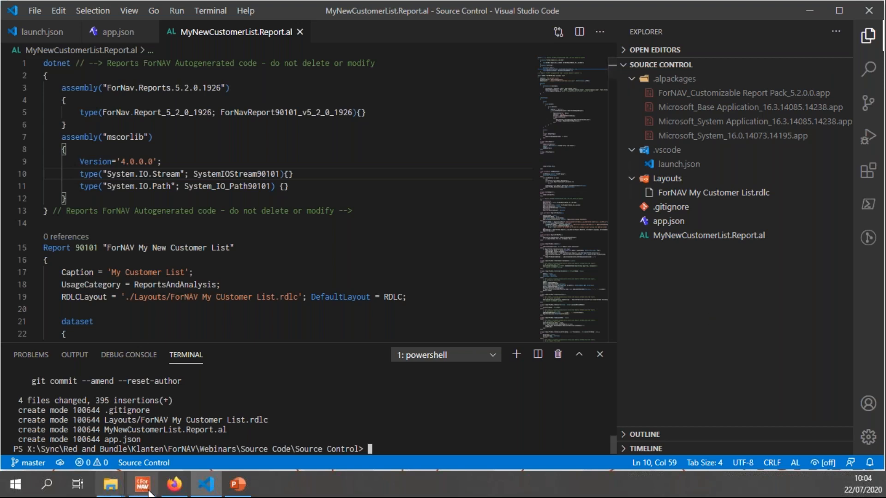
{"action": "left_click", "coordinate": [237, 484]}
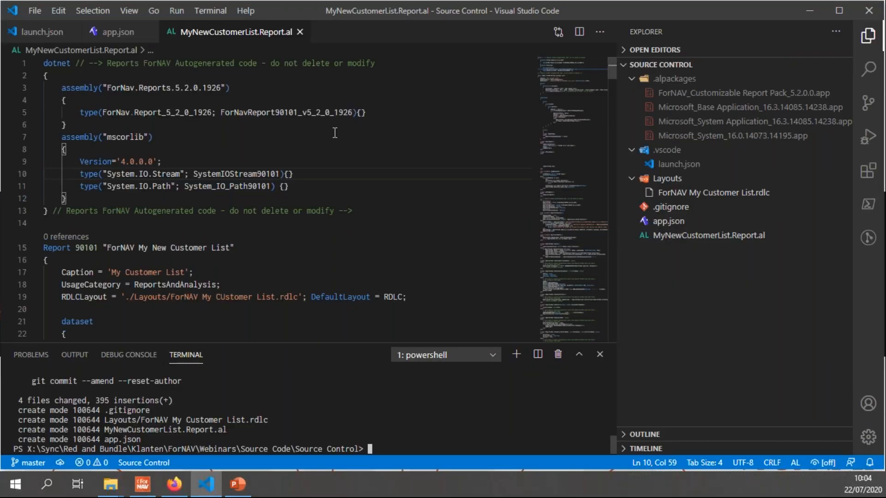
Append 1 to the report caption, save the file so it shows as modified, and return to the file tree.
{"action": "scroll", "scroll_direction": "down", "scroll_amount": 3}
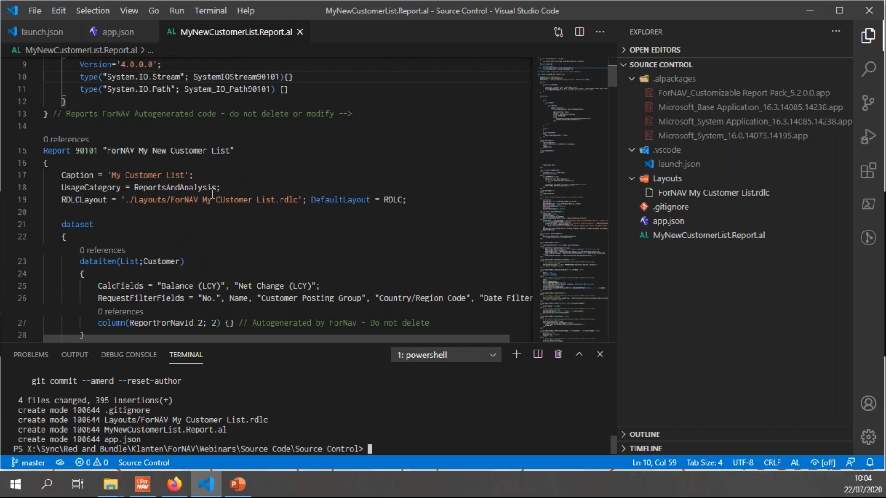
{"action": "left_click", "coordinate": [182, 176]}
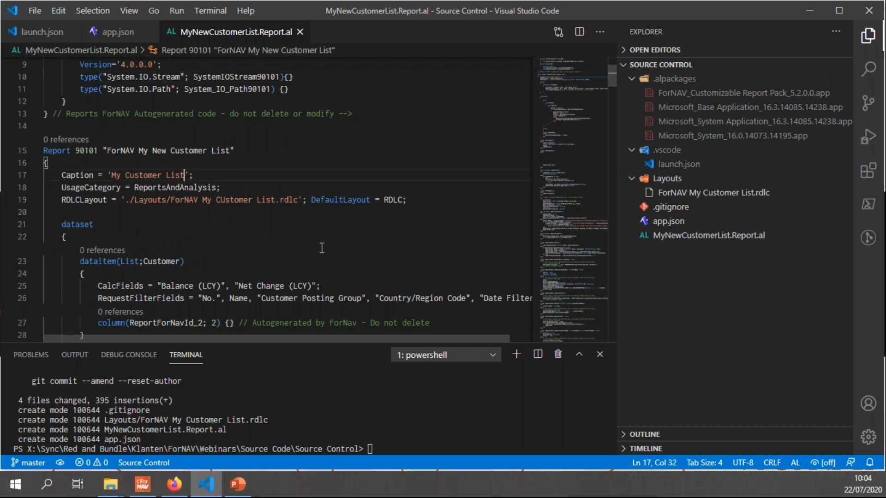
{"action": "type", "text": "1"}
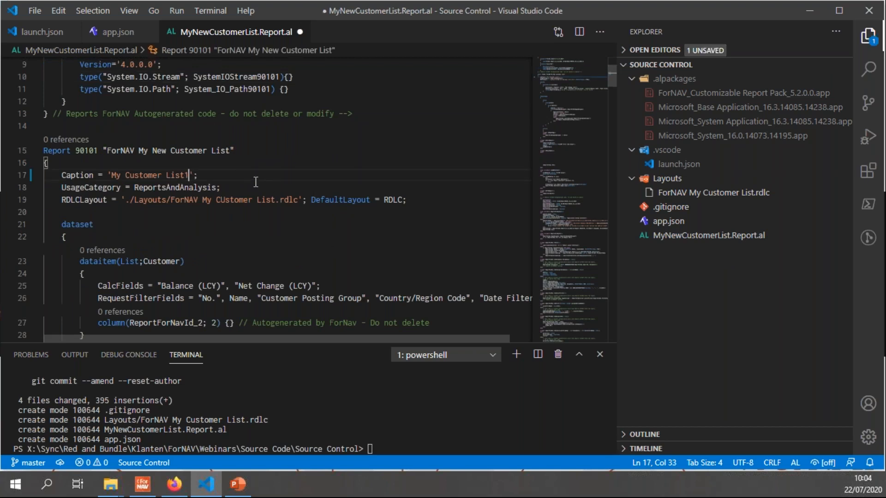
{"action": "key", "text": "ctrl+s"}
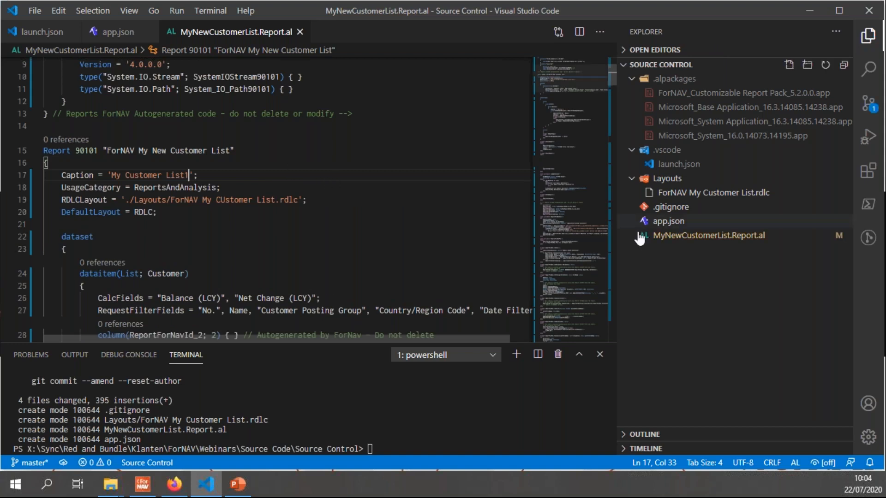
{"action": "mouse_move", "coordinate": [721, 243]}
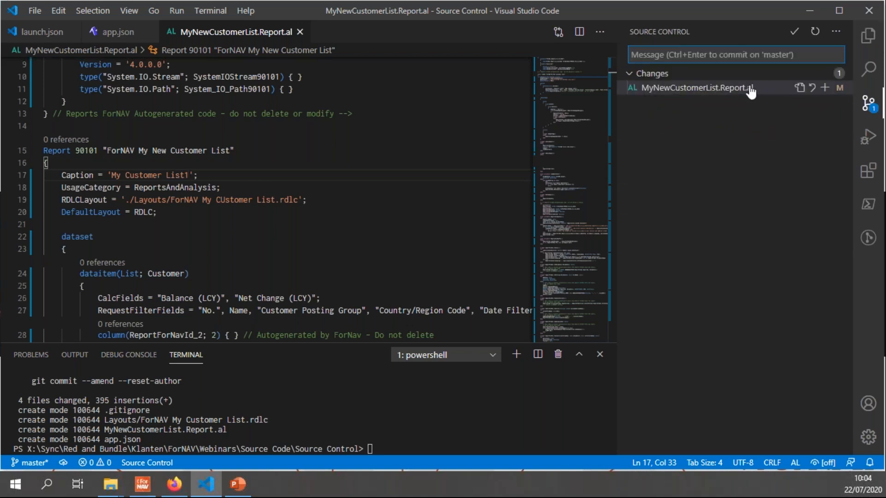
{"action": "mouse_move", "coordinate": [364, 201]}
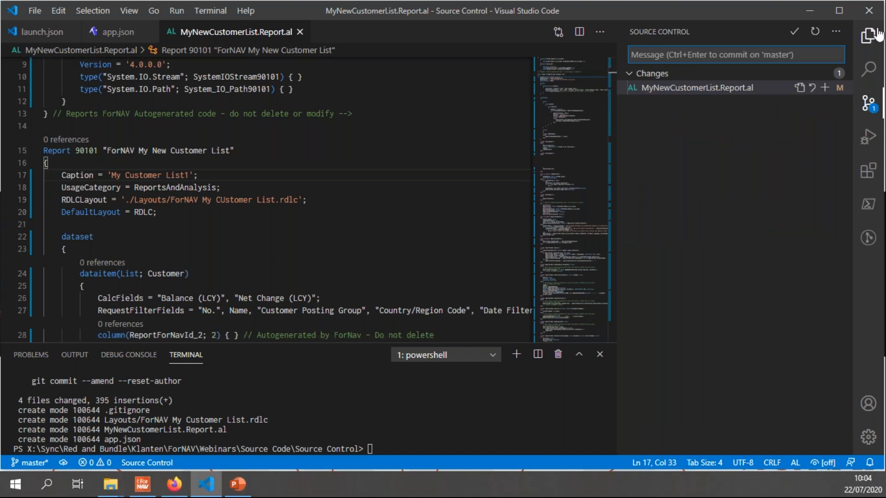
{"action": "left_click", "coordinate": [869, 36]}
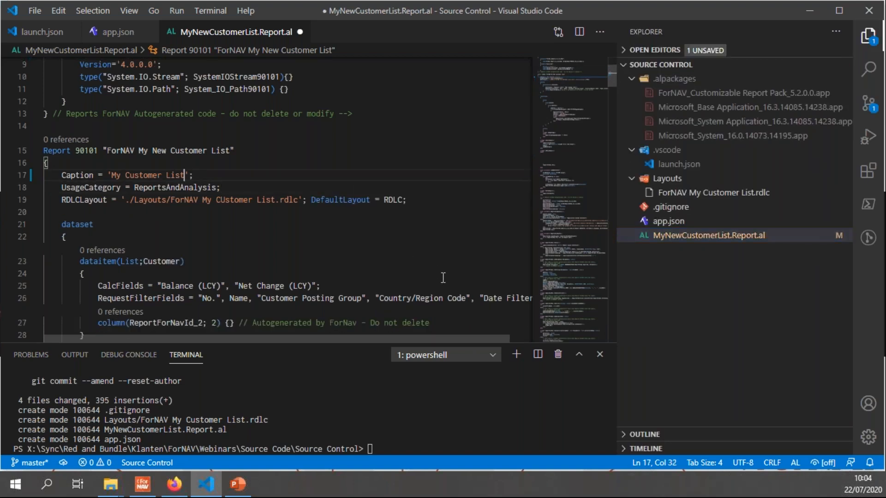
{"action": "mouse_move", "coordinate": [454, 272]}
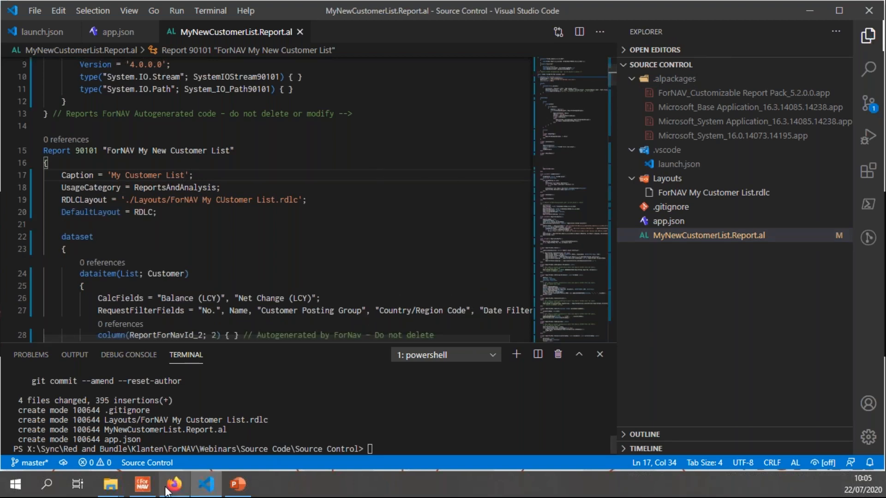
Open MyNewCustomerList.Report.al from file in the ForNAV Designer.
{"action": "left_click", "coordinate": [142, 484]}
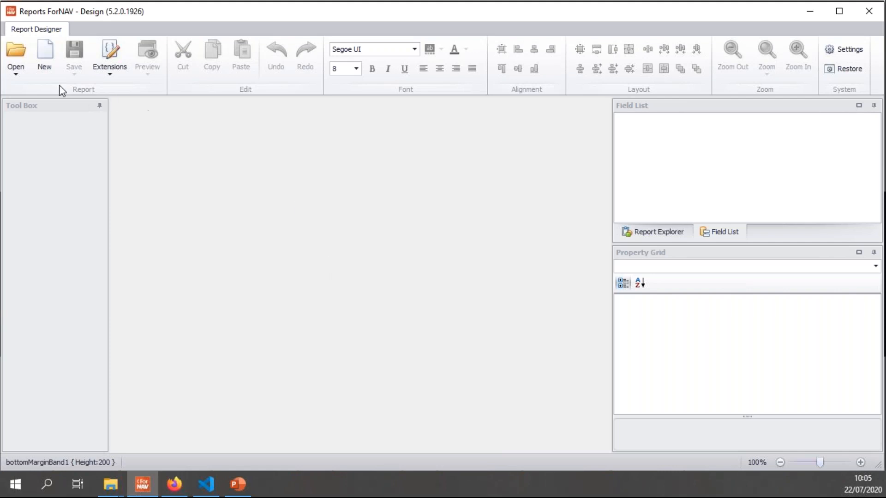
{"action": "left_click", "coordinate": [16, 56]}
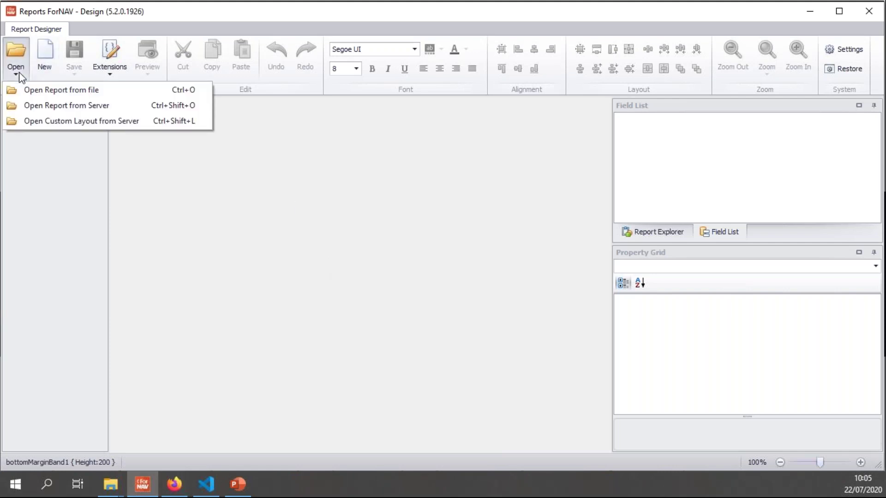
{"action": "mouse_move", "coordinate": [62, 90]}
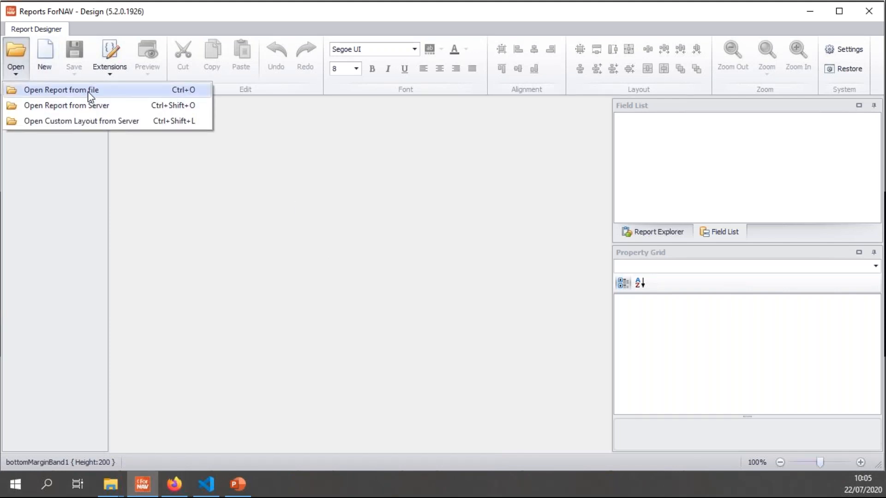
{"action": "left_click", "coordinate": [61, 89]}
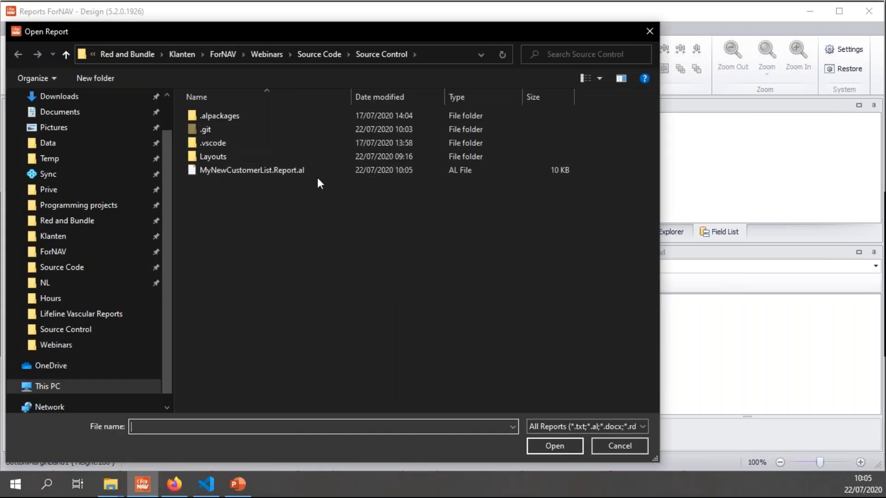
{"action": "left_click", "coordinate": [251, 170]}
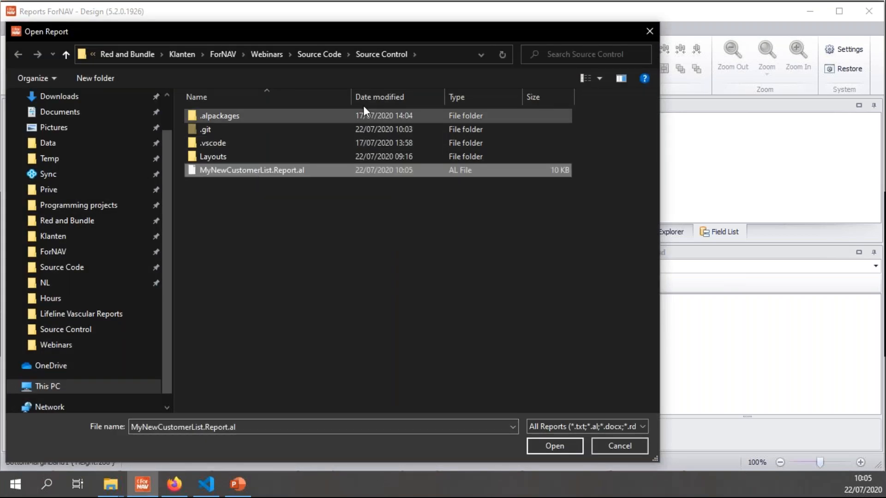
{"action": "left_click", "coordinate": [554, 445]}
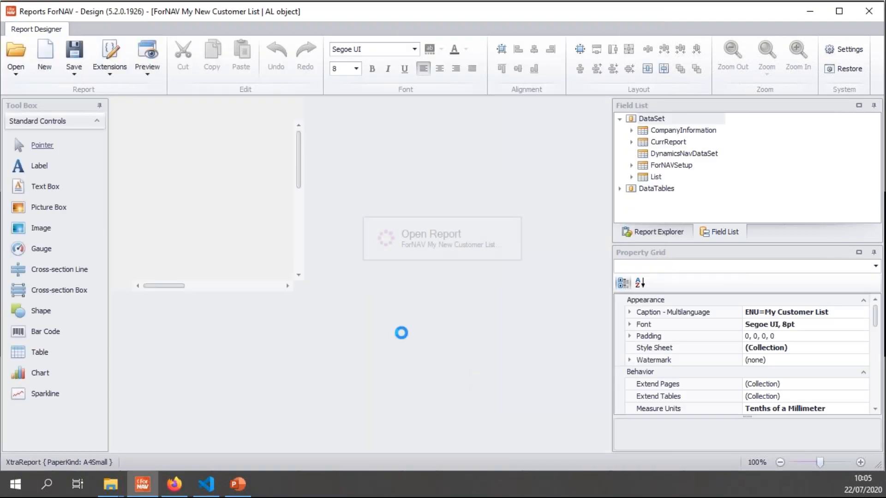
Select the header table and set its background color to red.
{"action": "left_click", "coordinate": [442, 234]}
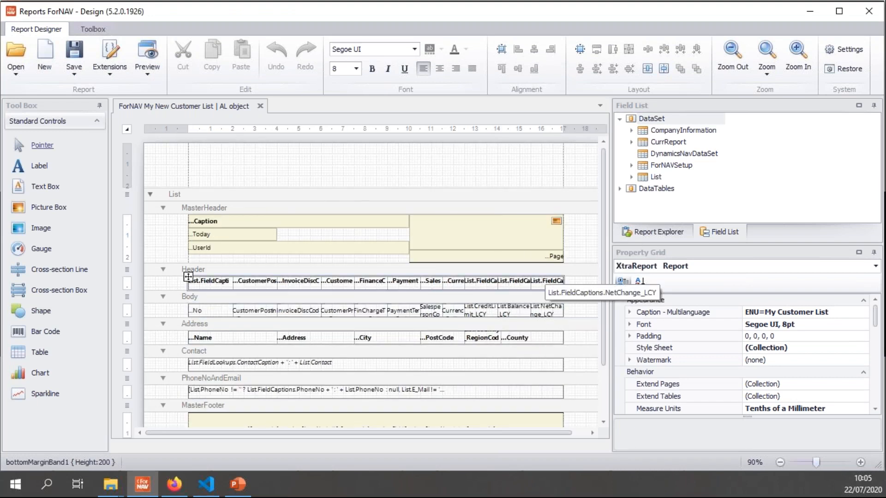
{"action": "scroll", "scroll_direction": "down", "scroll_amount": 3}
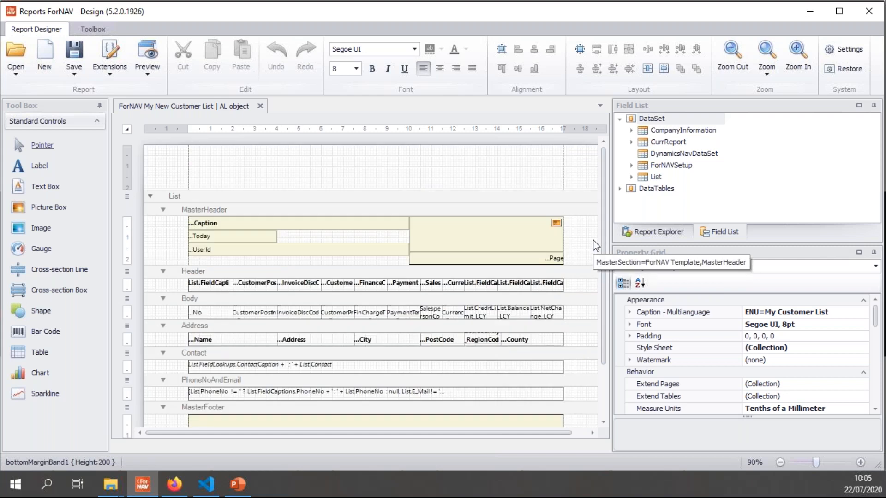
{"action": "mouse_move", "coordinate": [596, 245]}
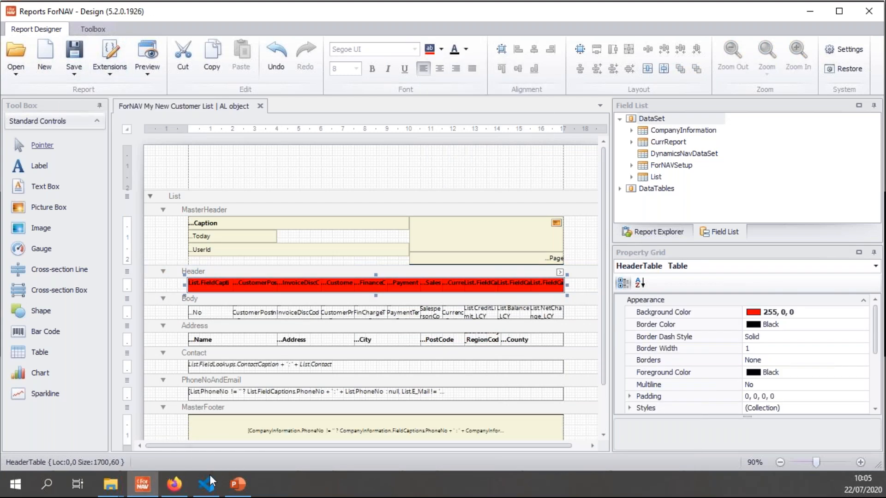
View the pending My Customer List.rdlc change in Source Control and scroll through its diff.
{"action": "left_click", "coordinate": [206, 485]}
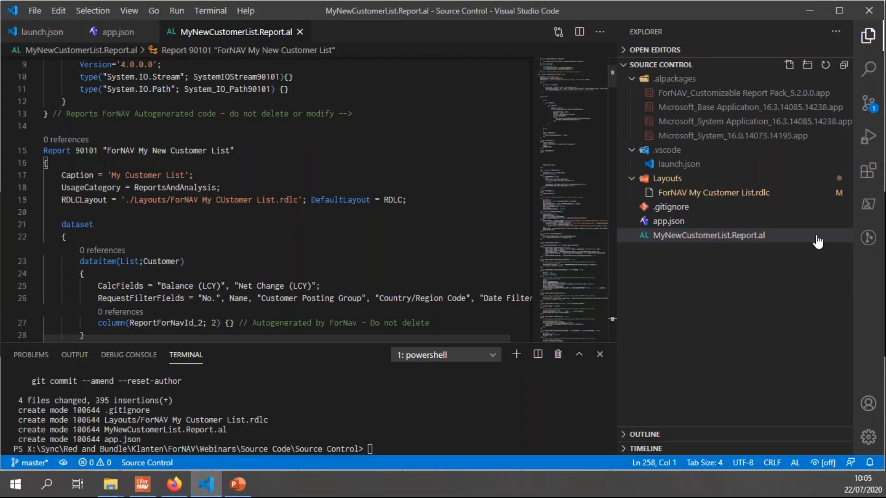
{"action": "mouse_move", "coordinate": [690, 198]}
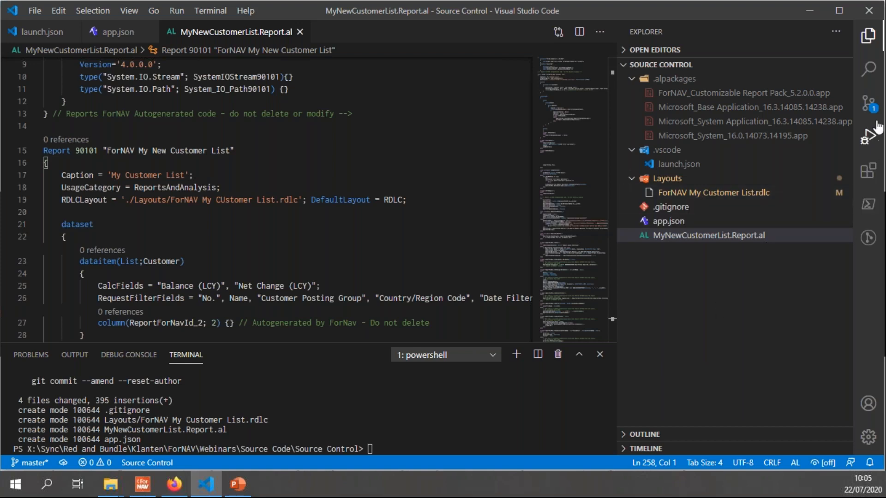
{"action": "left_click", "coordinate": [869, 102]}
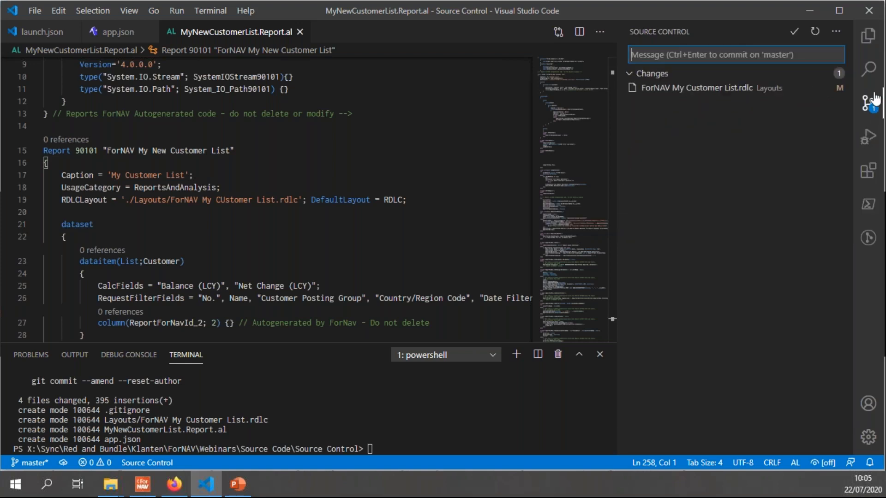
{"action": "mouse_move", "coordinate": [870, 102]}
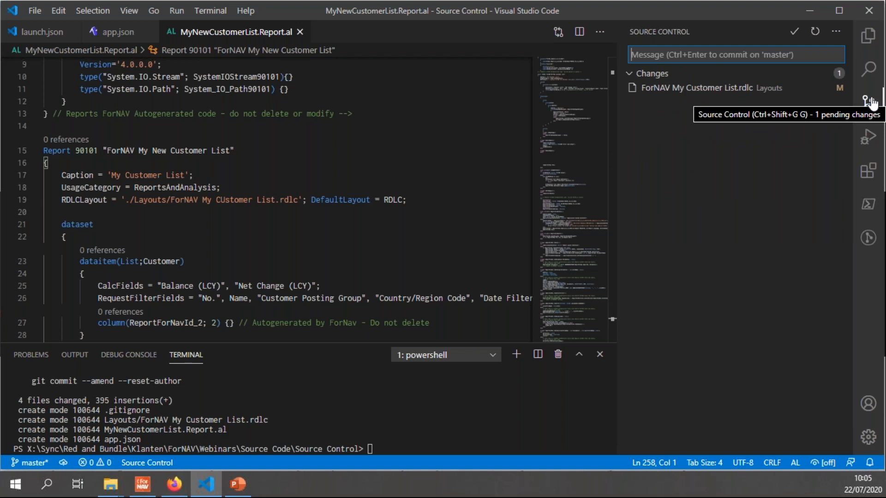
{"action": "mouse_move", "coordinate": [735, 88]}
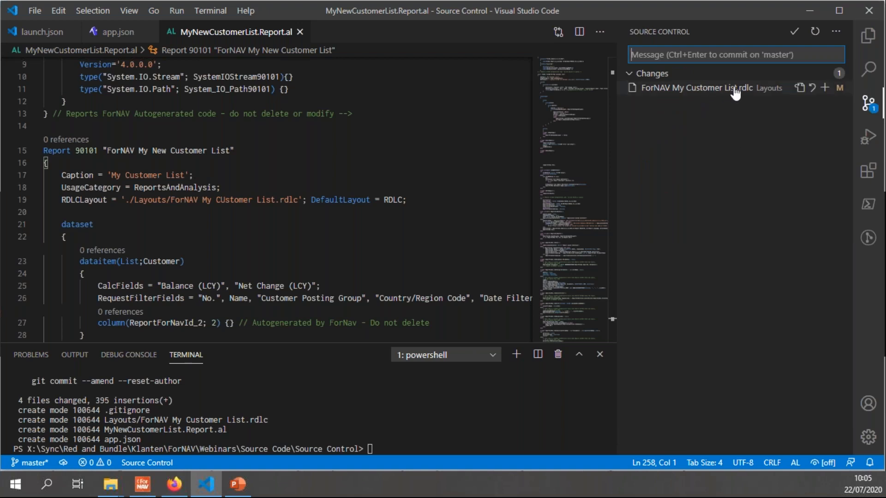
{"action": "left_click", "coordinate": [700, 88]}
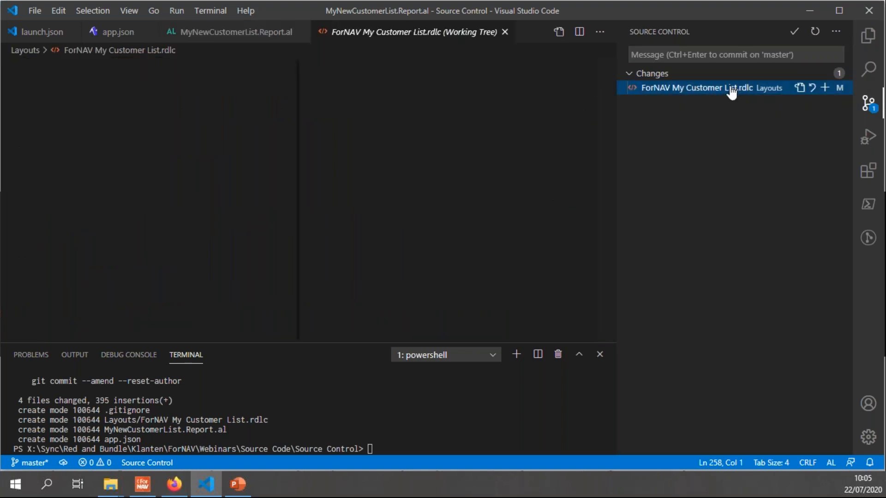
{"action": "left_click", "coordinate": [701, 88]}
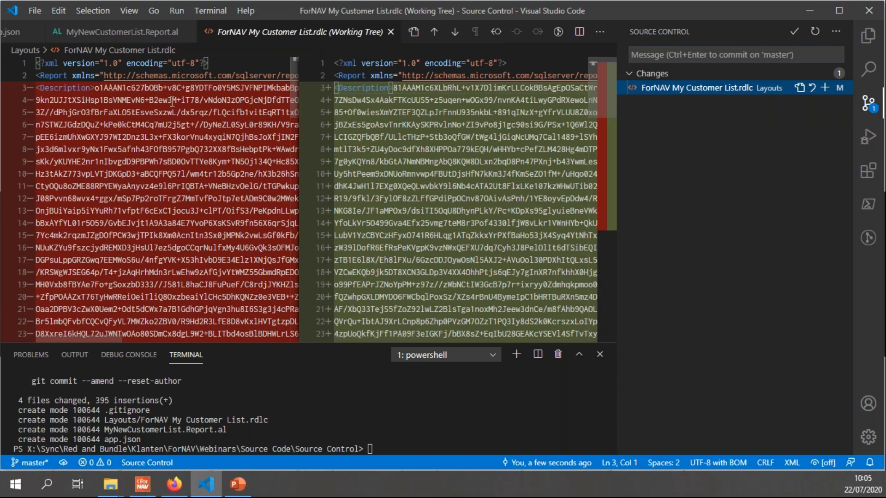
{"action": "scroll", "scroll_direction": "down", "scroll_amount": 3}
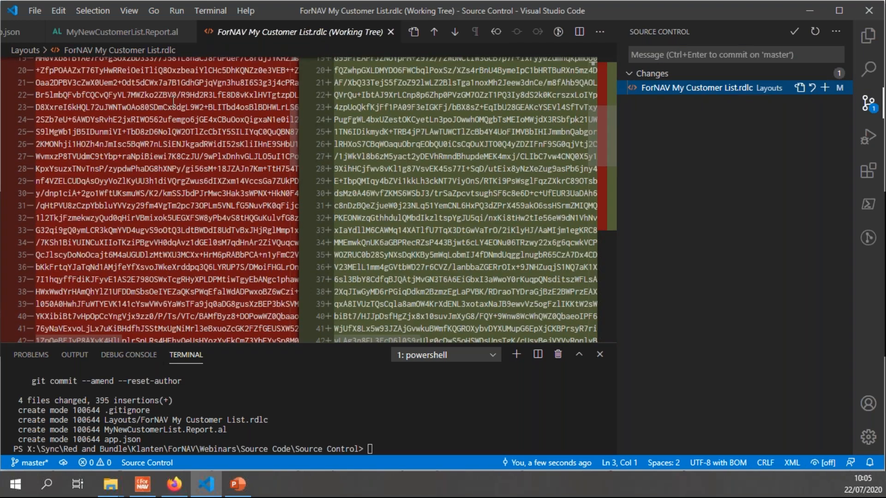
{"action": "scroll", "scroll_direction": "down", "scroll_amount": 3}
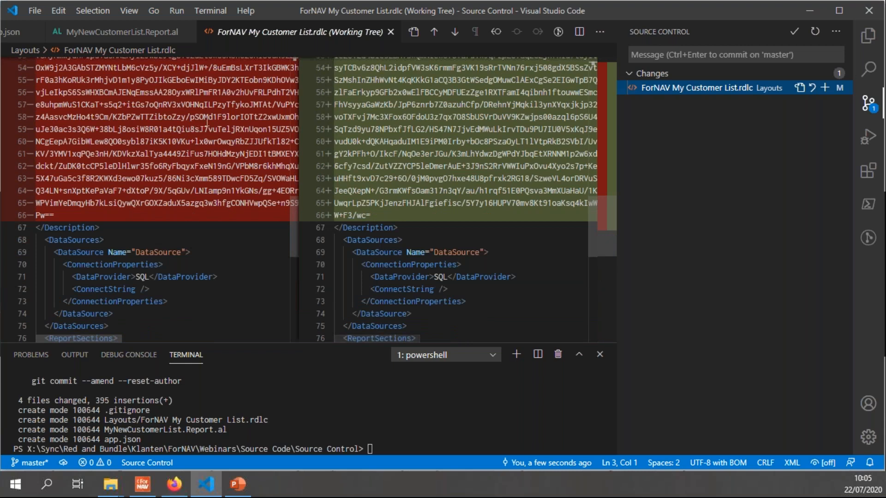
{"action": "mouse_move", "coordinate": [447, 209]}
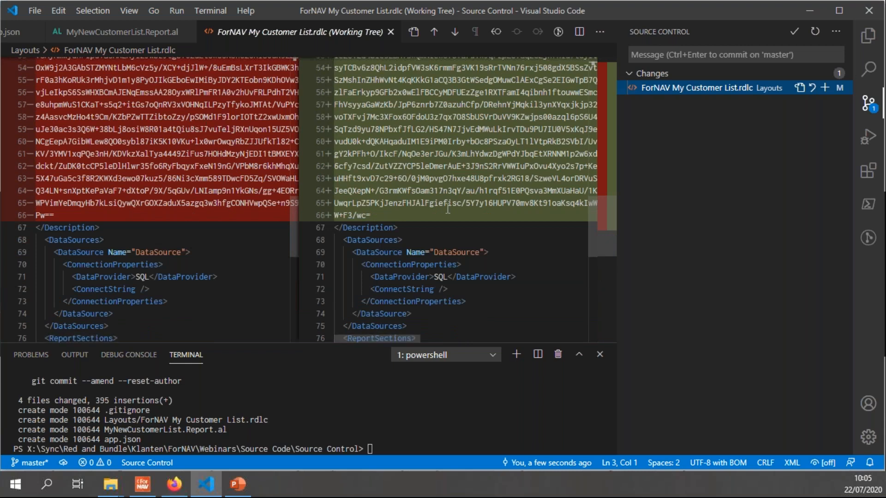
{"action": "scroll", "scroll_direction": "up", "scroll_amount": 3}
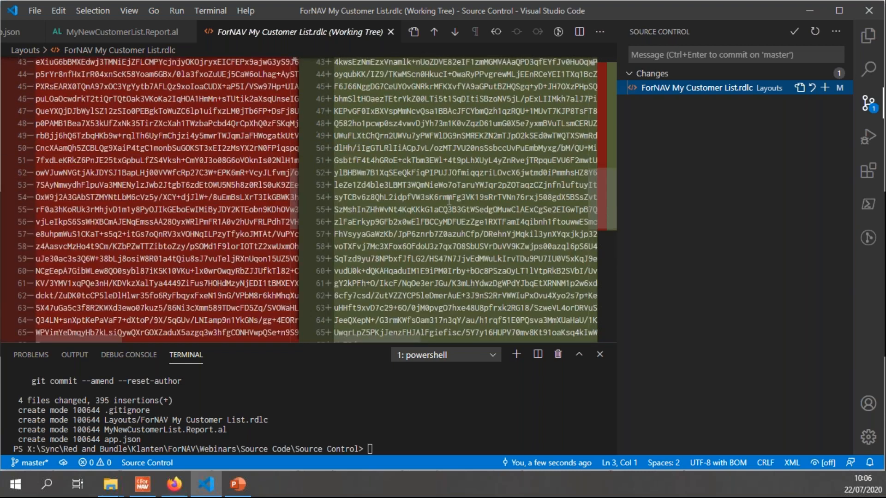
{"action": "scroll", "scroll_direction": "up", "scroll_amount": 3}
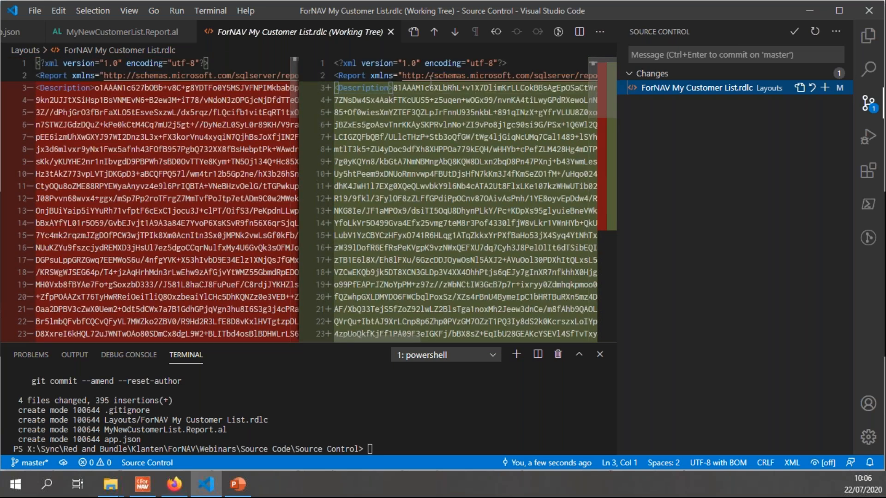
{"action": "mouse_move", "coordinate": [469, 206]}
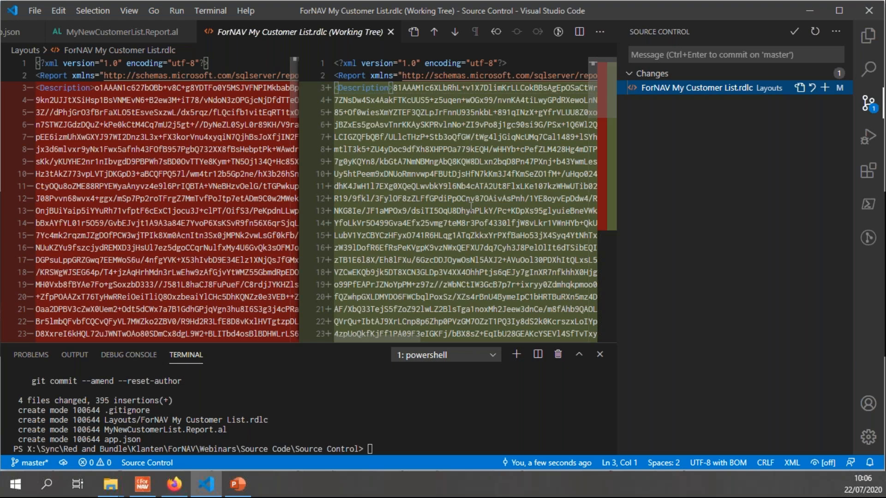
{"action": "mouse_move", "coordinate": [142, 485]}
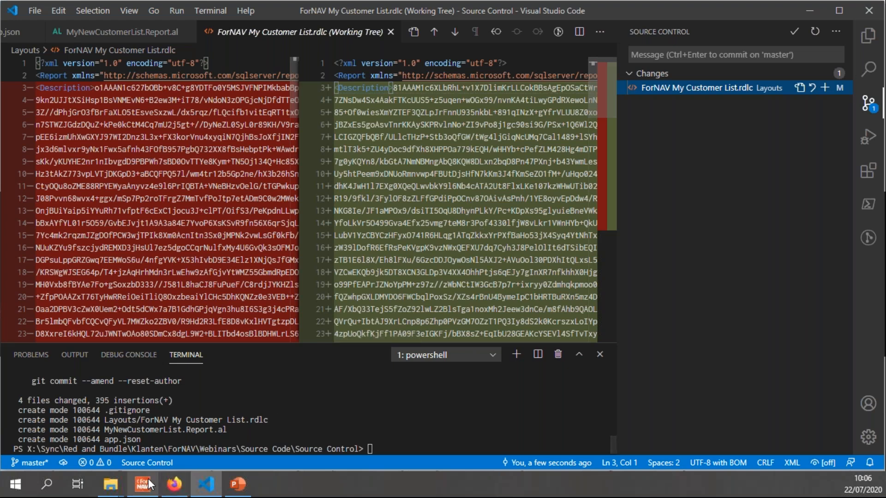
Add Balance to the List data item's calculated fields in the designer and save the layout.
{"action": "left_click", "coordinate": [142, 485]}
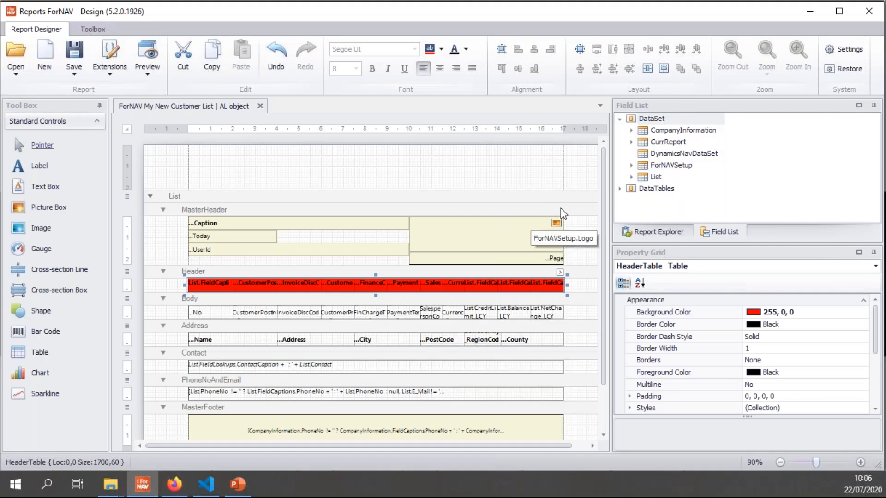
{"action": "mouse_move", "coordinate": [572, 205]}
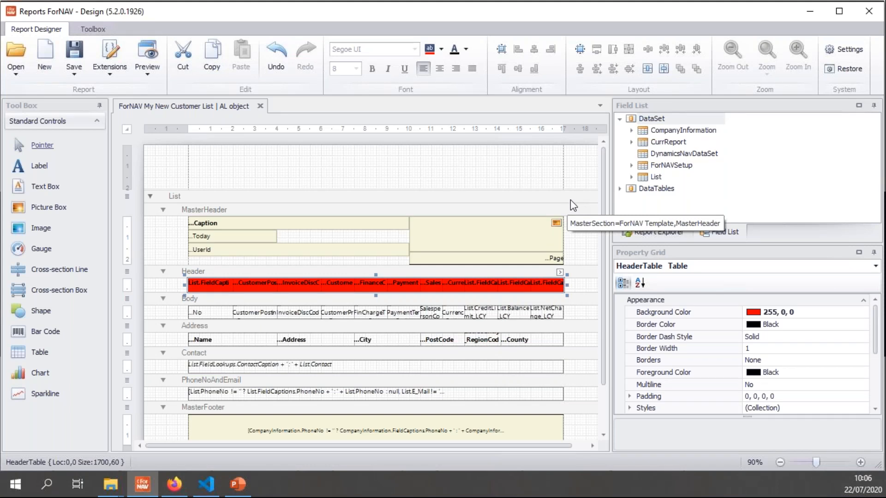
{"action": "mouse_move", "coordinate": [588, 235]}
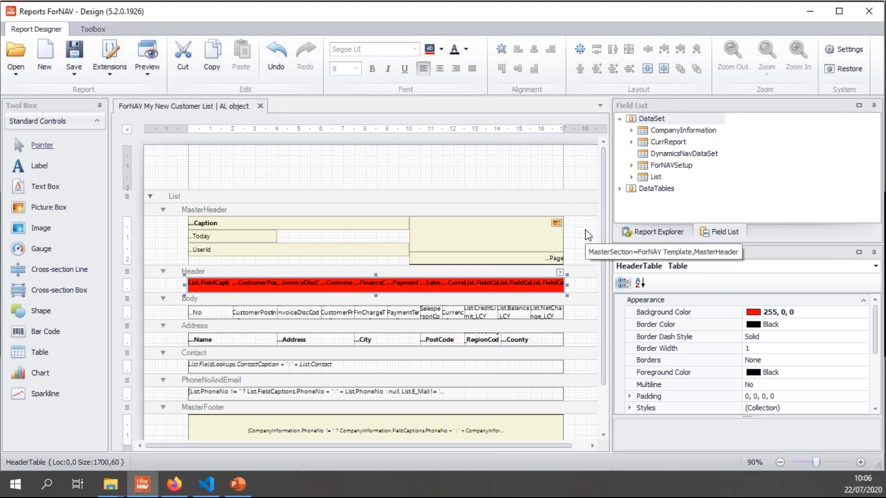
{"action": "left_click", "coordinate": [174, 195]}
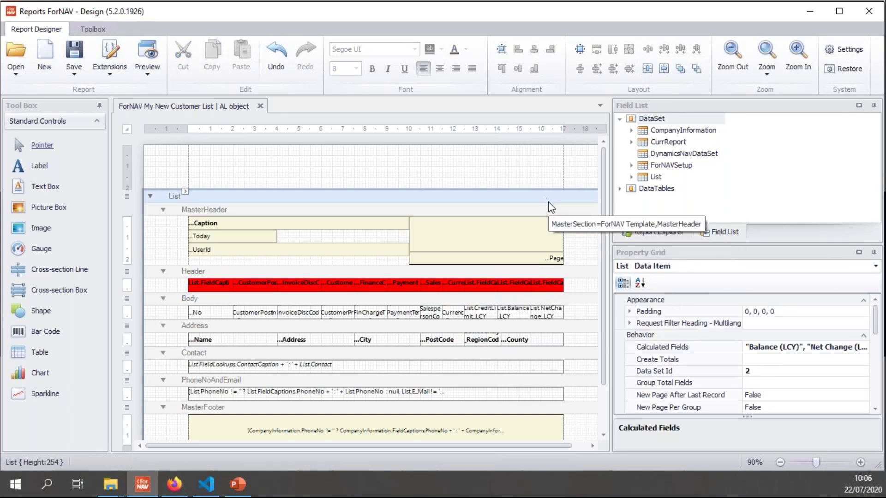
{"action": "mouse_move", "coordinate": [545, 197]}
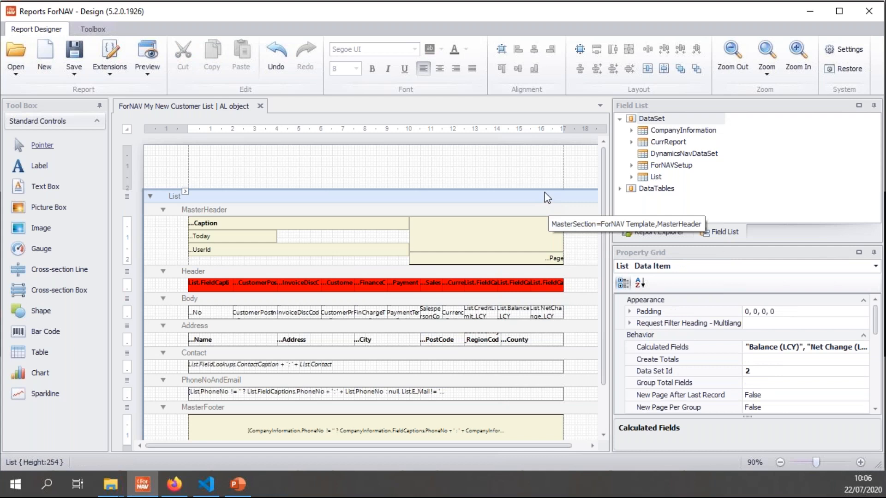
{"action": "mouse_move", "coordinate": [375, 168]}
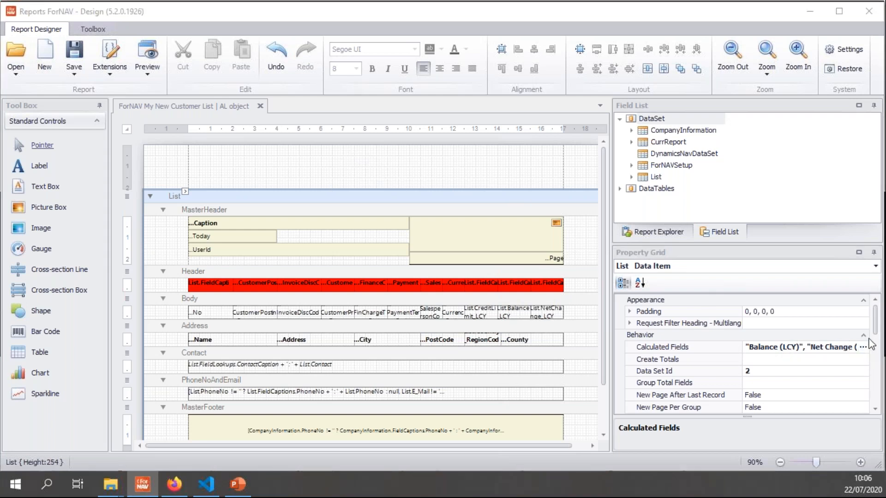
{"action": "left_click", "coordinate": [864, 348]}
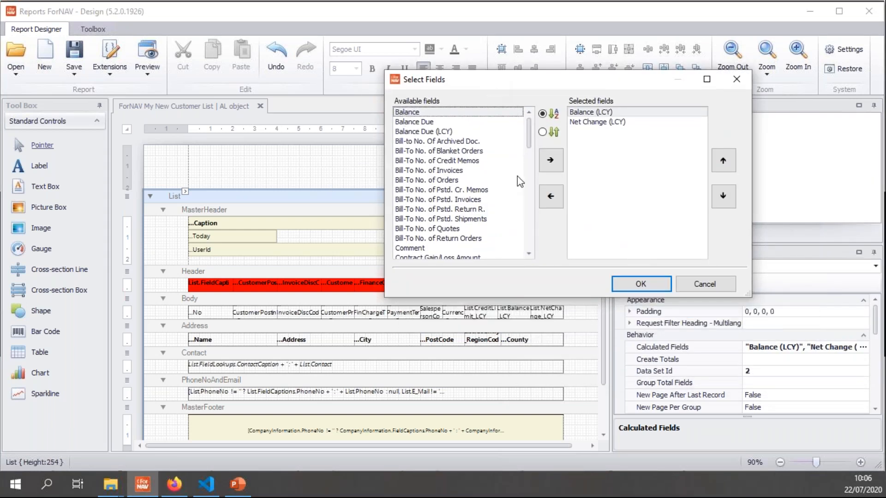
{"action": "left_click", "coordinate": [641, 283]}
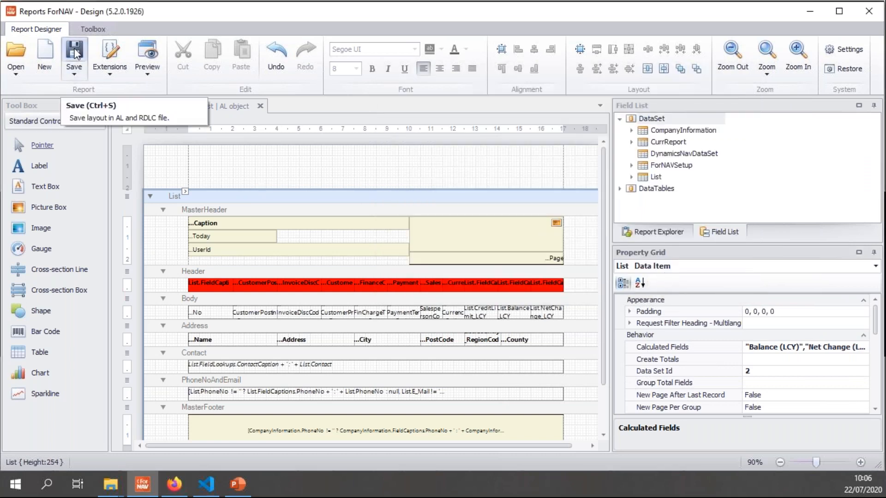
{"action": "left_click", "coordinate": [205, 485]}
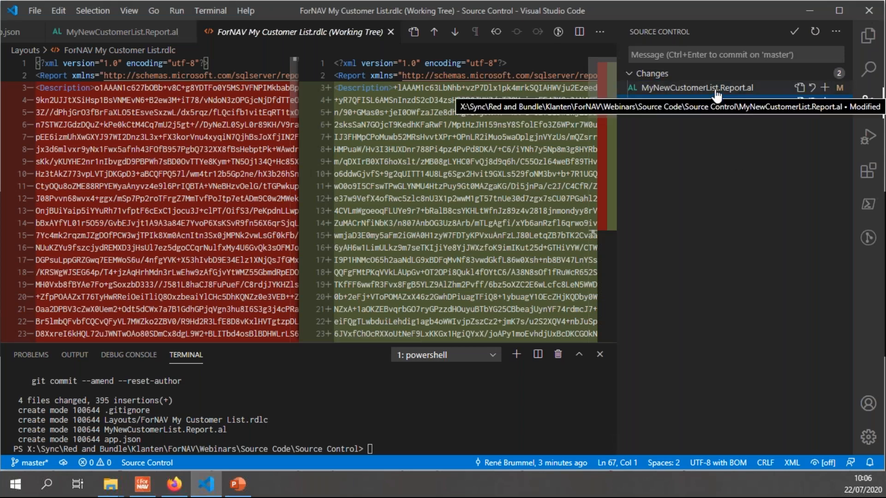
View the AL diff showing Balance added to CalcFields, then close the report in the designer.
{"action": "left_click", "coordinate": [696, 87]}
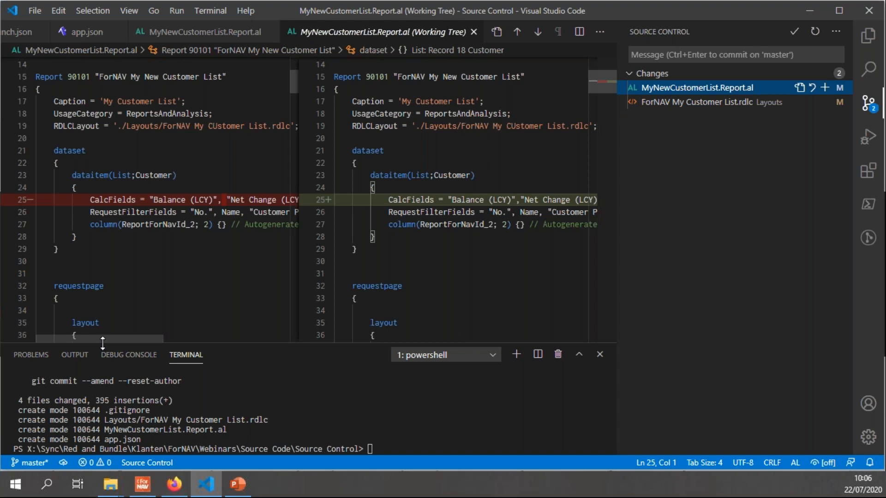
{"action": "scroll", "scroll_direction": "right", "scroll_amount": 3}
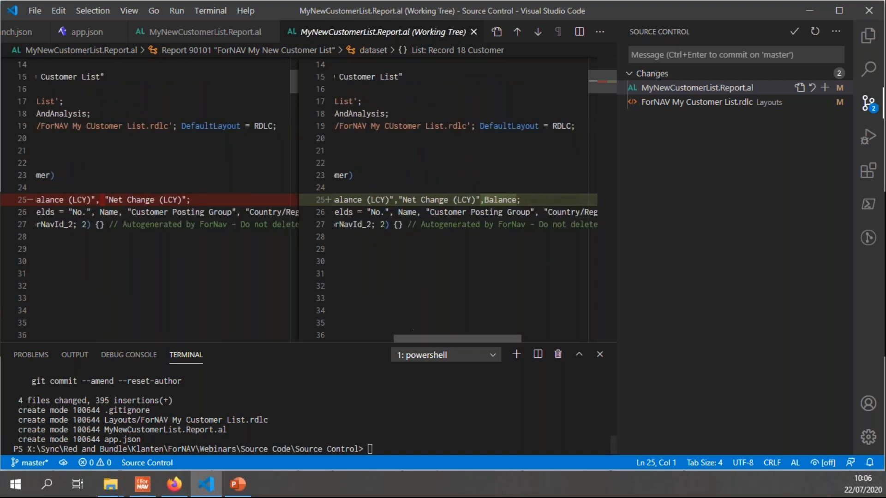
{"action": "left_click", "coordinate": [142, 485]}
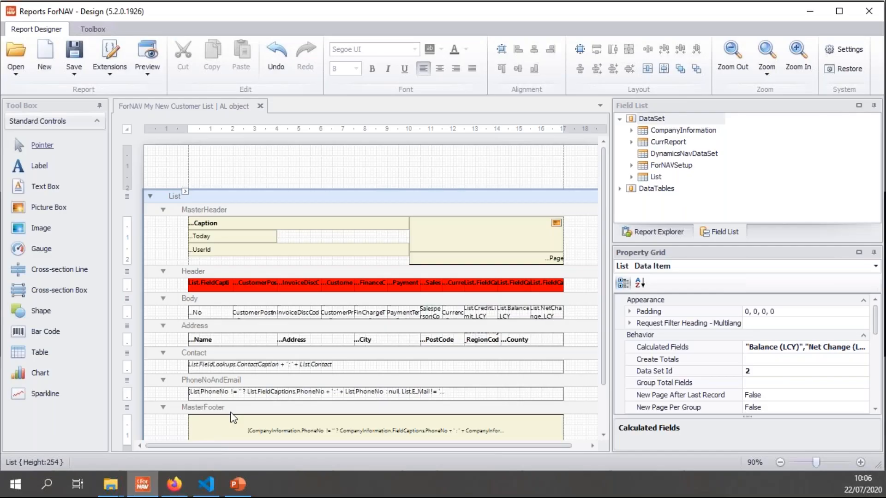
{"action": "left_click", "coordinate": [260, 106]}
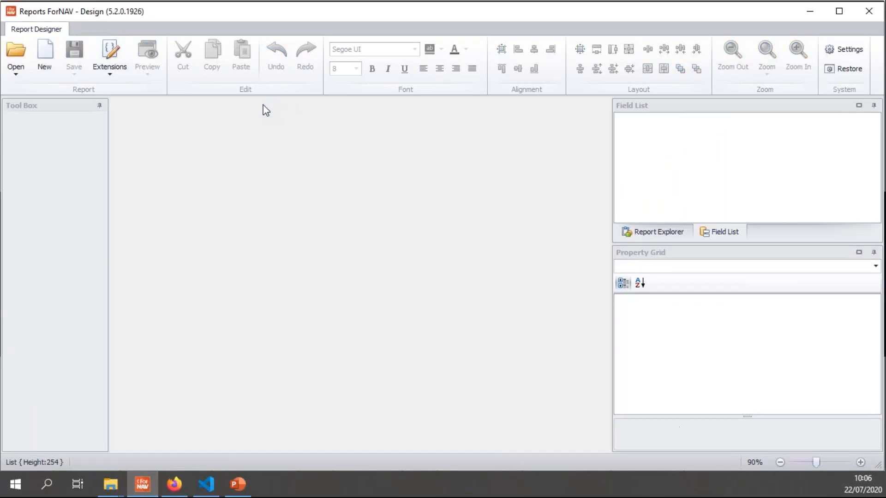
{"action": "mouse_move", "coordinate": [229, 481]}
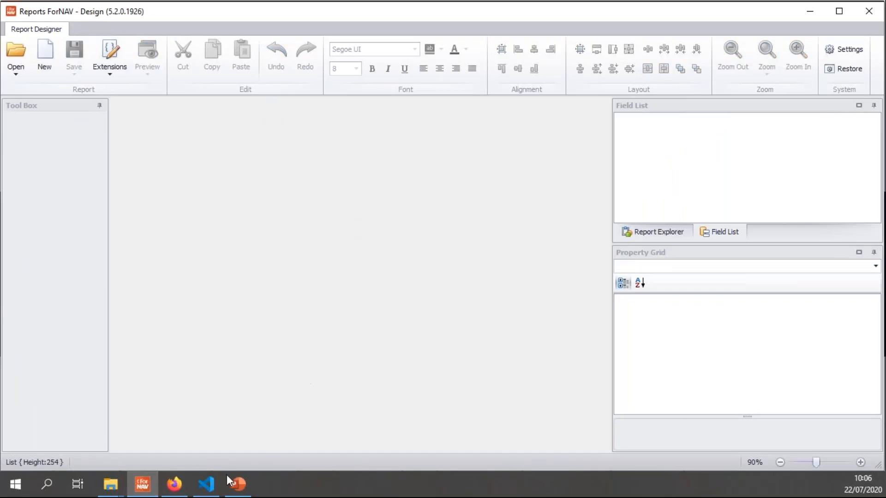
{"action": "left_click", "coordinate": [205, 484]}
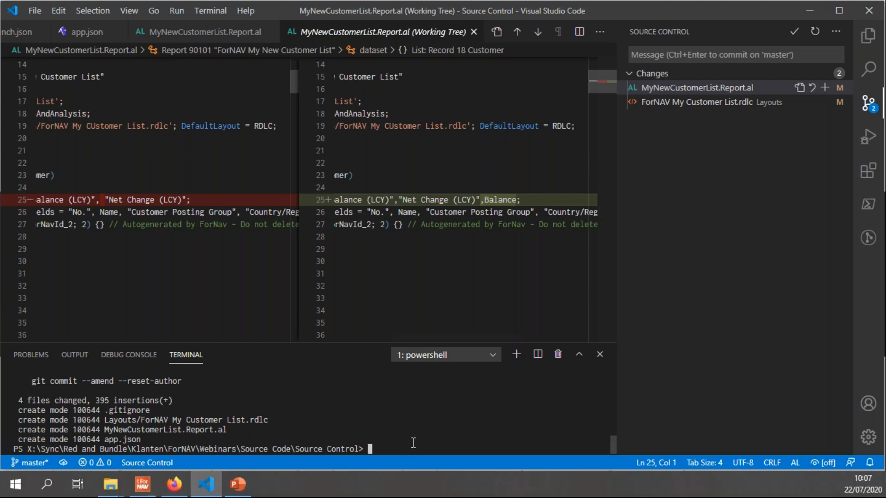
{"action": "mouse_move", "coordinate": [588, 326]}
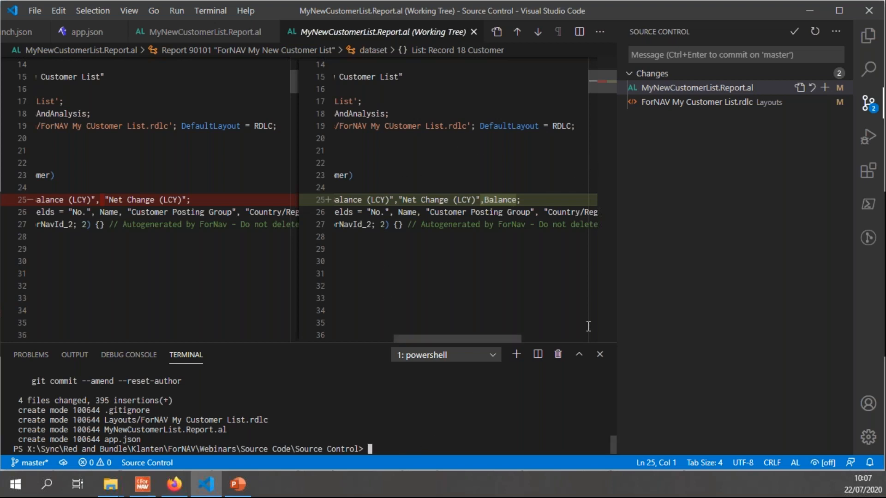
Stage both modified files with git add . and commit them as 'Changed report'.
{"action": "type", "text": "git add ."}
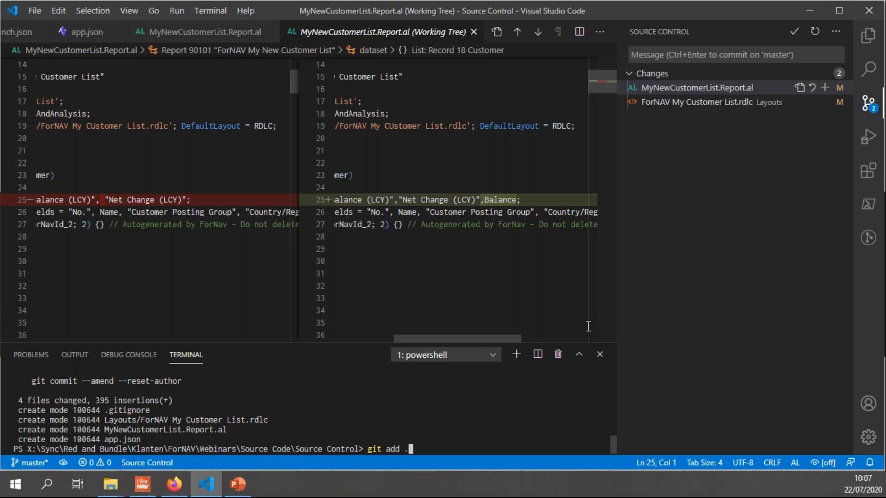
{"action": "key", "text": "Return"}
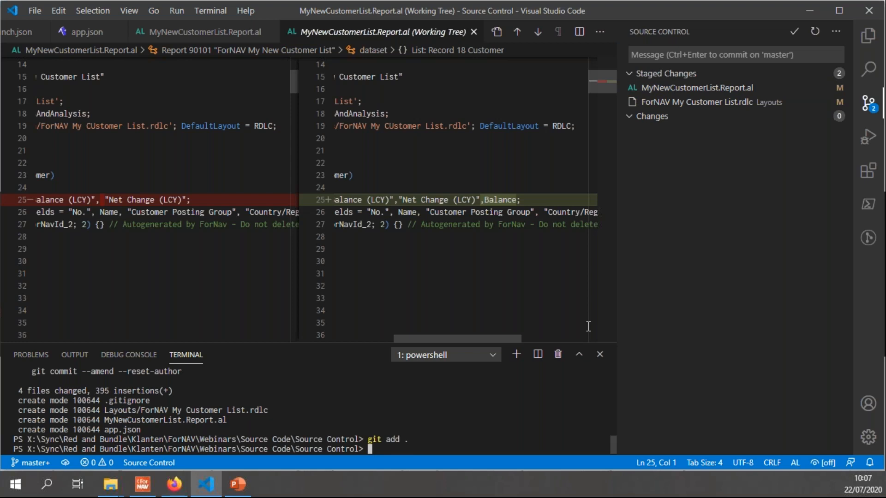
{"action": "type", "text": "git"}
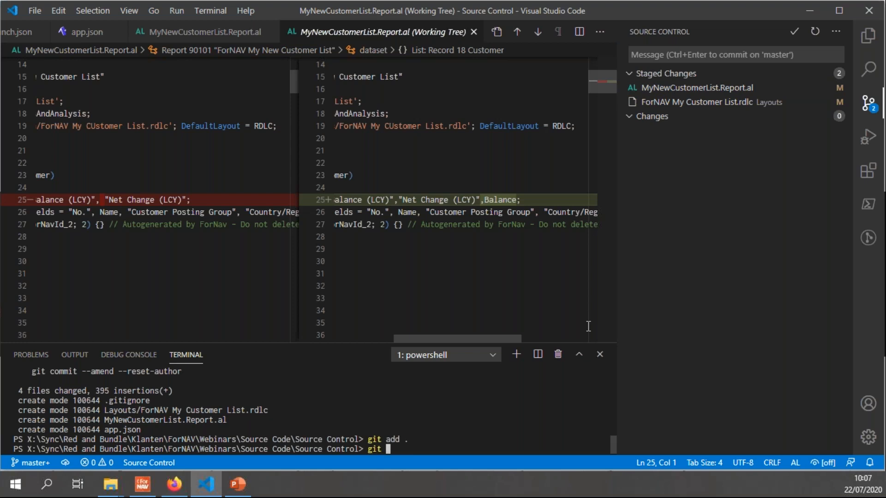
{"action": "type", "text": "commit -m '"}
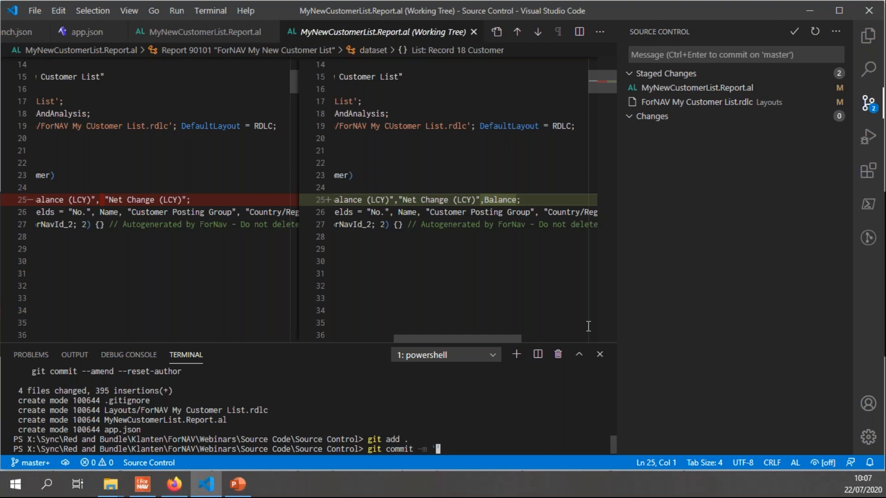
{"action": "type", "text": "Changed"}
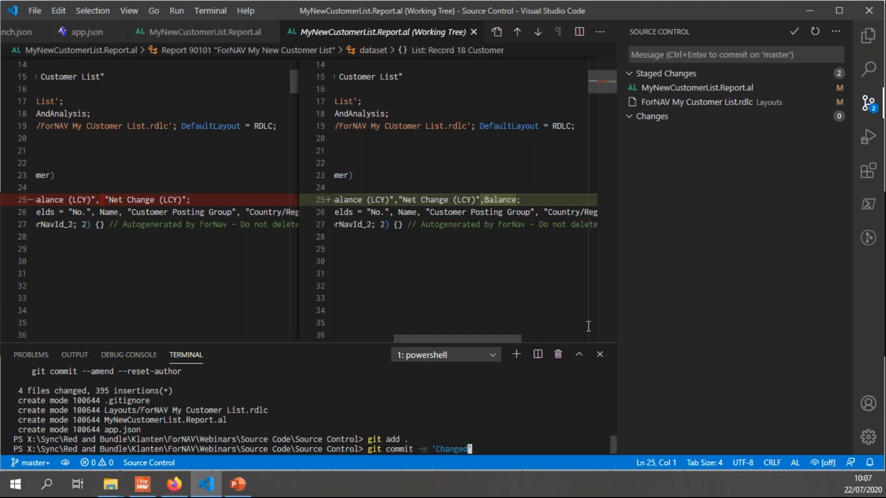
{"action": "type", "text": "report"}
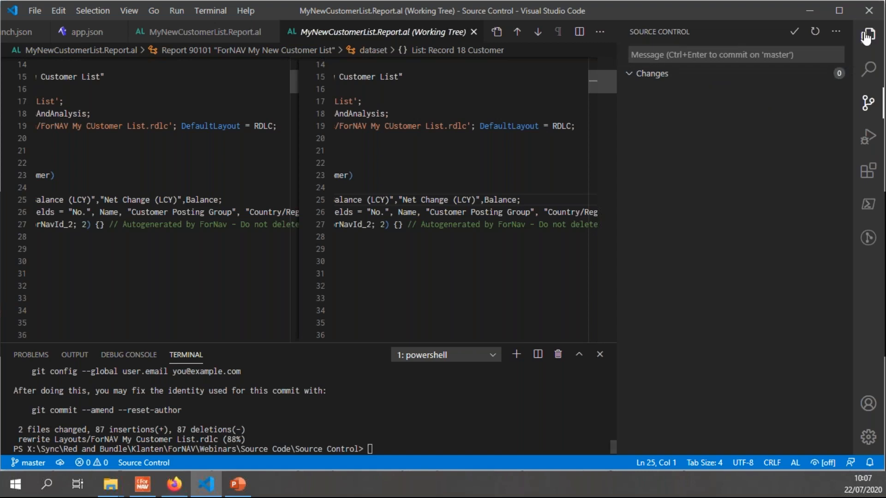
{"action": "left_click", "coordinate": [867, 35]}
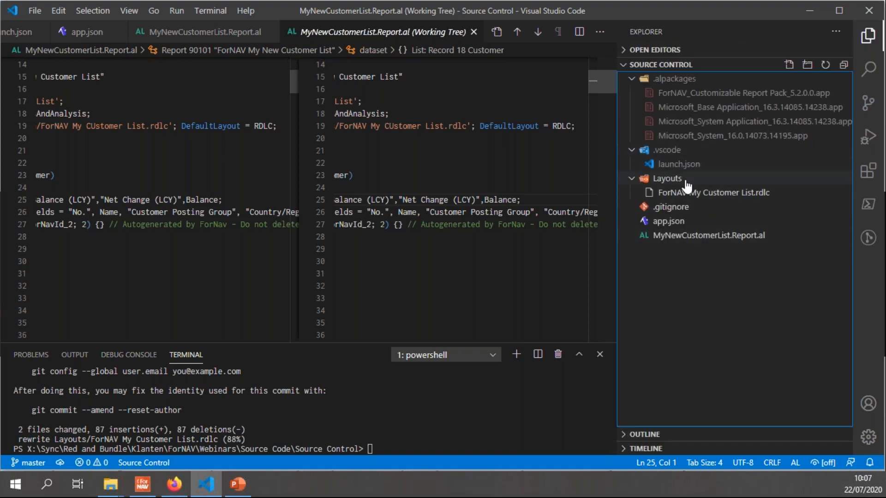
{"action": "mouse_move", "coordinate": [693, 193]}
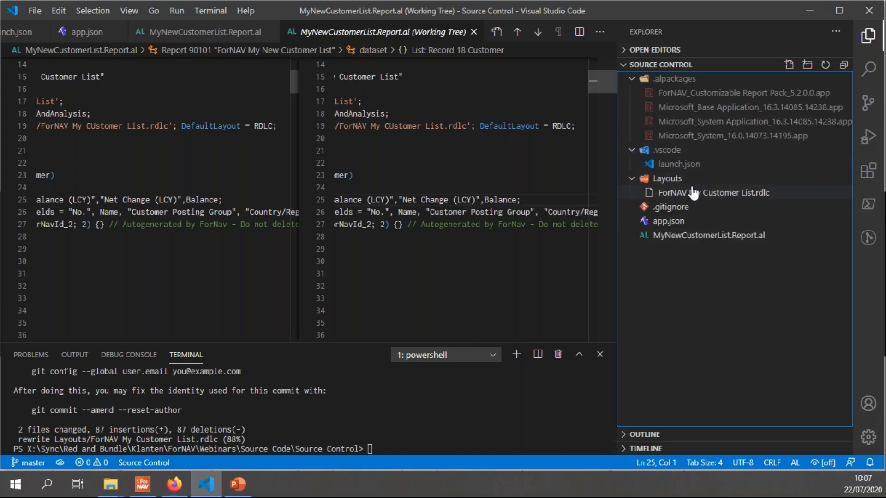
{"action": "mouse_move", "coordinate": [753, 213]}
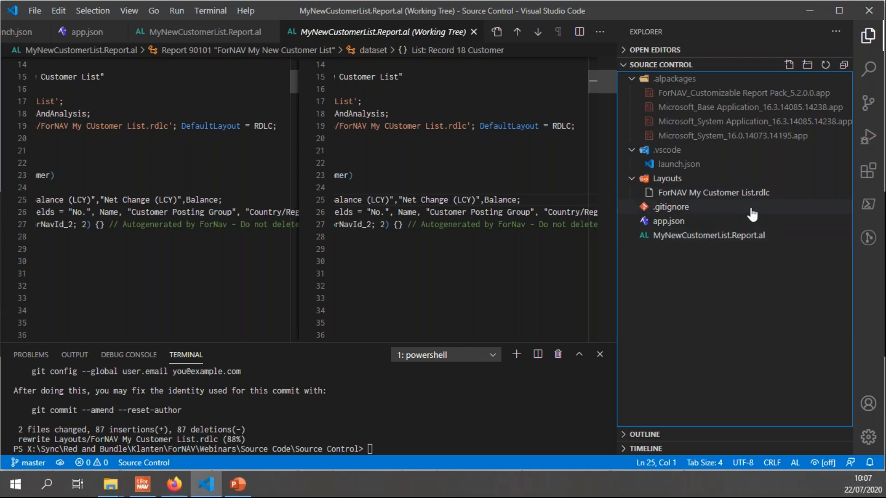
{"action": "mouse_move", "coordinate": [676, 135]}
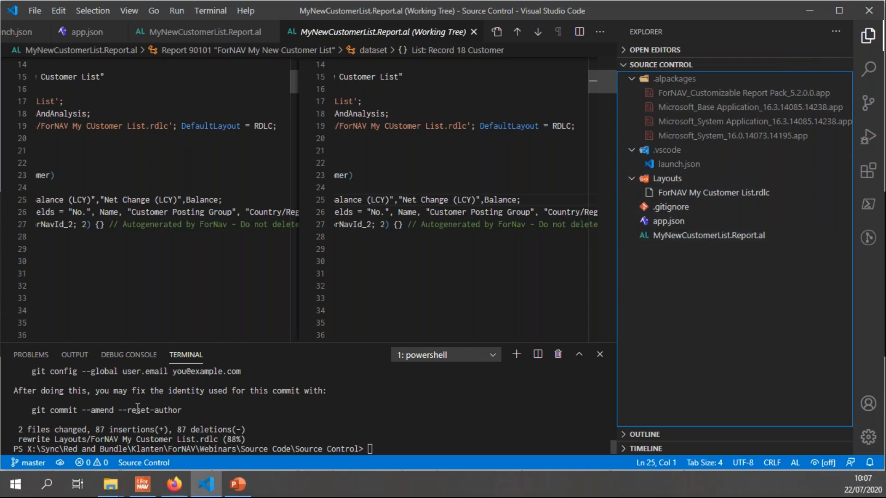
{"action": "left_click", "coordinate": [237, 485]}
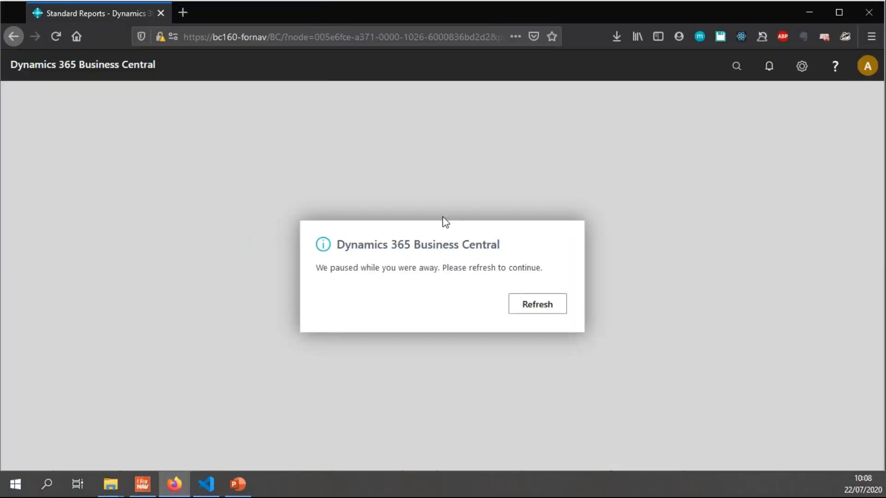
Refresh the paused session and open the Vendor List standard report for design in ForNAV Designer.
{"action": "left_click", "coordinate": [535, 303]}
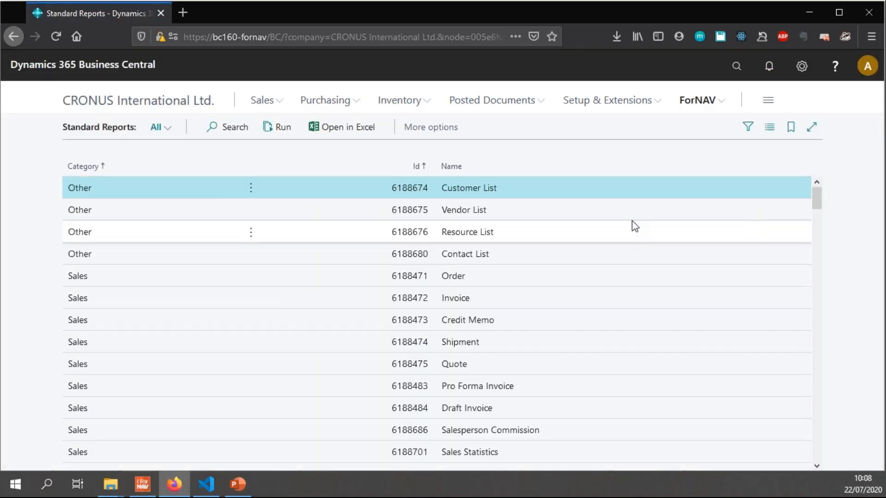
{"action": "mouse_move", "coordinate": [164, 216]}
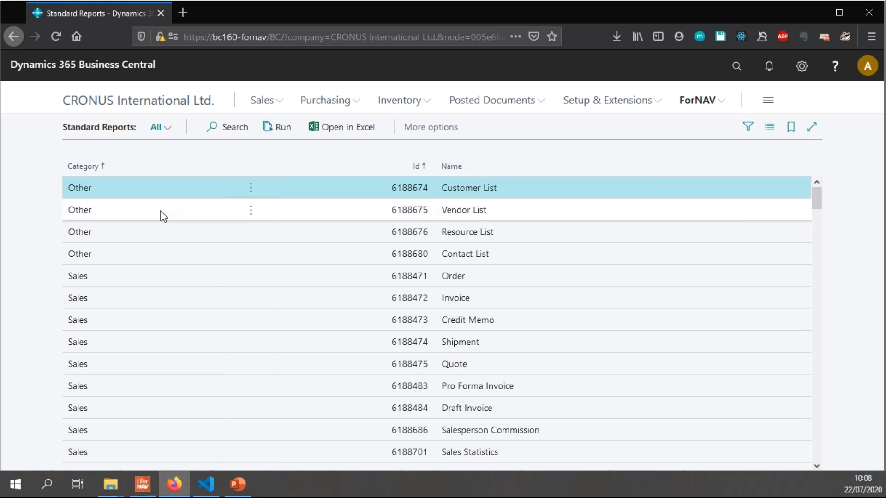
{"action": "left_click", "coordinate": [463, 210]}
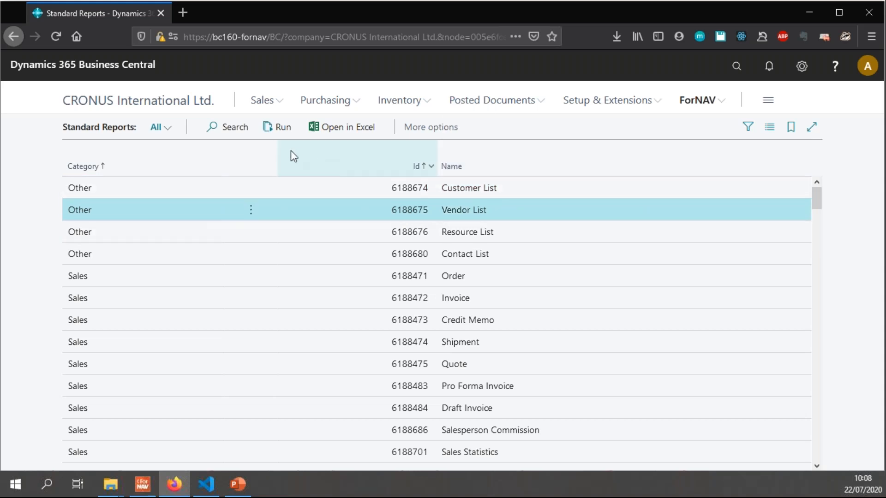
{"action": "left_click", "coordinate": [278, 126]}
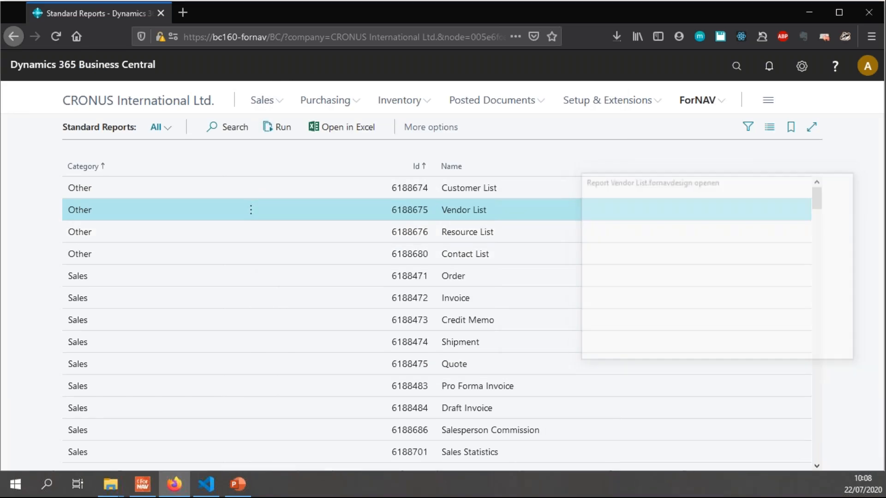
{"action": "left_click", "coordinate": [651, 183]}
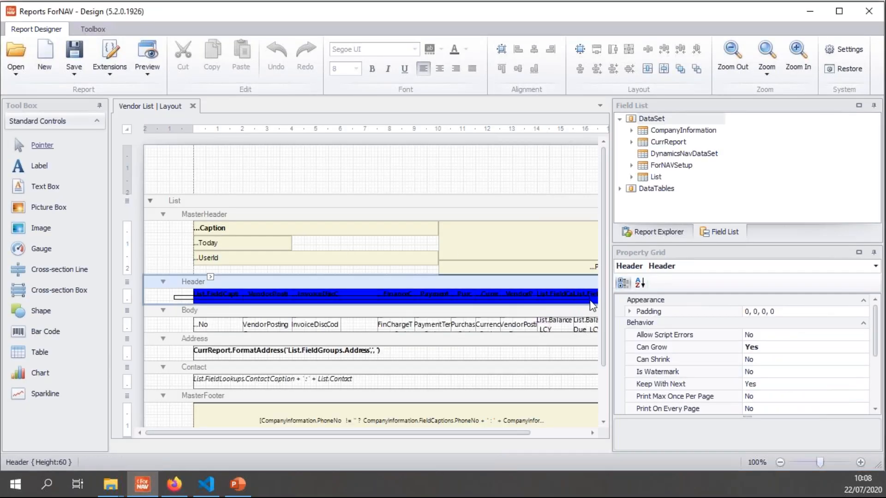
Set the header table's background colour to green and save the layout to Business Central.
{"action": "left_click", "coordinate": [441, 49]}
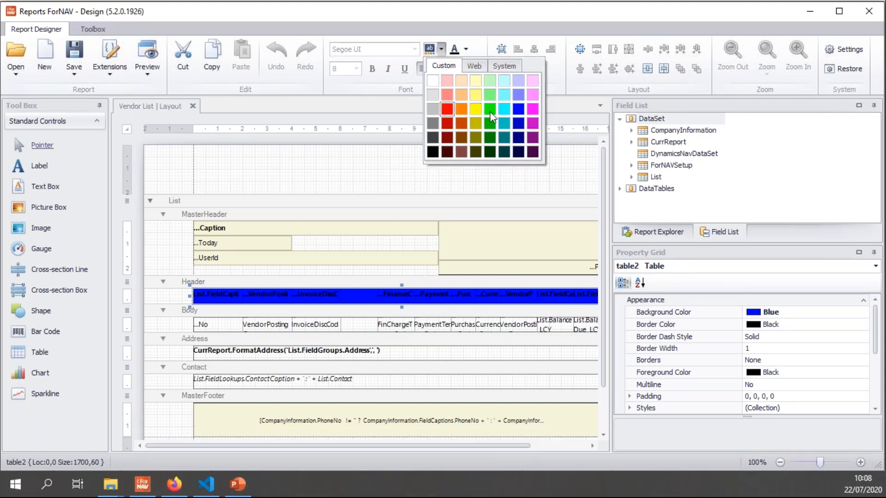
{"action": "left_click", "coordinate": [489, 109]}
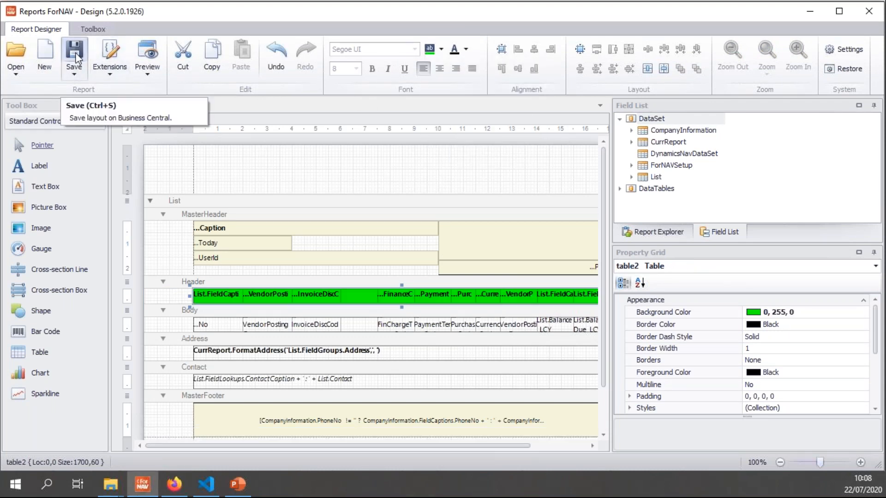
{"action": "left_click", "coordinate": [74, 53]}
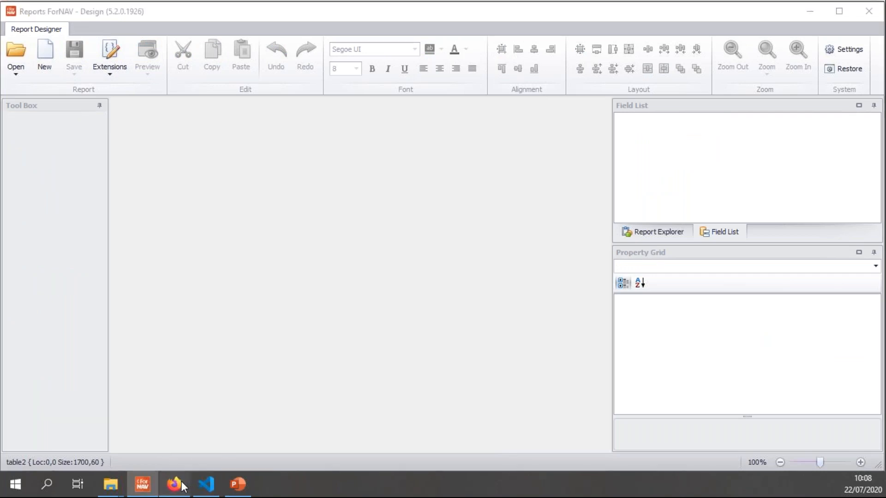
Find and open the Custom Report Layouts page via the Business Central search.
{"action": "left_click", "coordinate": [175, 484]}
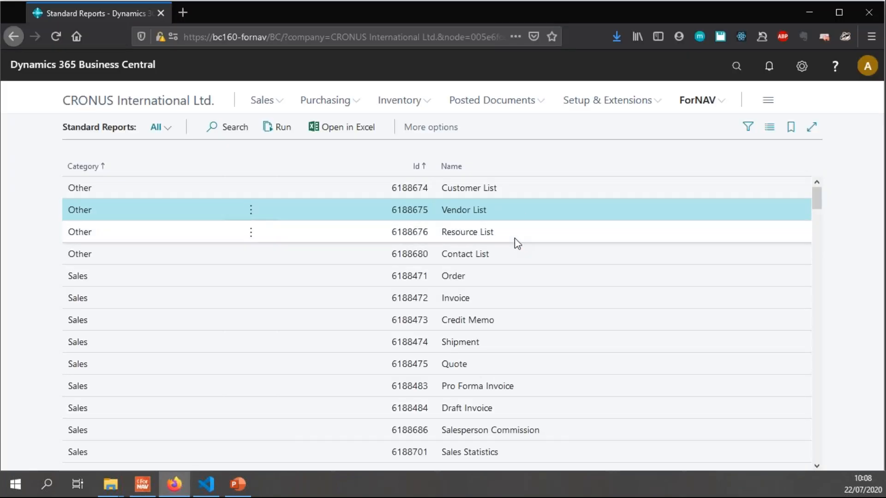
{"action": "mouse_move", "coordinate": [463, 218]}
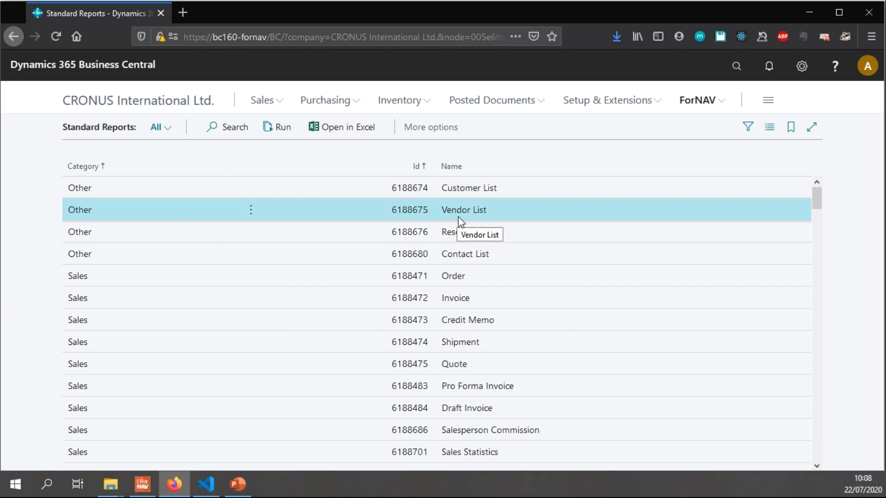
{"action": "mouse_move", "coordinate": [709, 135]}
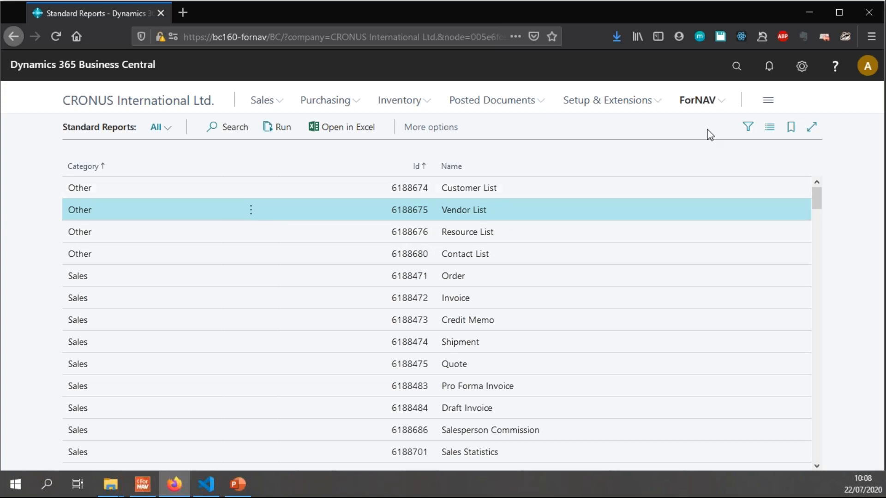
{"action": "left_click", "coordinate": [735, 66]}
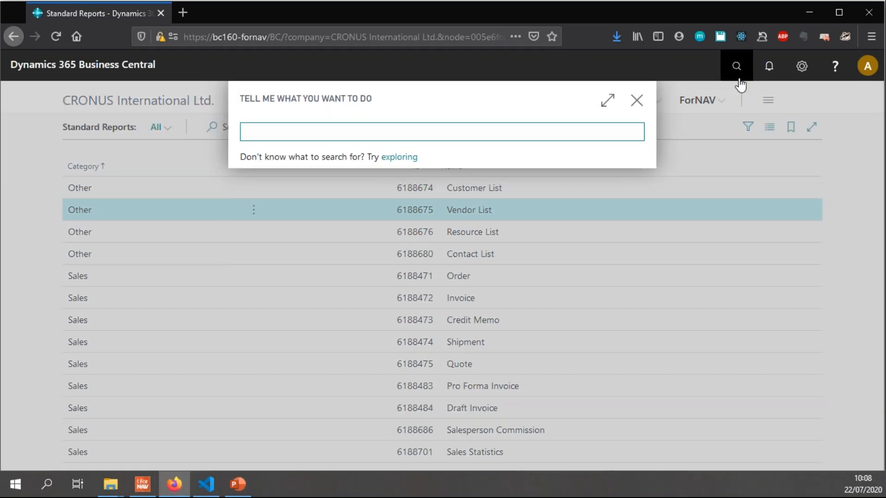
{"action": "type", "text": "cust rep lay"}
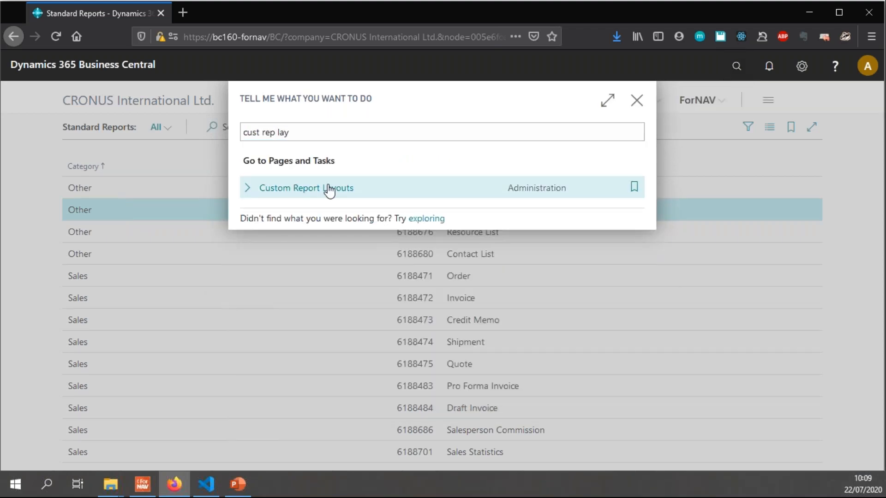
{"action": "left_click", "coordinate": [305, 188]}
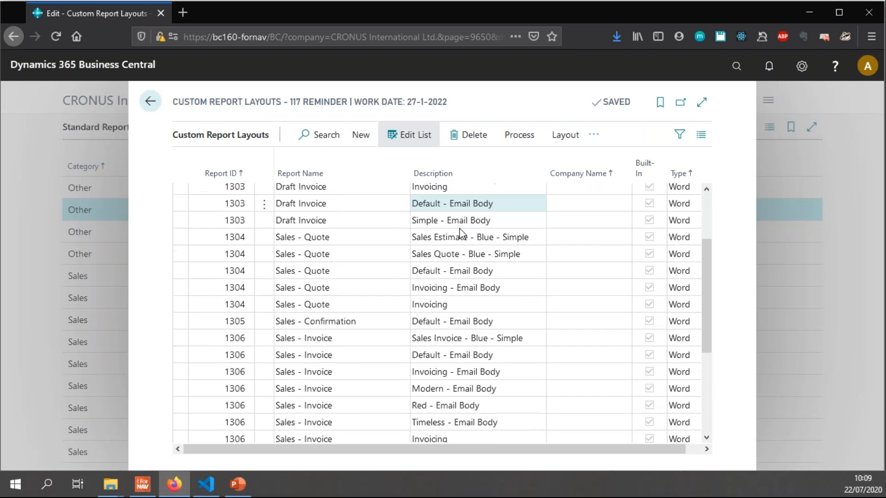
Export the Vendor List RDLC layout and save the download as Default.rdl.
{"action": "scroll", "scroll_direction": "down", "scroll_amount": 3}
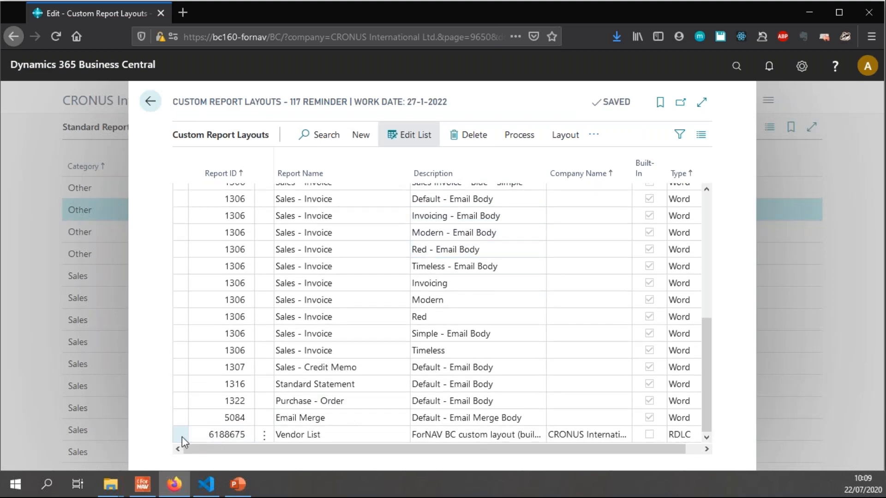
{"action": "left_click", "coordinate": [297, 435]}
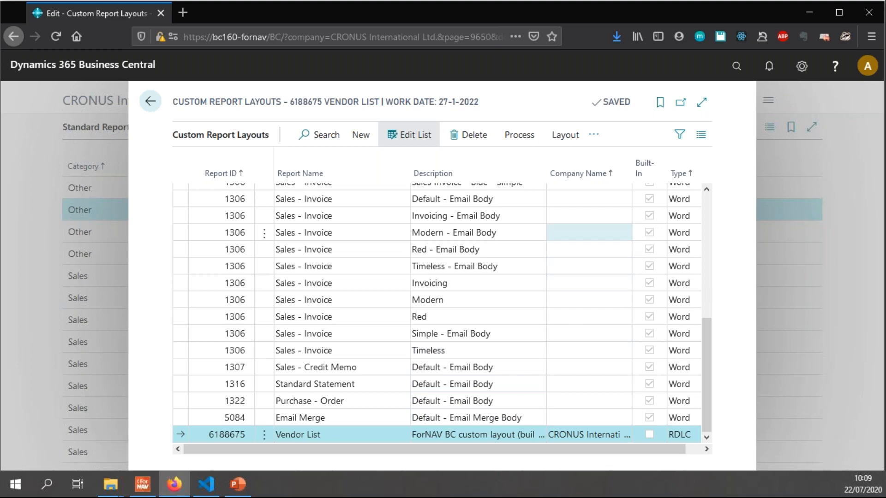
{"action": "left_click", "coordinate": [565, 135]}
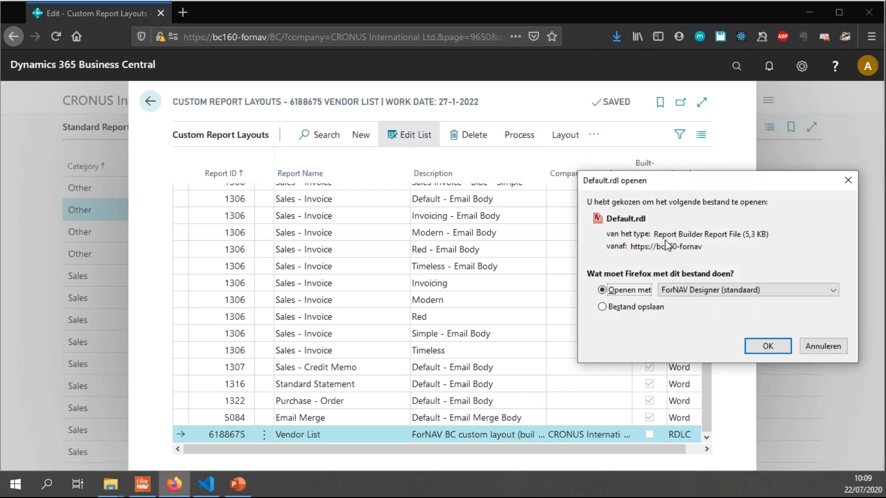
{"action": "mouse_move", "coordinate": [655, 226]}
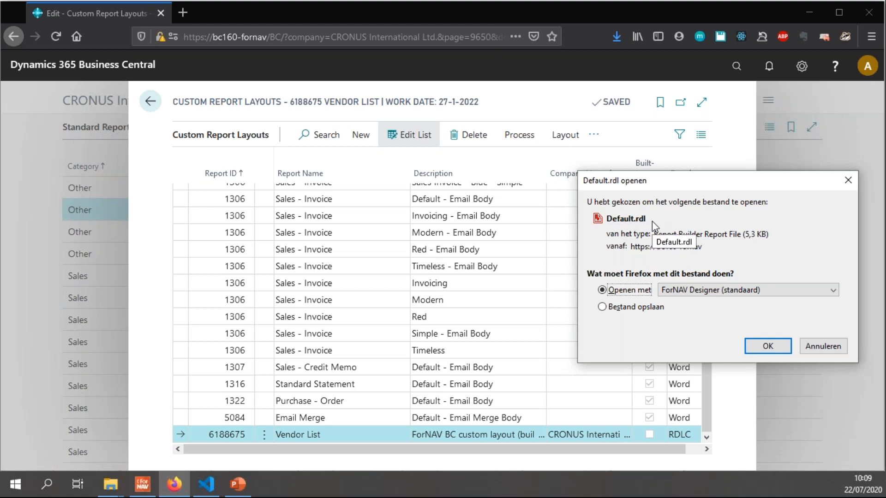
{"action": "left_click", "coordinate": [603, 307]}
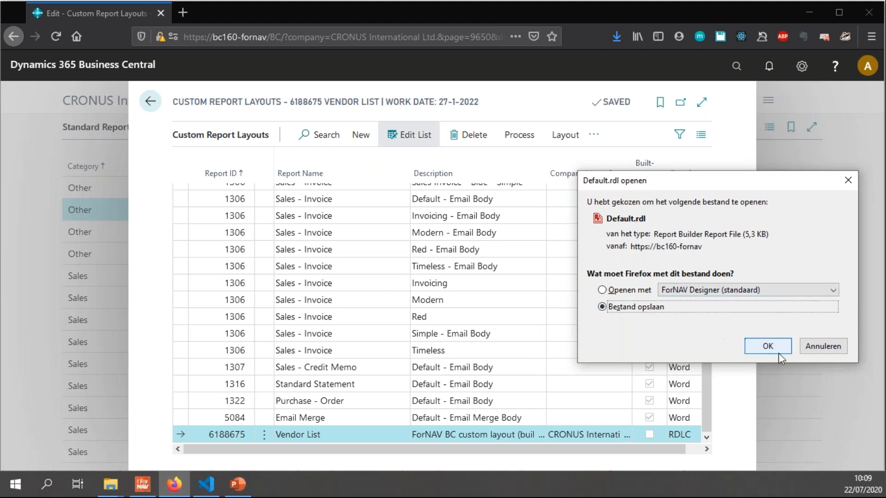
{"action": "left_click", "coordinate": [767, 346]}
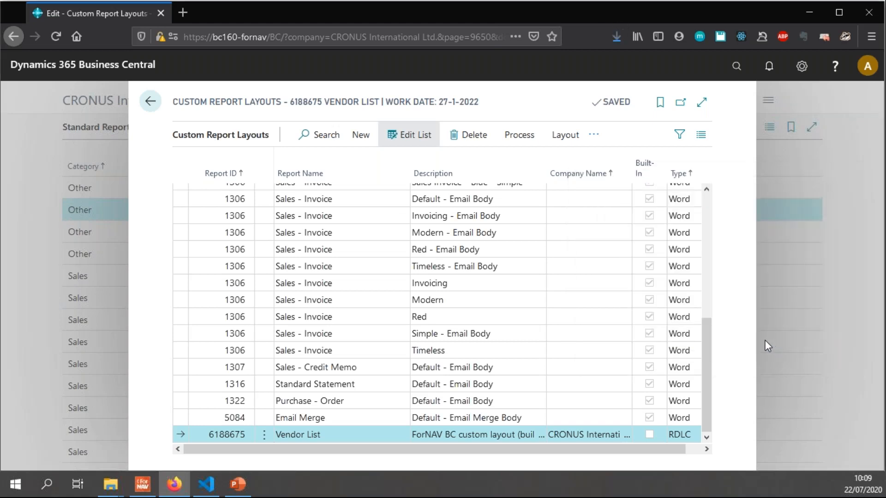
{"action": "mouse_move", "coordinate": [111, 484]}
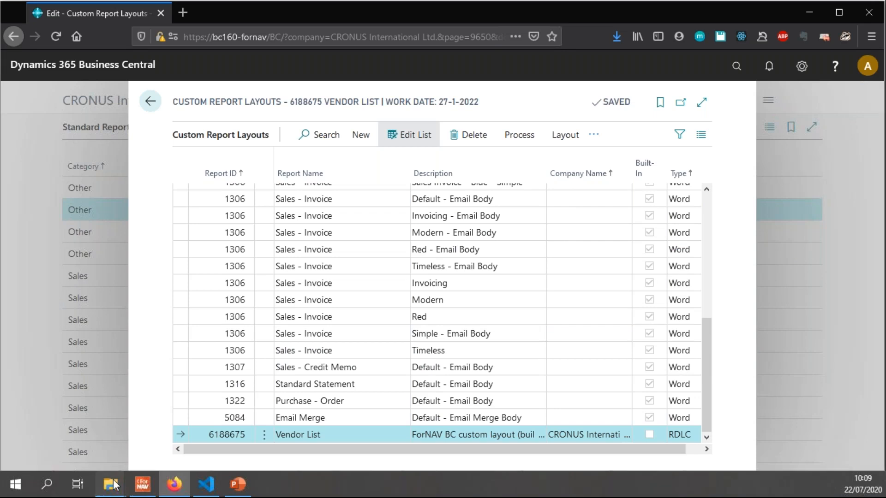
Locate the downloaded Default.rdl and go into the Source Control project folder.
{"action": "left_click", "coordinate": [110, 484]}
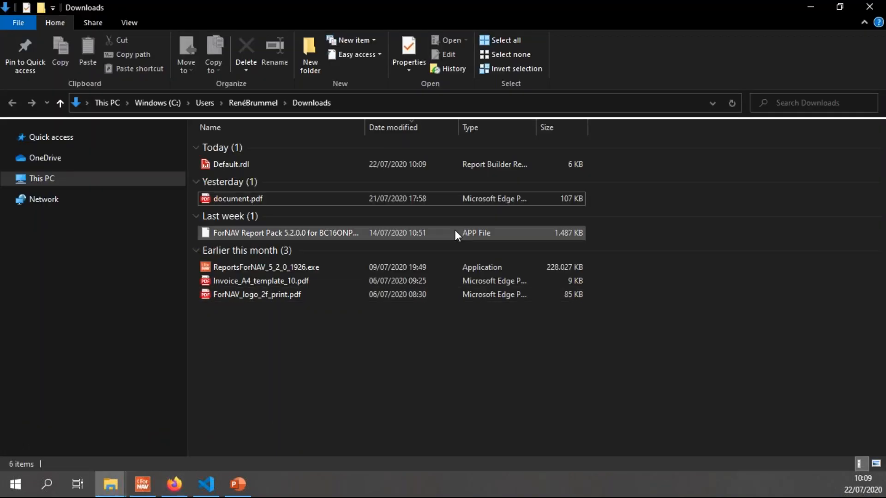
{"action": "left_click", "coordinate": [230, 164]}
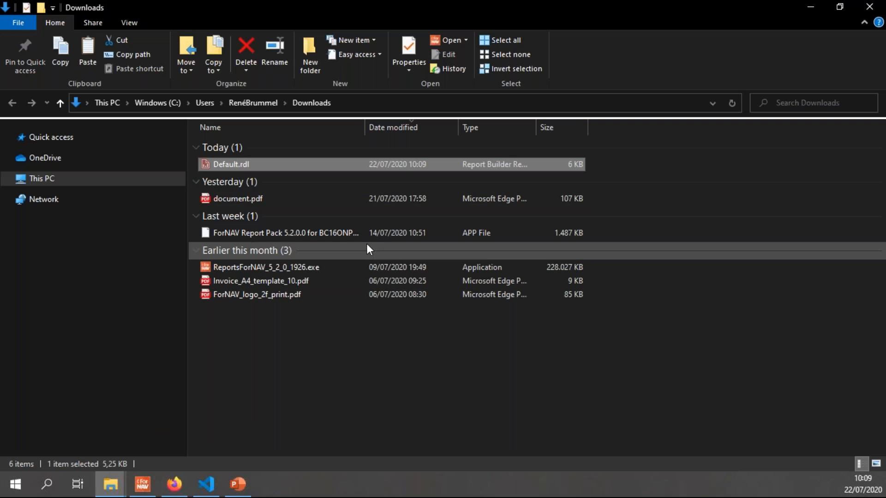
{"action": "mouse_move", "coordinate": [110, 485]}
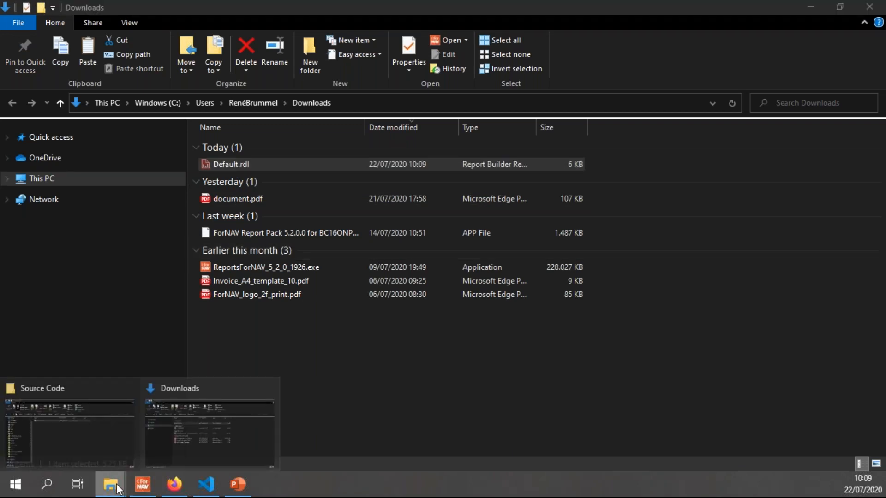
{"action": "left_click", "coordinate": [69, 424]}
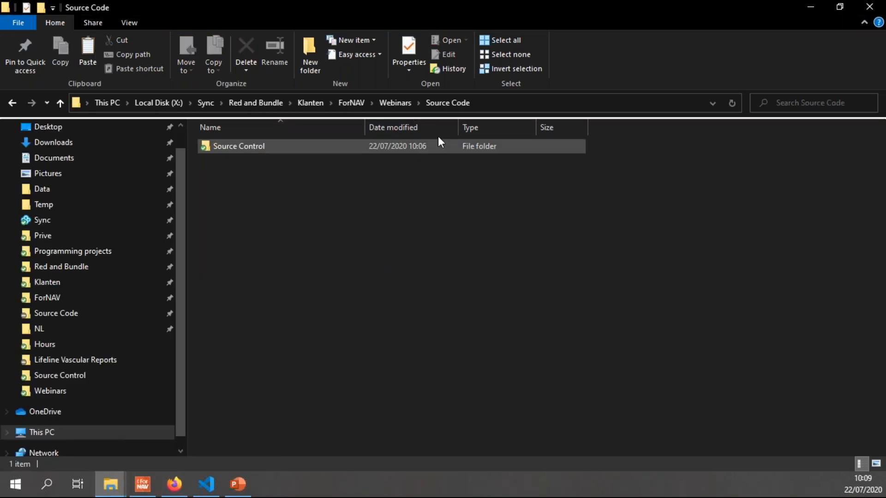
{"action": "double_click", "coordinate": [239, 146]}
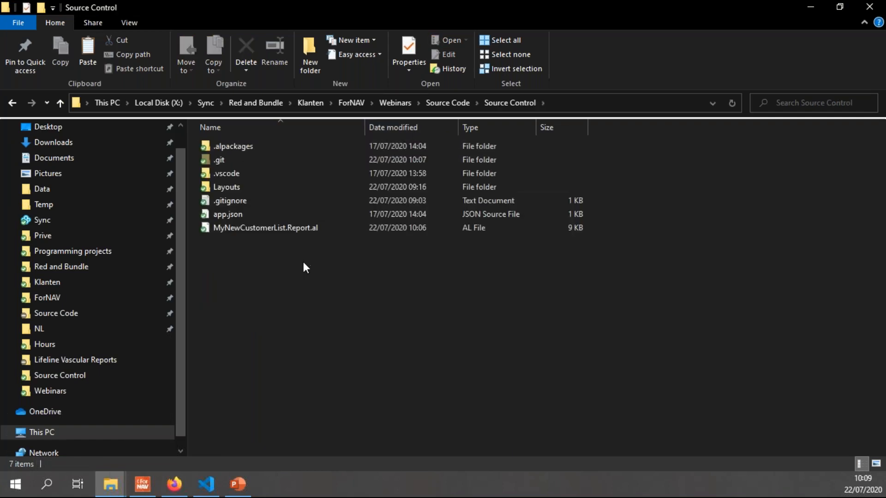
{"action": "mouse_move", "coordinate": [271, 258]}
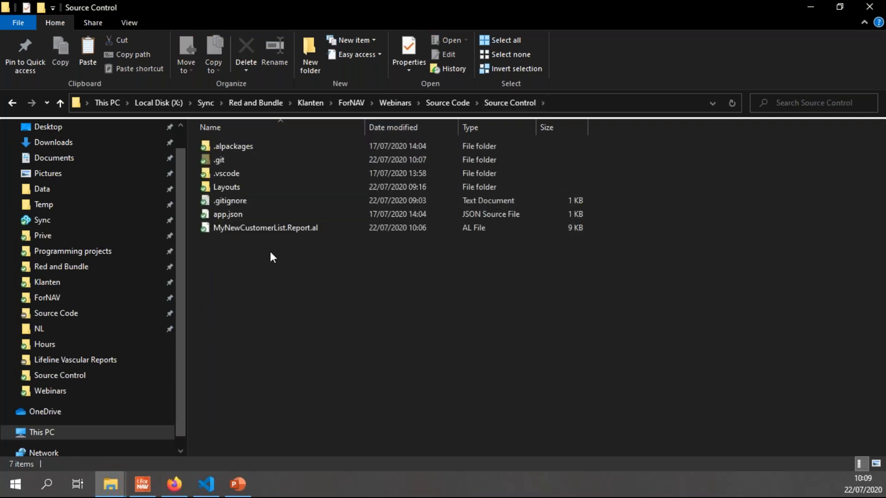
{"action": "mouse_move", "coordinate": [234, 284]}
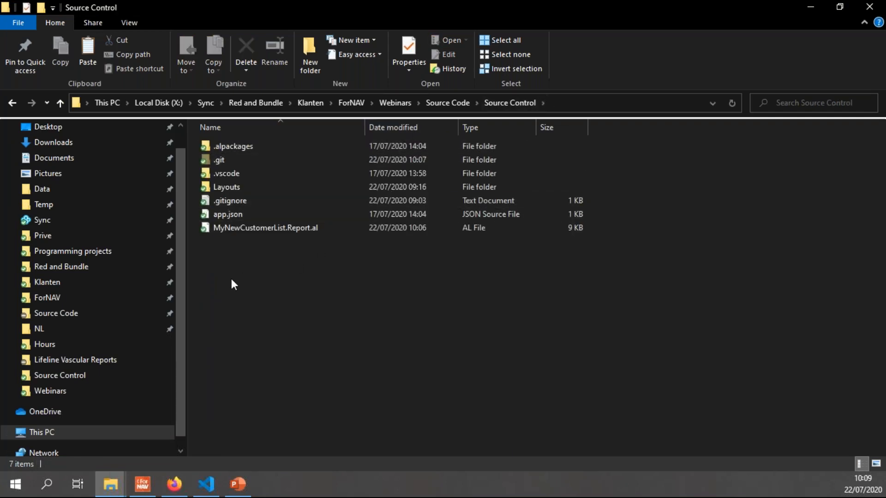
Create a new folder named Custom Layouts for the Default.rdl file.
{"action": "left_click", "coordinate": [310, 50]}
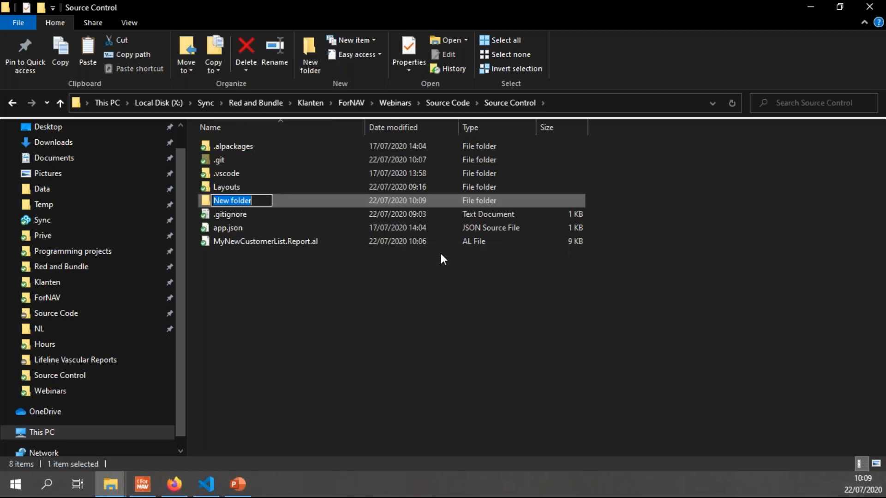
{"action": "type", "text": "Custom"}
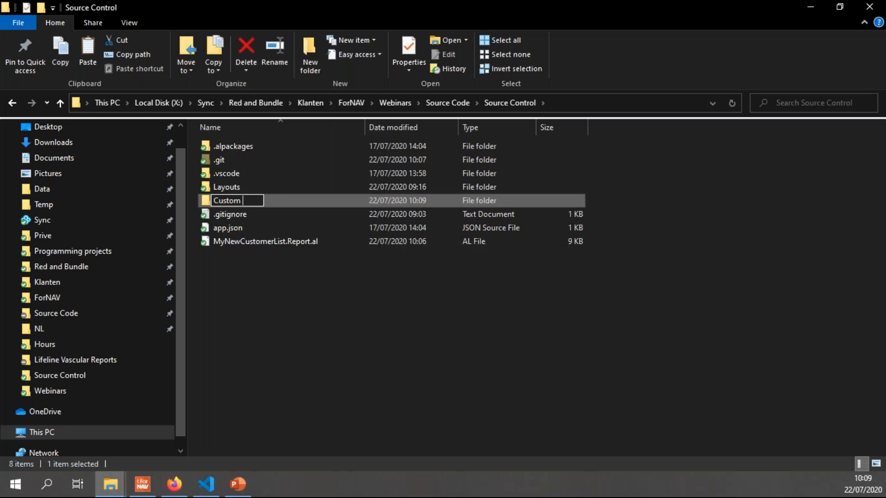
{"action": "type", "text": "Layouts"}
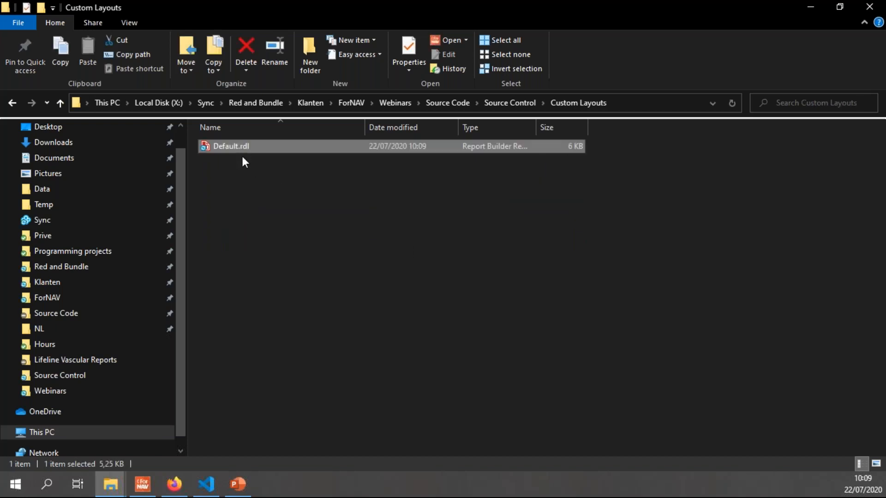
{"action": "mouse_move", "coordinate": [271, 372]}
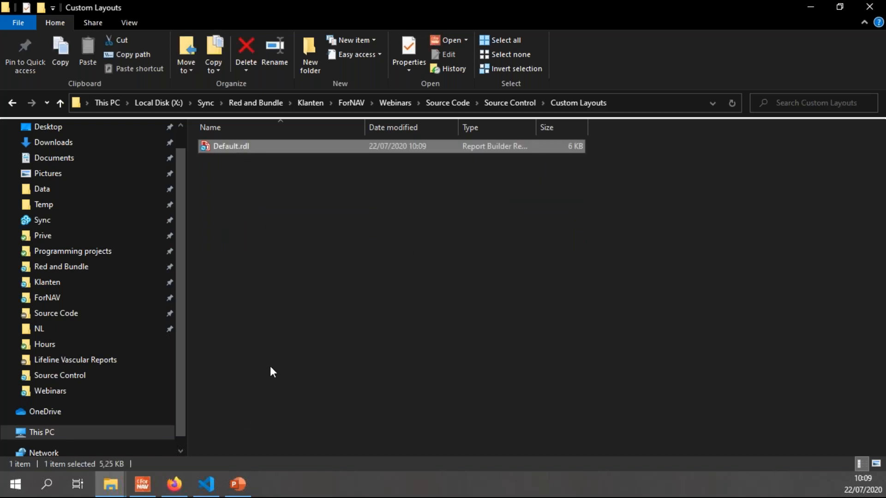
Show Vendor List.rdl under Custom Layouts in the VS Code Explorer.
{"action": "left_click", "coordinate": [206, 485]}
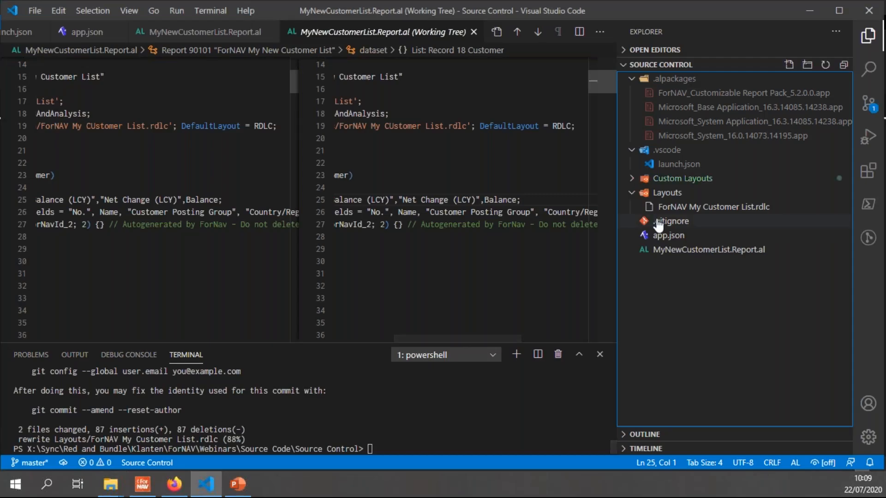
{"action": "mouse_move", "coordinate": [704, 97]}
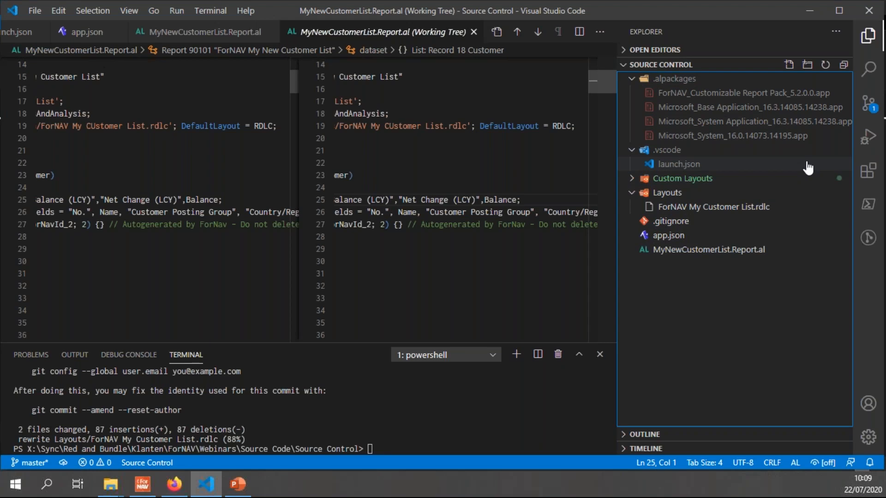
{"action": "mouse_move", "coordinate": [681, 178]}
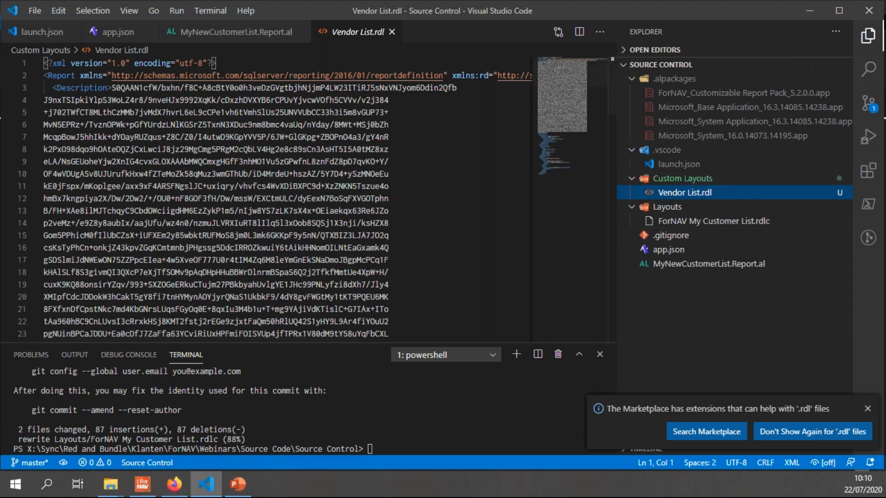
{"action": "scroll", "scroll_direction": "down", "scroll_amount": 3}
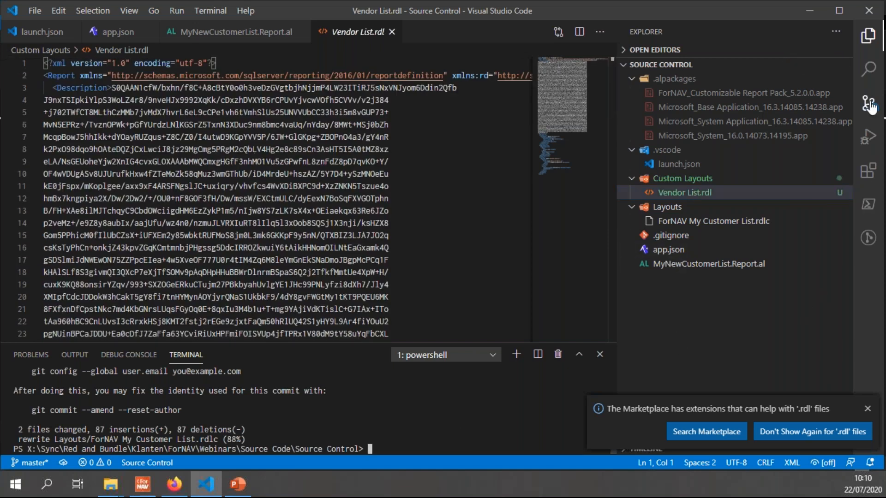
Review pending changes and stage everything with git add.
{"action": "left_click", "coordinate": [869, 106]}
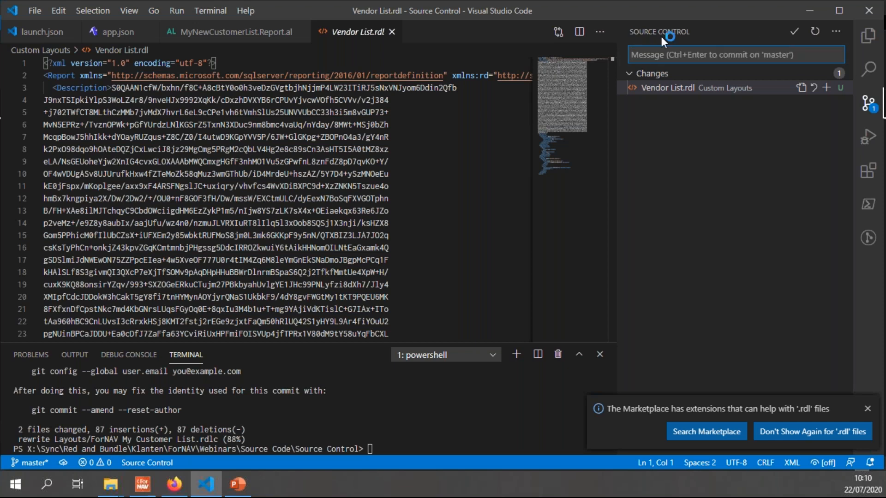
{"action": "mouse_move", "coordinate": [655, 88]}
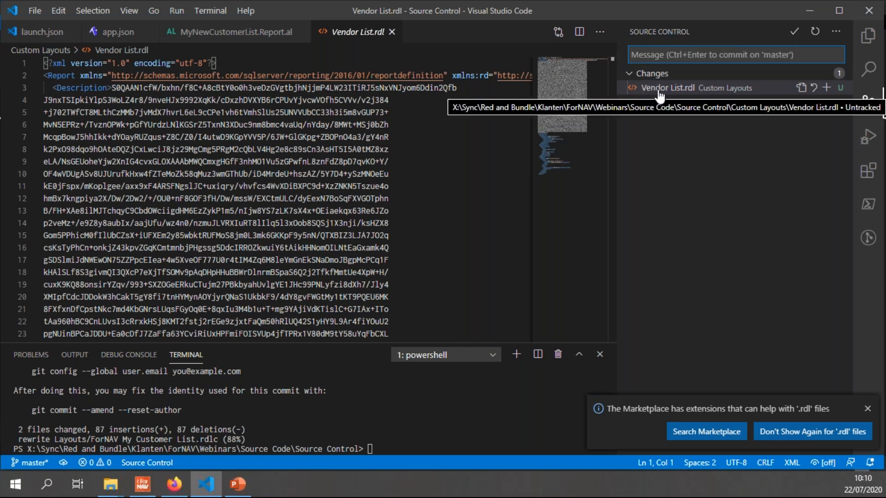
{"action": "mouse_move", "coordinate": [452, 439]}
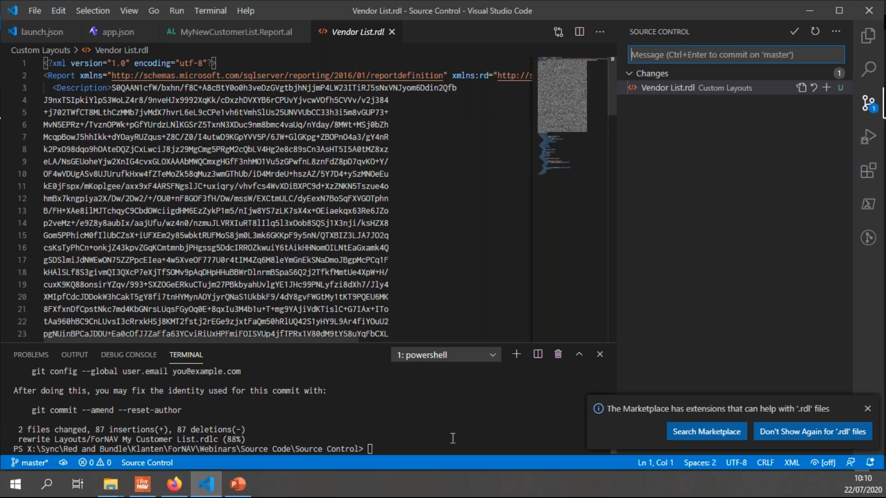
{"action": "type", "text": "git"}
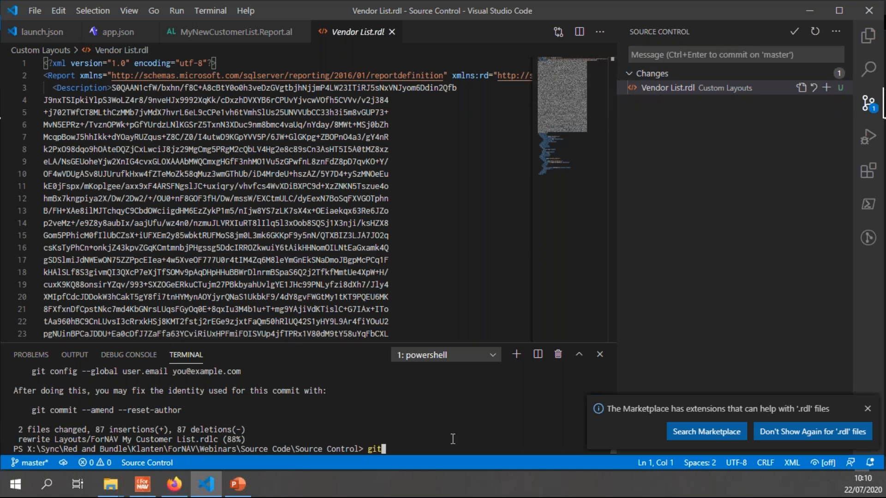
{"action": "type", "text": "add ."}
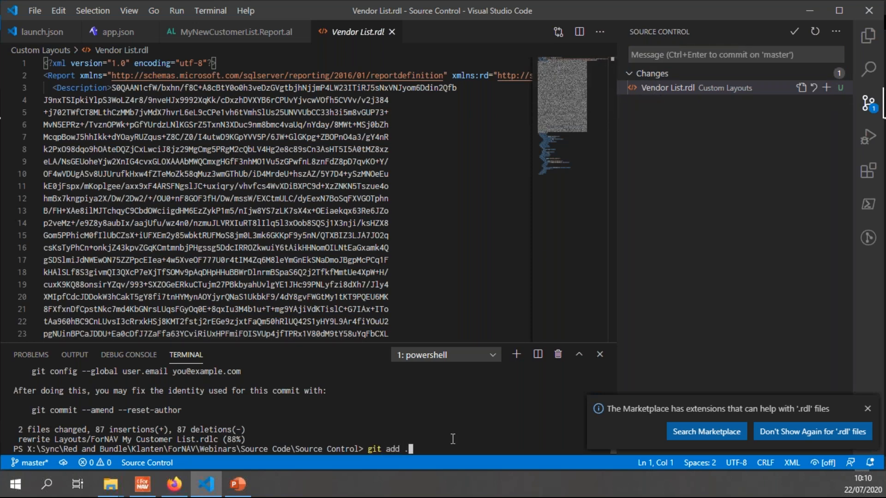
{"action": "key", "text": "Return"}
{"action": "type", "text": "git commit "}
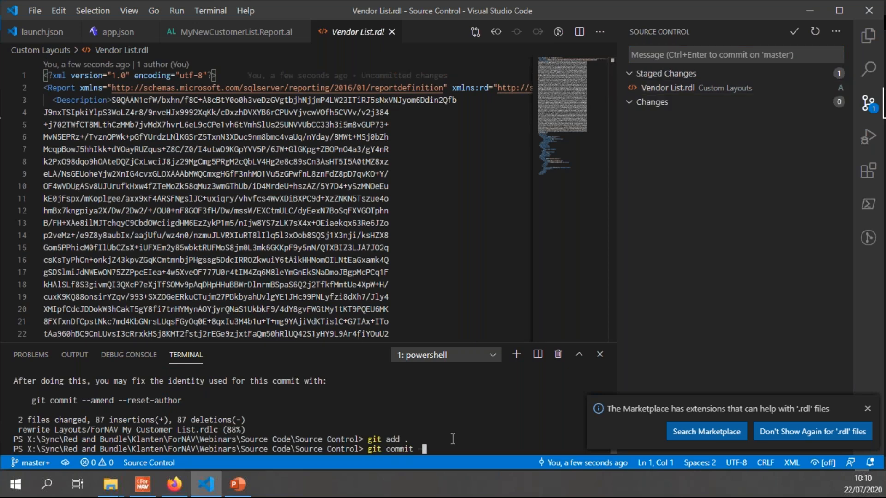
Commit with message 'Added Vendor list layout' and return to the Explorer file tree.
{"action": "type", "text": "-m 'A"}
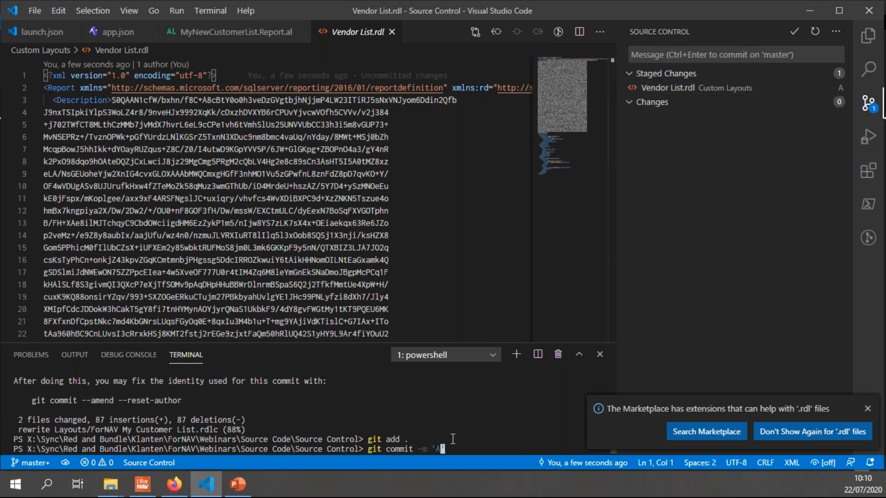
{"action": "type", "text": "dded Vendor"}
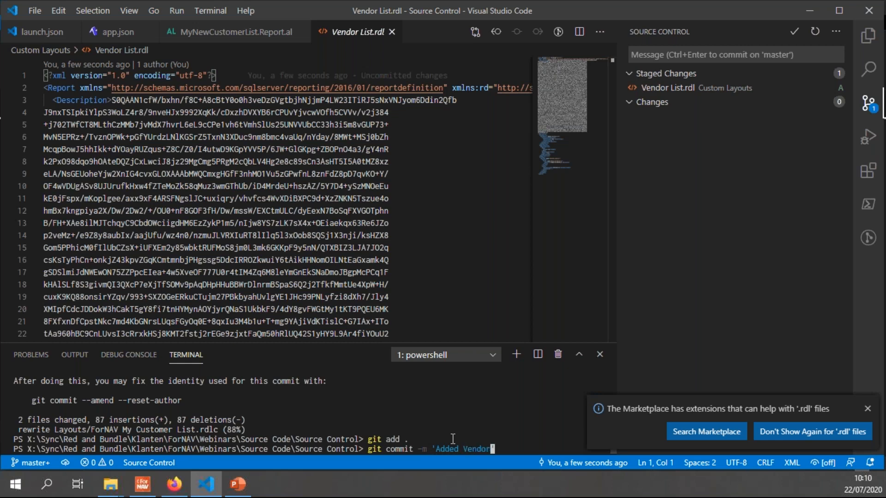
{"action": "type", "text": "list layout"}
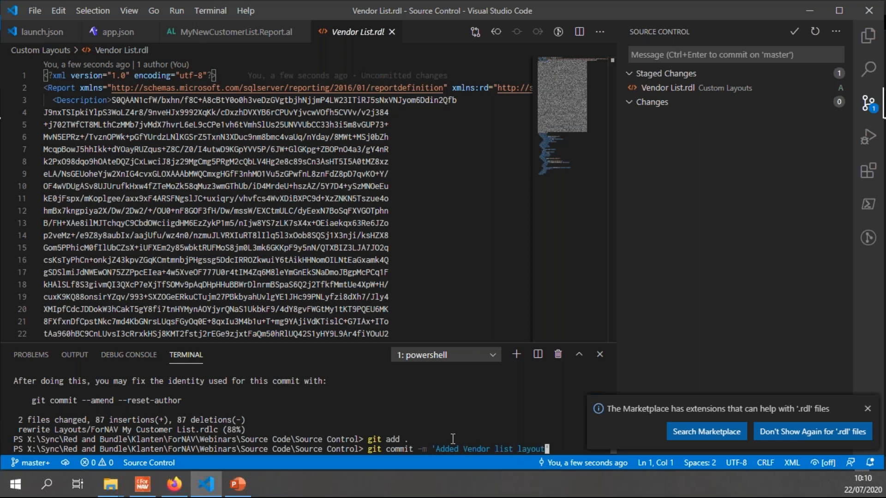
{"action": "key", "text": "Return"}
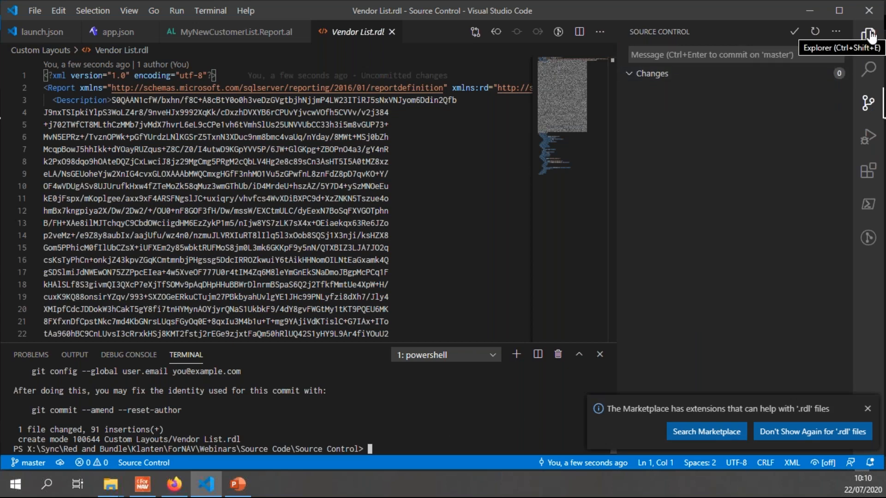
{"action": "left_click", "coordinate": [869, 31]}
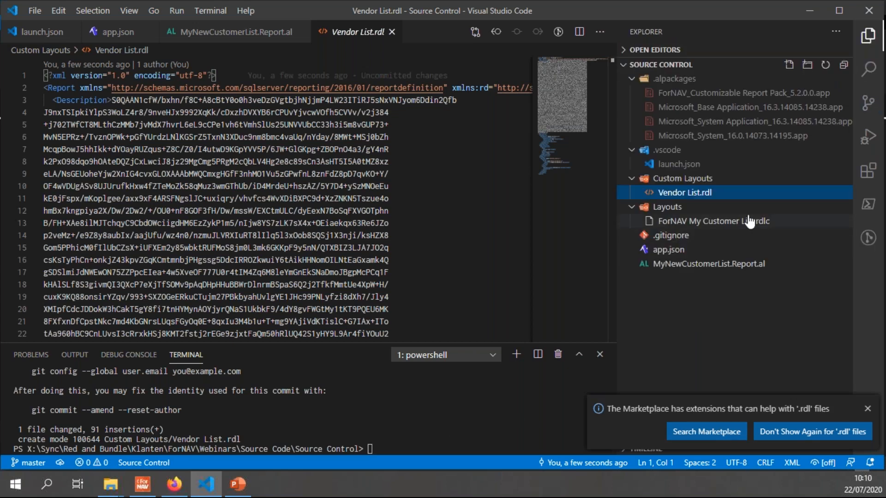
{"action": "mouse_move", "coordinate": [687, 192]}
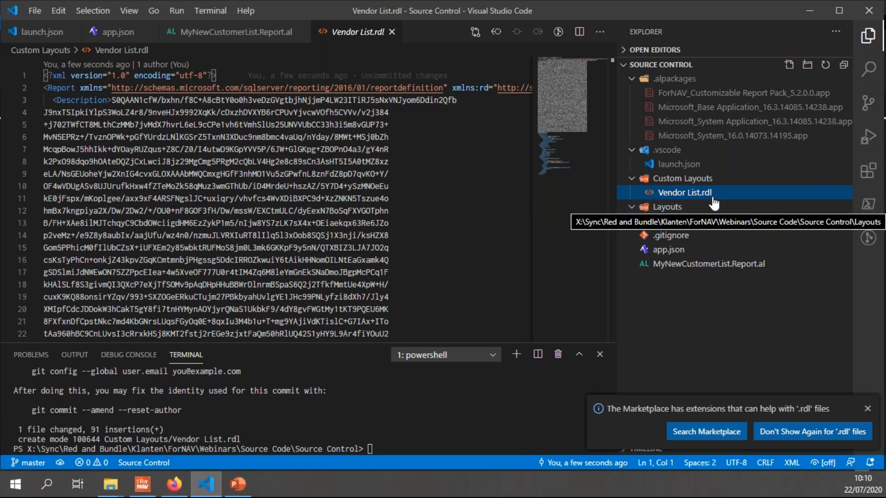
{"action": "mouse_move", "coordinate": [707, 195]}
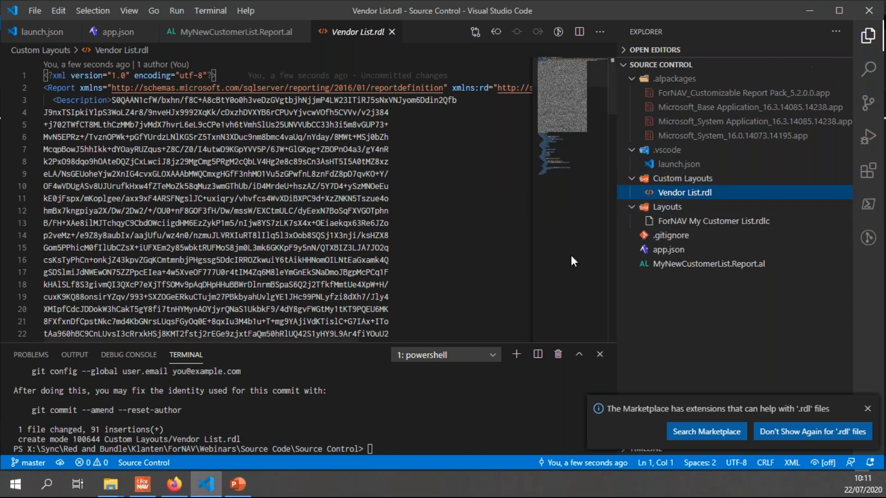
Load Vendor List.rdl from the Custom Layouts folder into ForNAV Designer.
{"action": "left_click", "coordinate": [142, 485]}
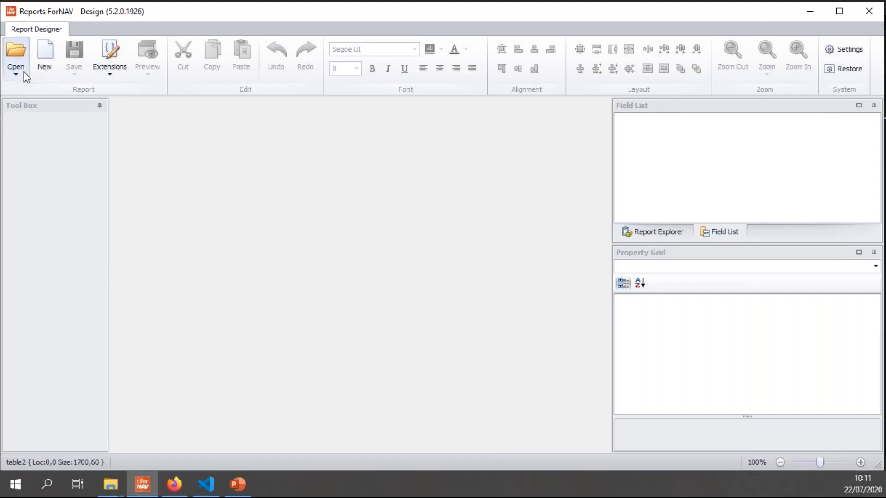
{"action": "left_click", "coordinate": [16, 54]}
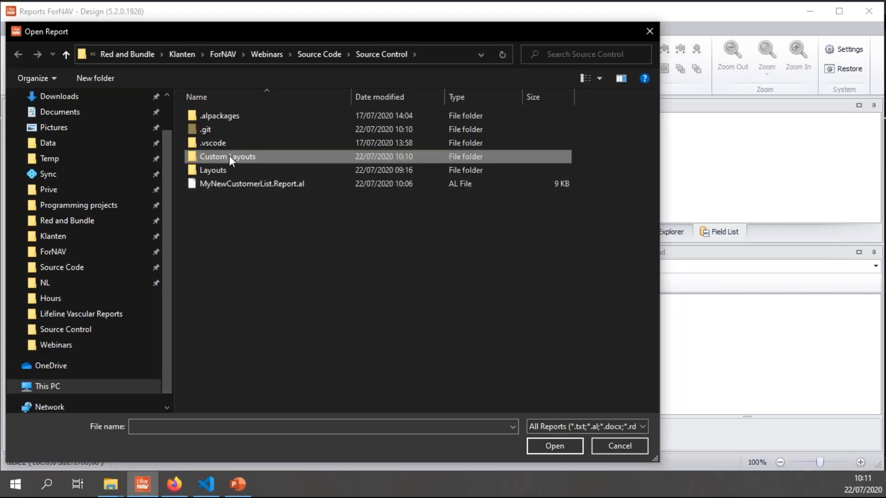
{"action": "double_click", "coordinate": [227, 157]}
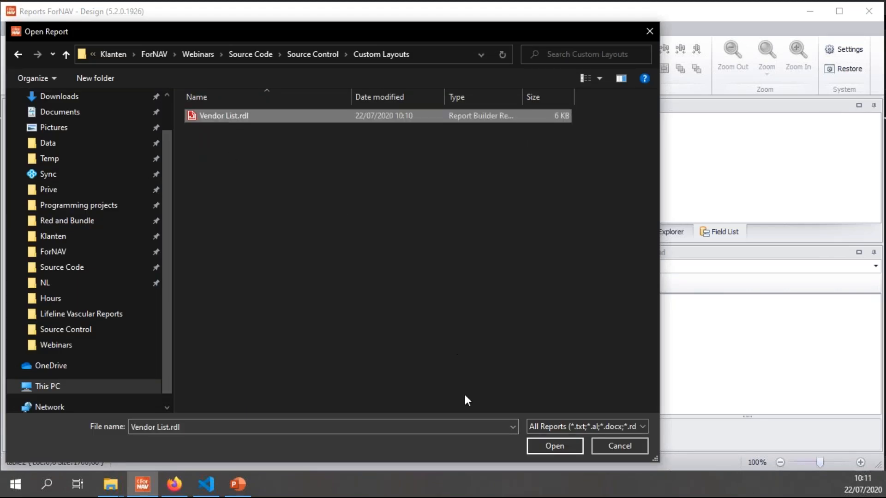
{"action": "left_click", "coordinate": [554, 446]}
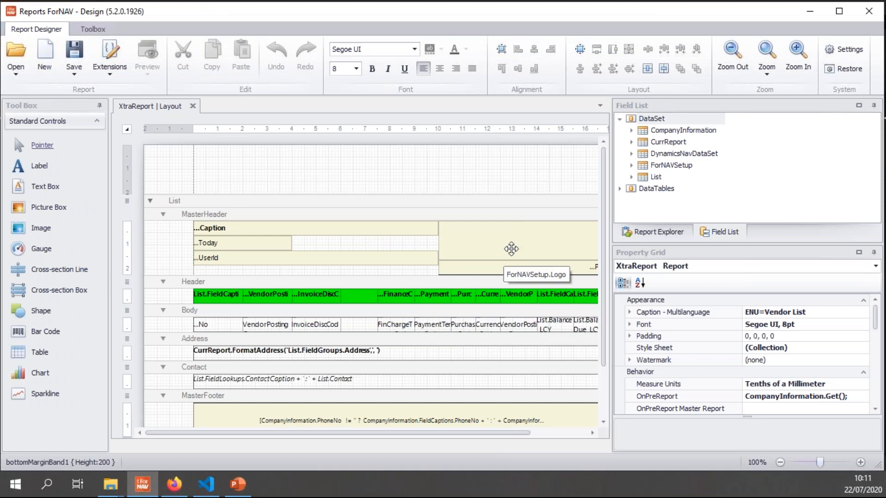
Recolour the header table orange (255,128,0), save the layout, and return to VS Code.
{"action": "left_click", "coordinate": [192, 283]}
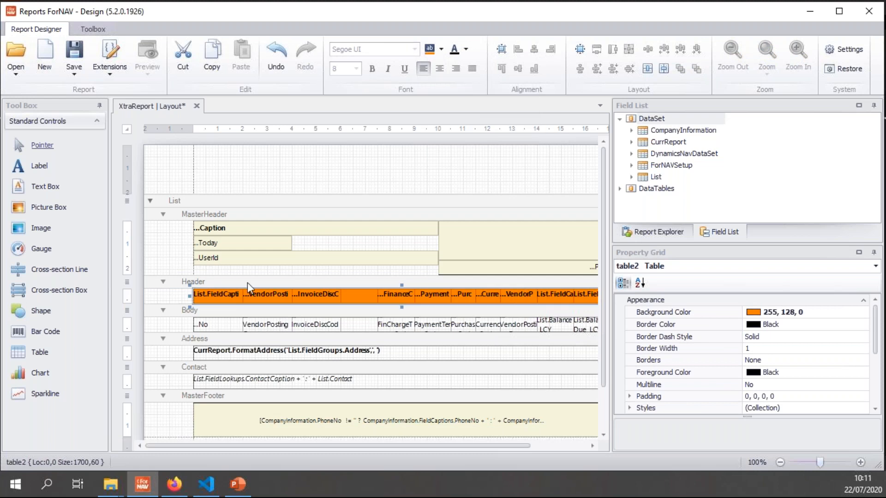
{"action": "left_click", "coordinate": [73, 54]}
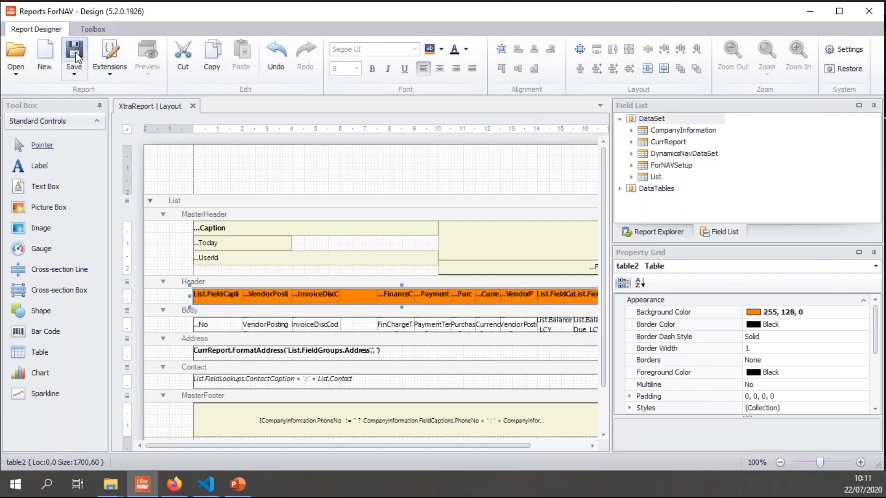
{"action": "left_click", "coordinate": [205, 485]}
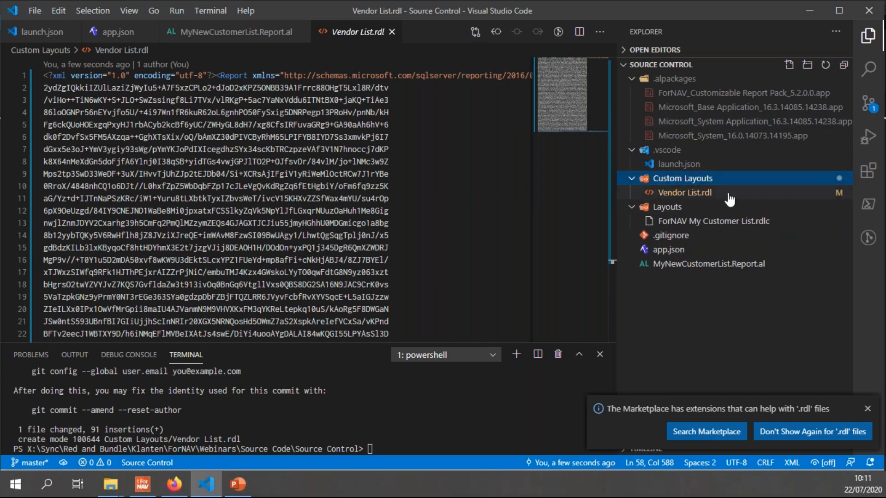
Show the working-tree diff of modified Vendor List.rdl against its committed version.
{"action": "left_click", "coordinate": [869, 103]}
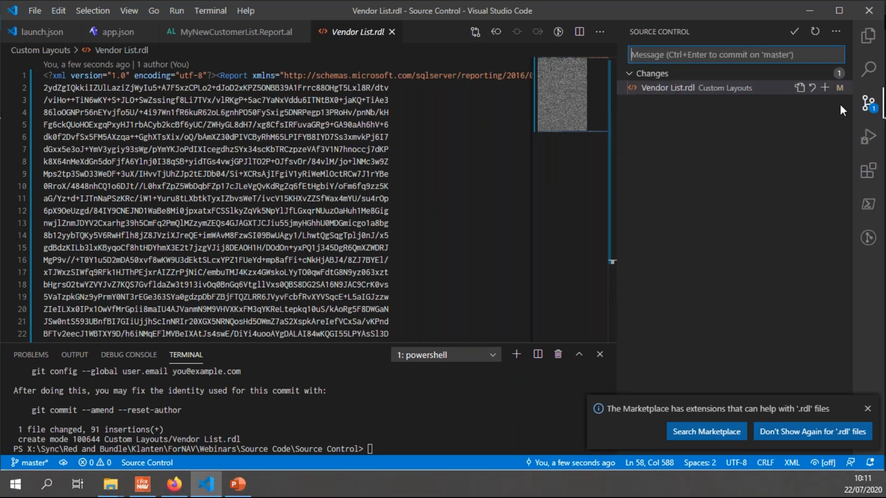
{"action": "left_click", "coordinate": [685, 87]}
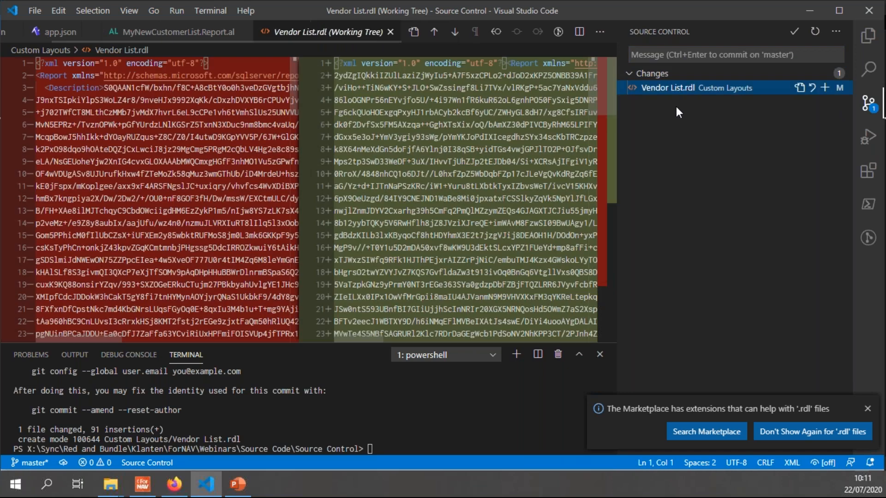